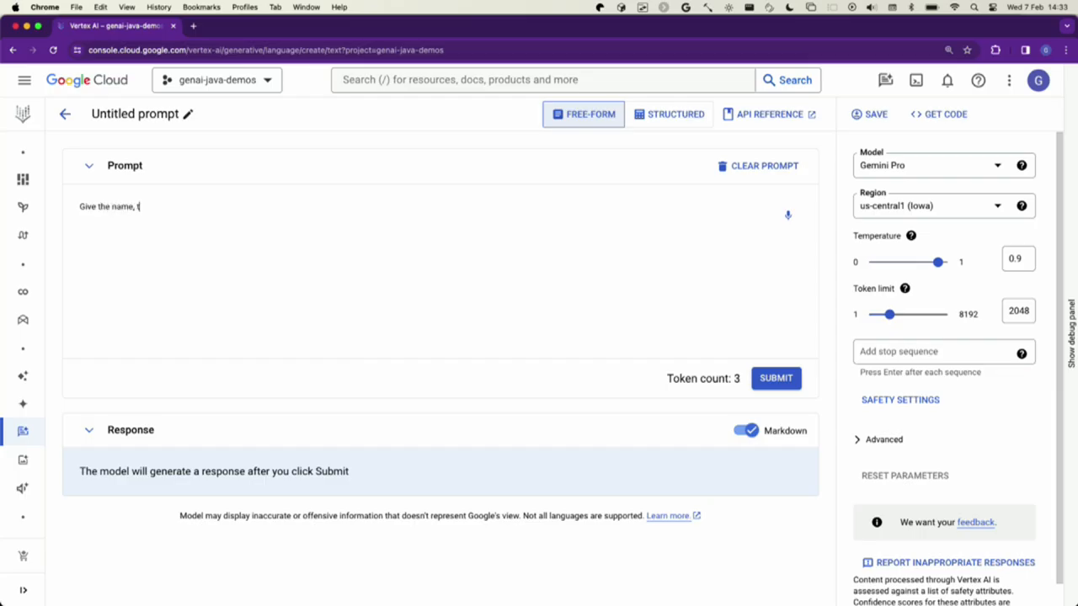
Write a prompt asking for the name, role and company from a following biography, and copy the author's bio
type("he role, the com")
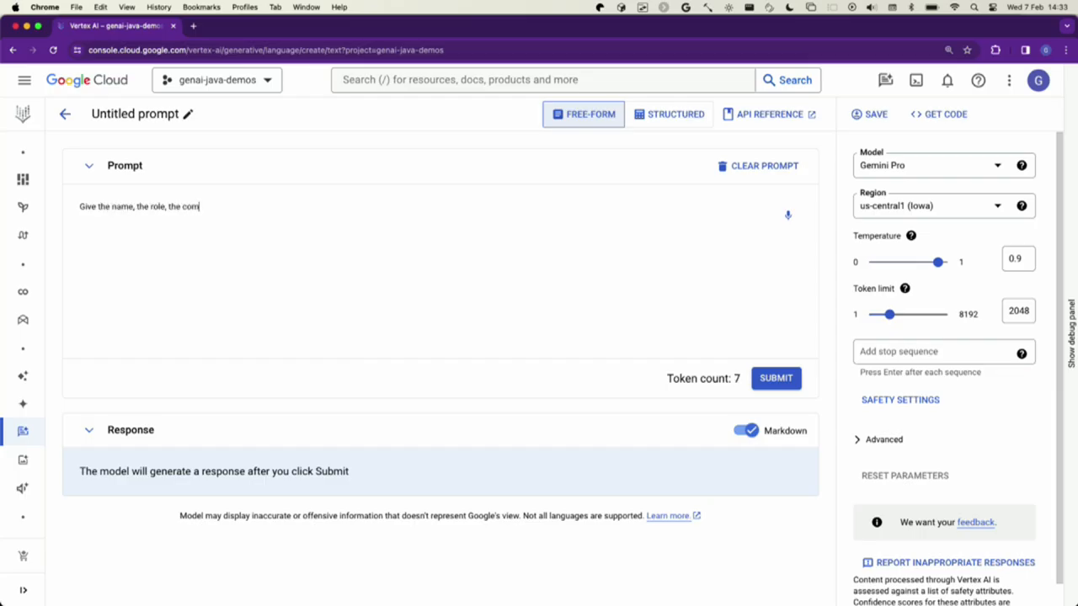
type("pany of the person")
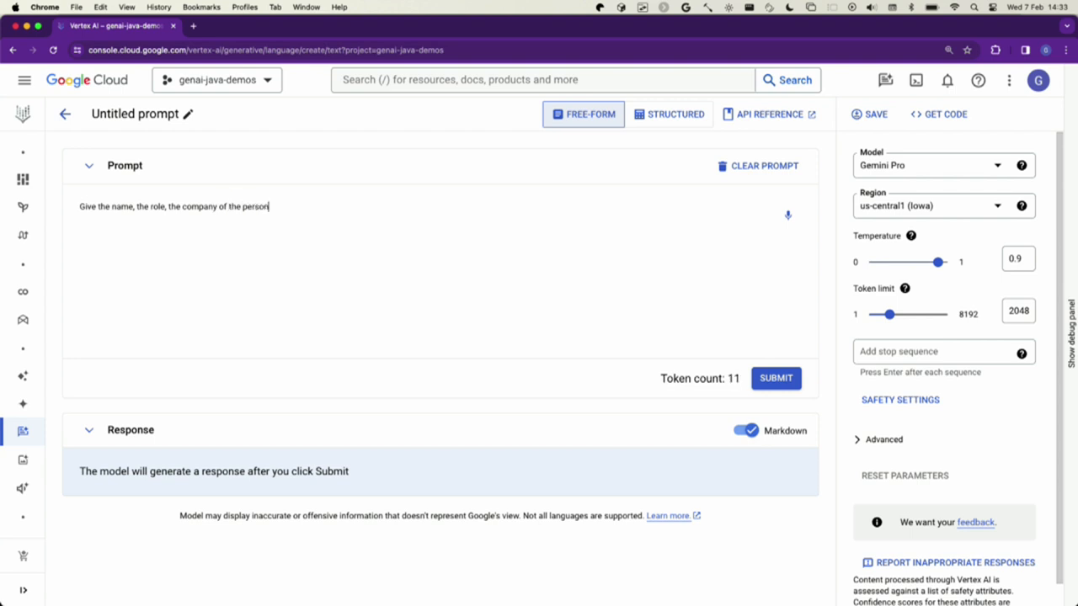
type("described in the following b")
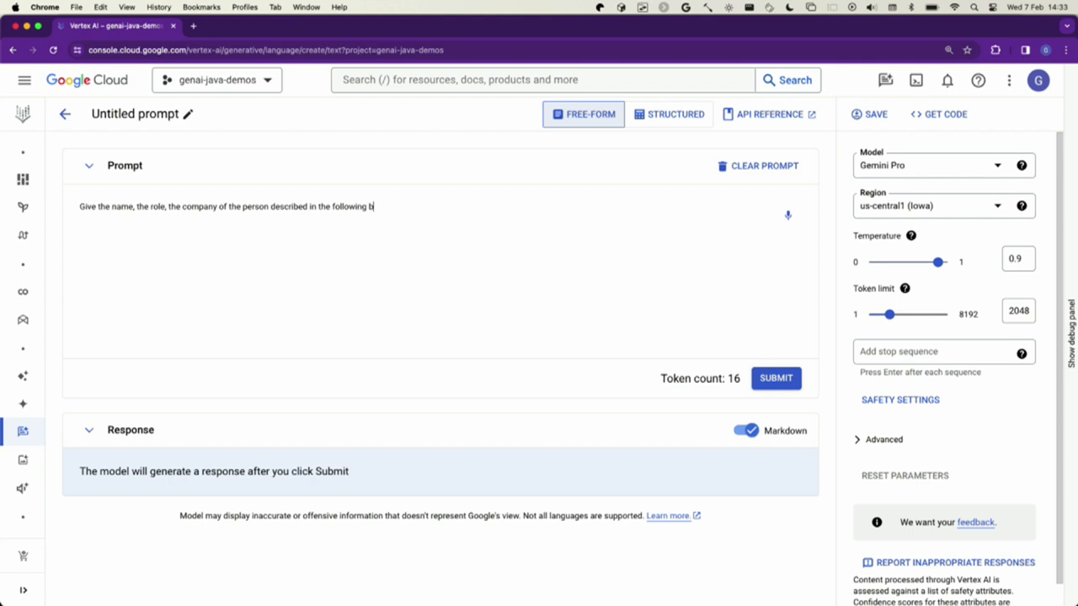
type("iography:")
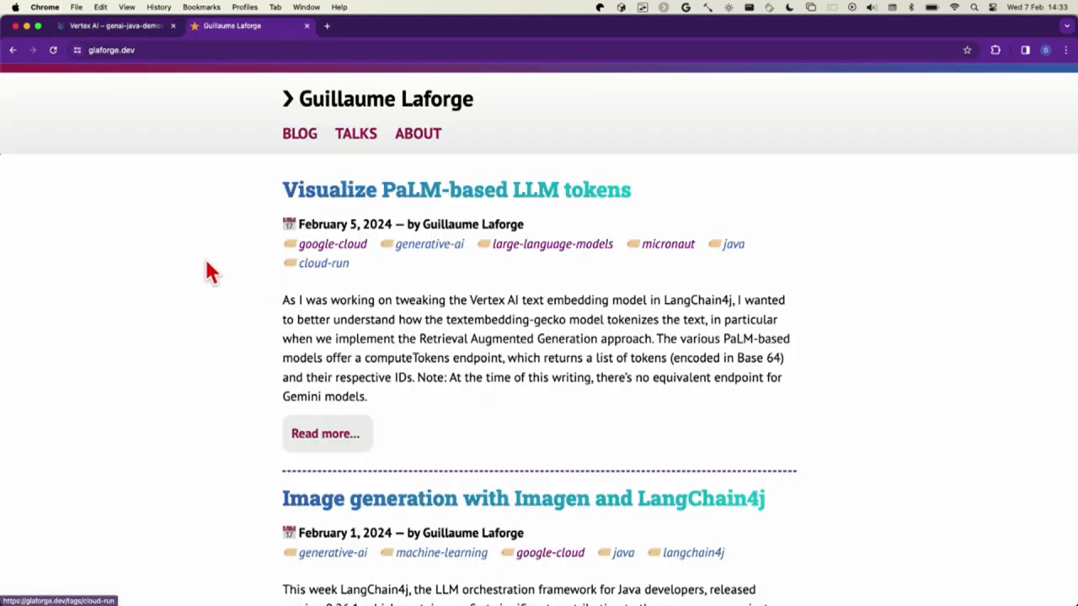
left_click(418, 133)
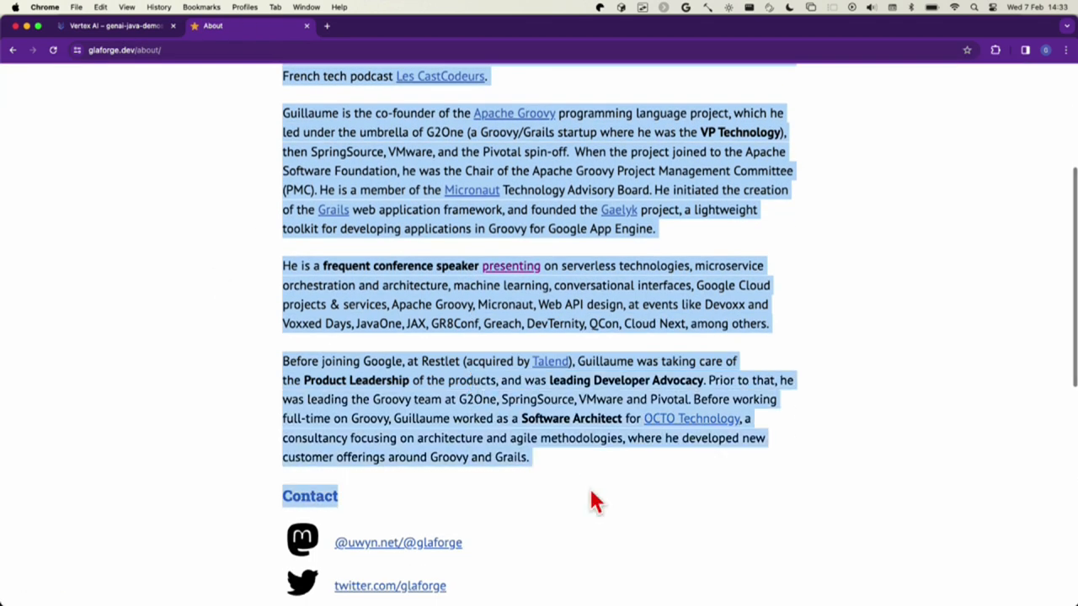
left_click(114, 25)
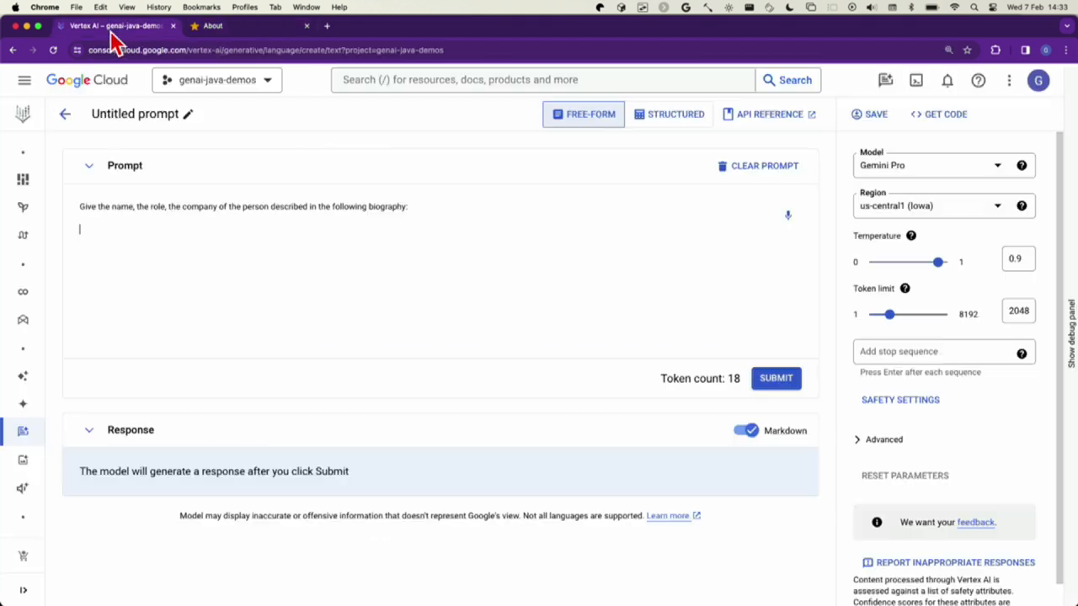
Paste Guillaume Laforge's biography into the prompt and submit it to extract his details
type("Guillaume Laforge is Developer Advocate for Google Cloud...")
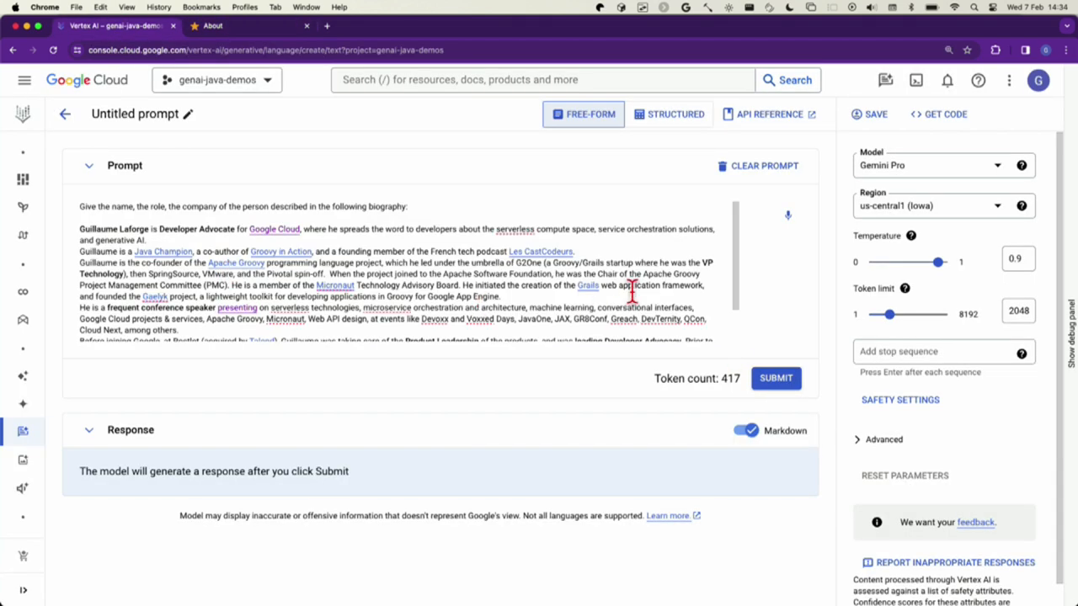
left_click(776, 378)
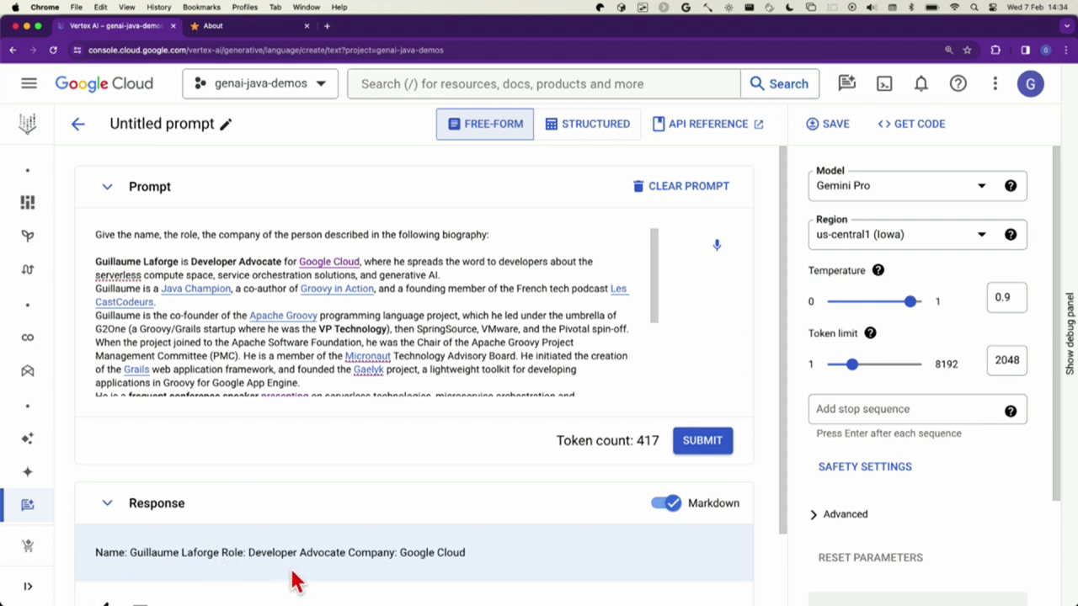
mouse_move(473, 577)
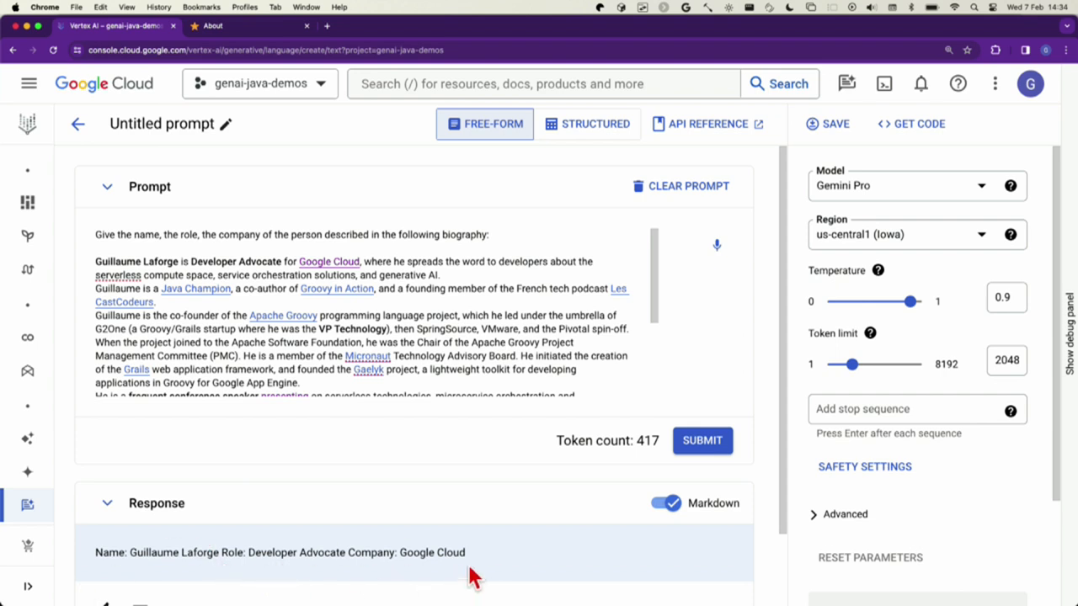
mouse_move(484, 237)
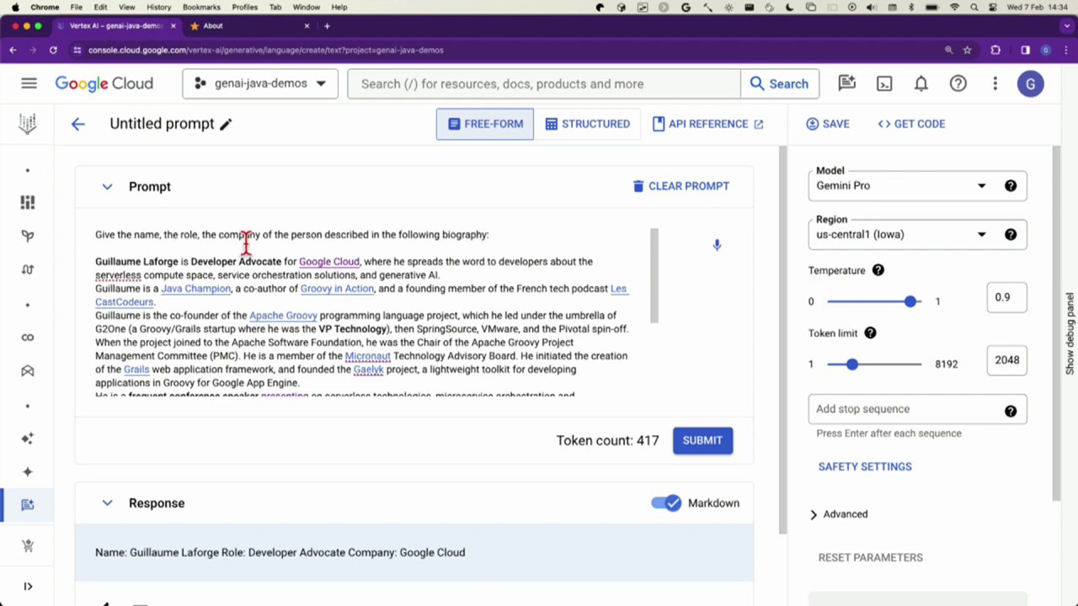
mouse_move(317, 236)
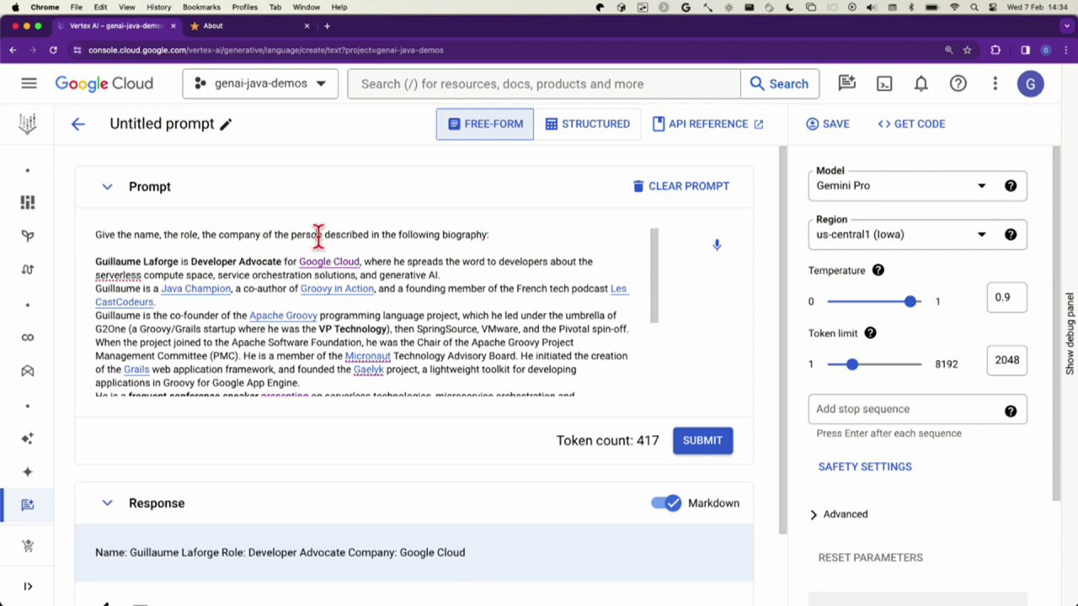
Revise the prompt to request 'as a JSON document', resubmit, and switch to structured mode
type(",c&")
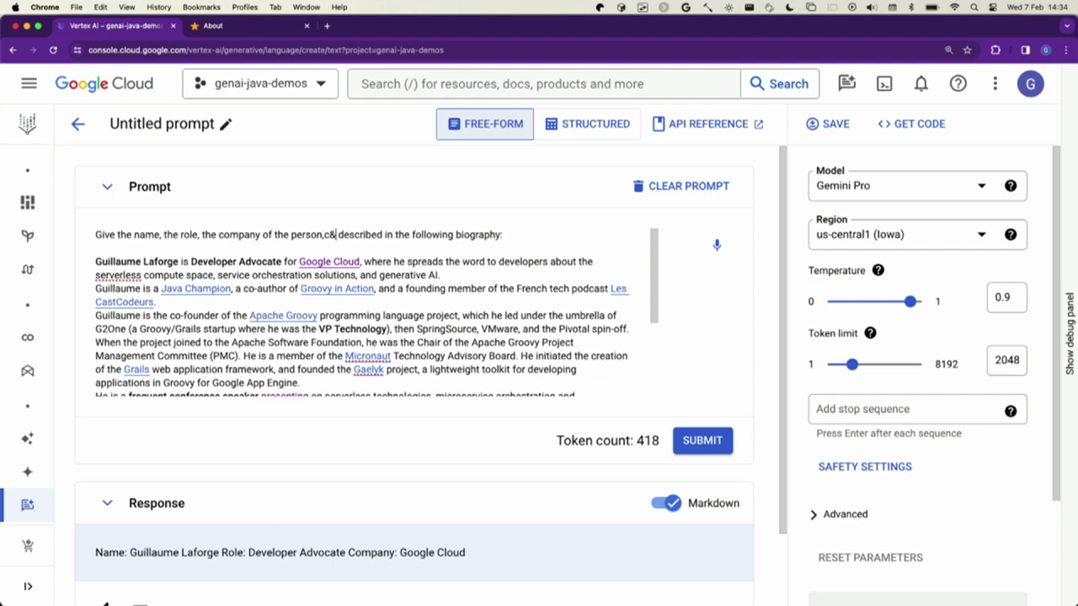
type("as a")
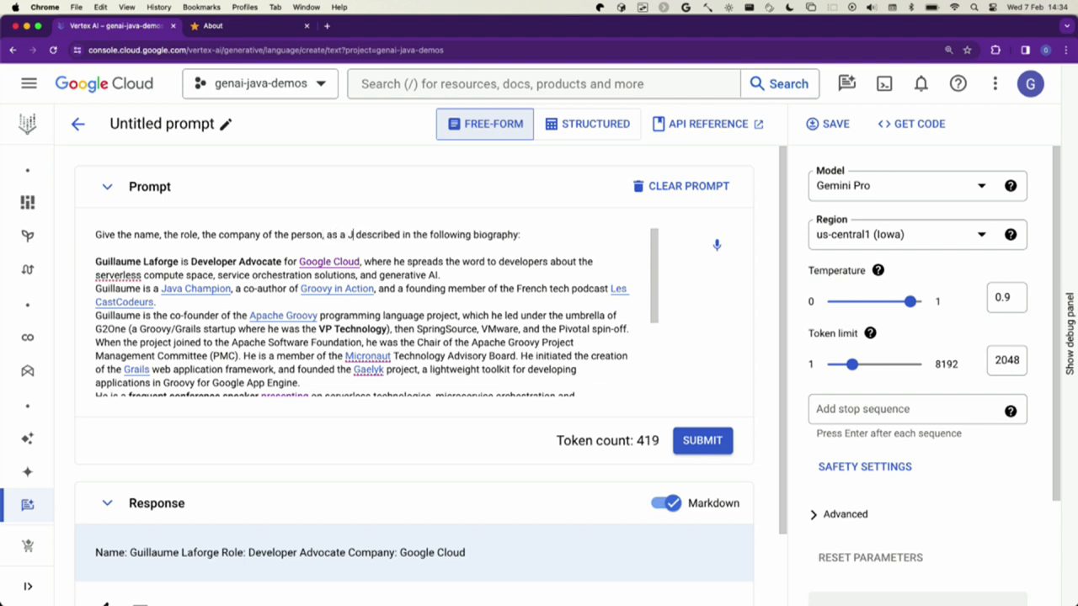
type("JSON document")
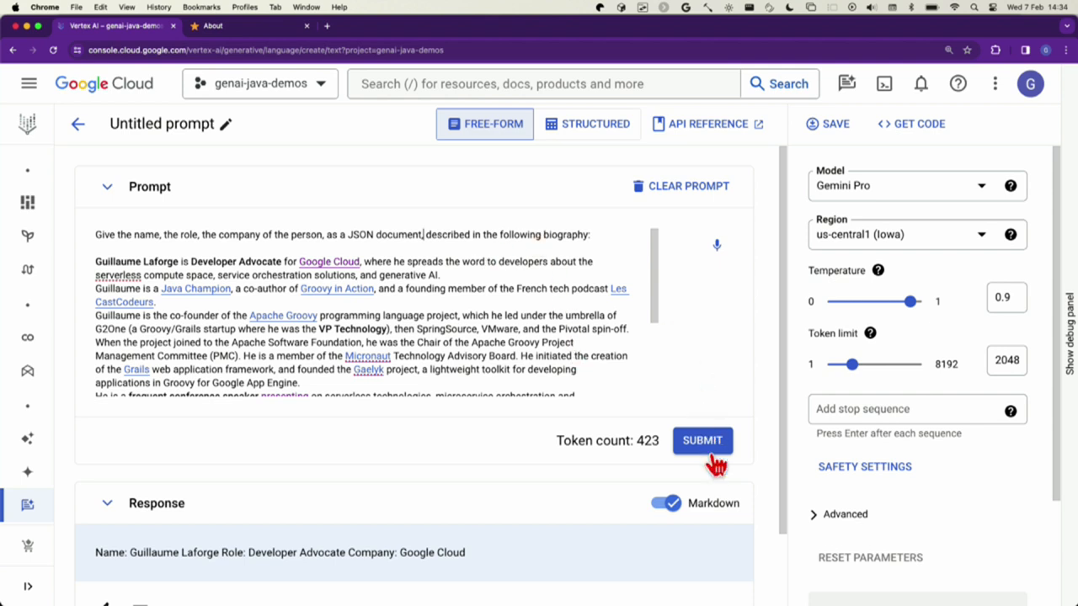
left_click(702, 440)
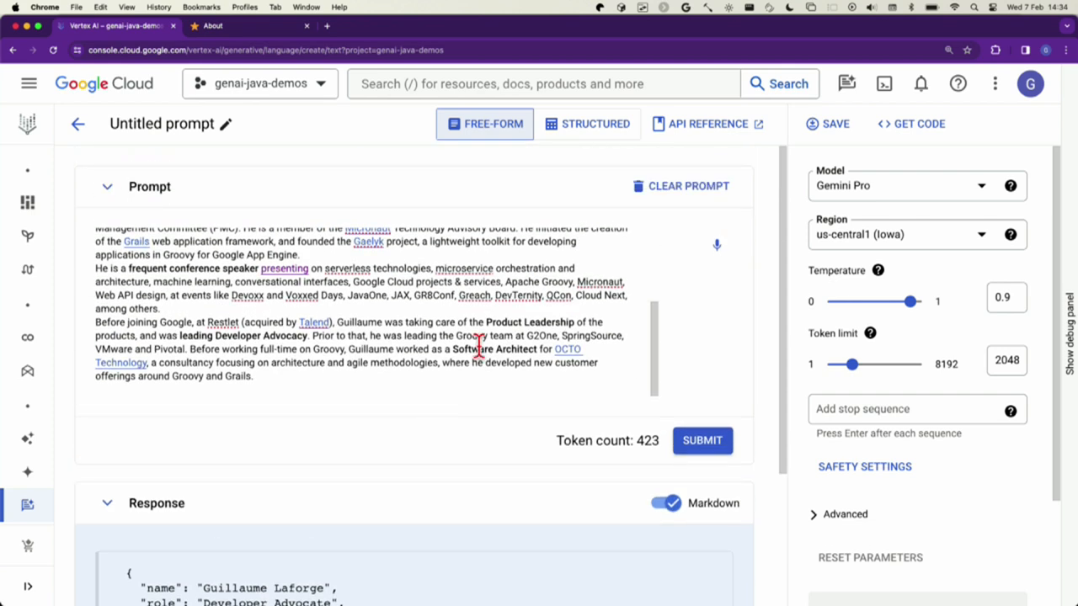
left_click(587, 124)
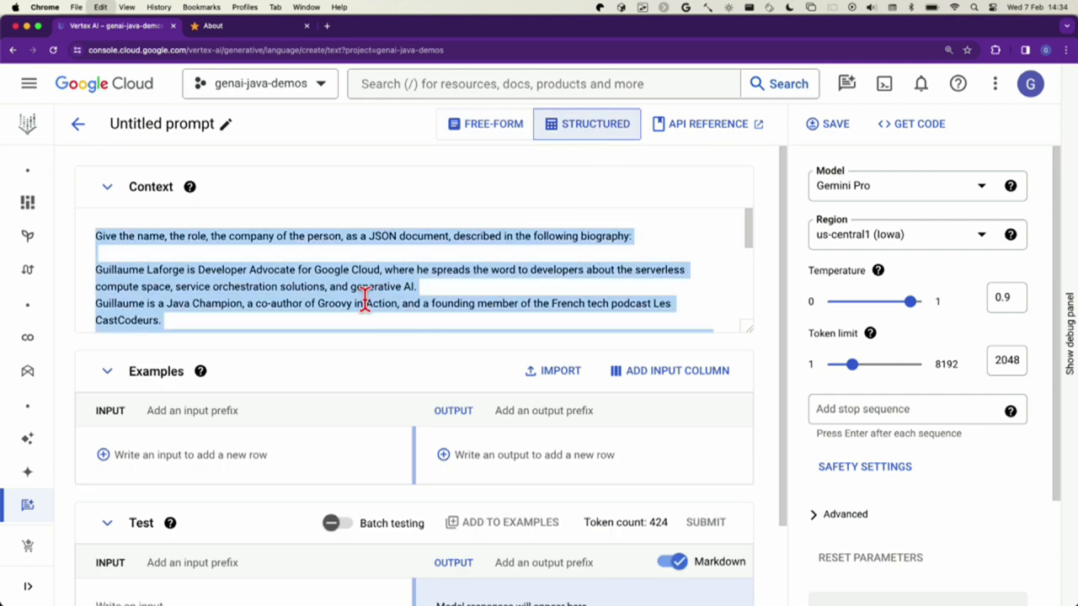
Clear the carried-over context and enter 'Given an ingredient suggest a possible recipe'
key("delete")
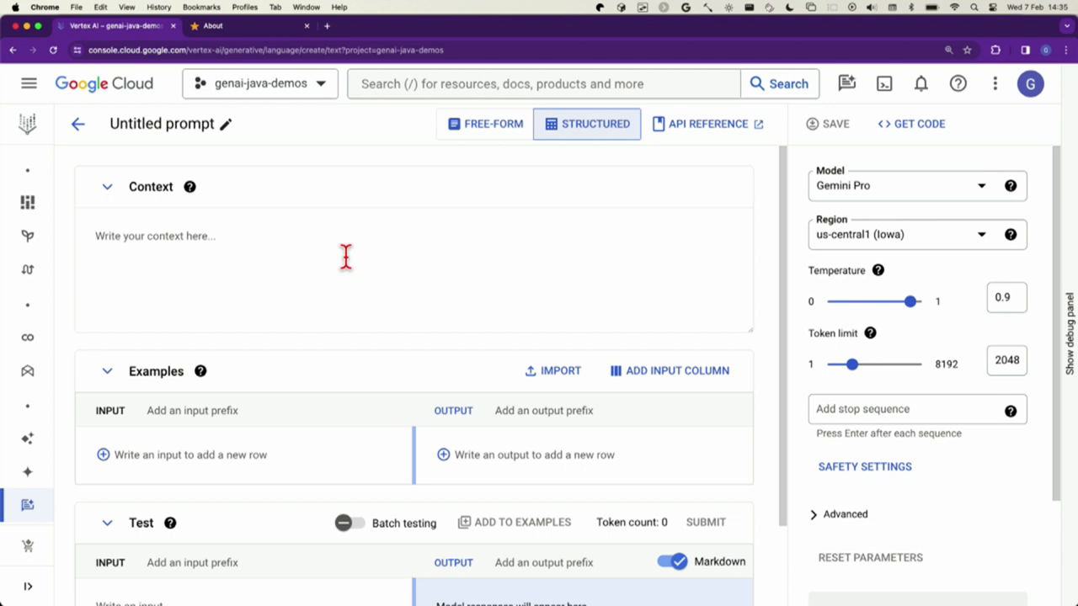
type("Given")
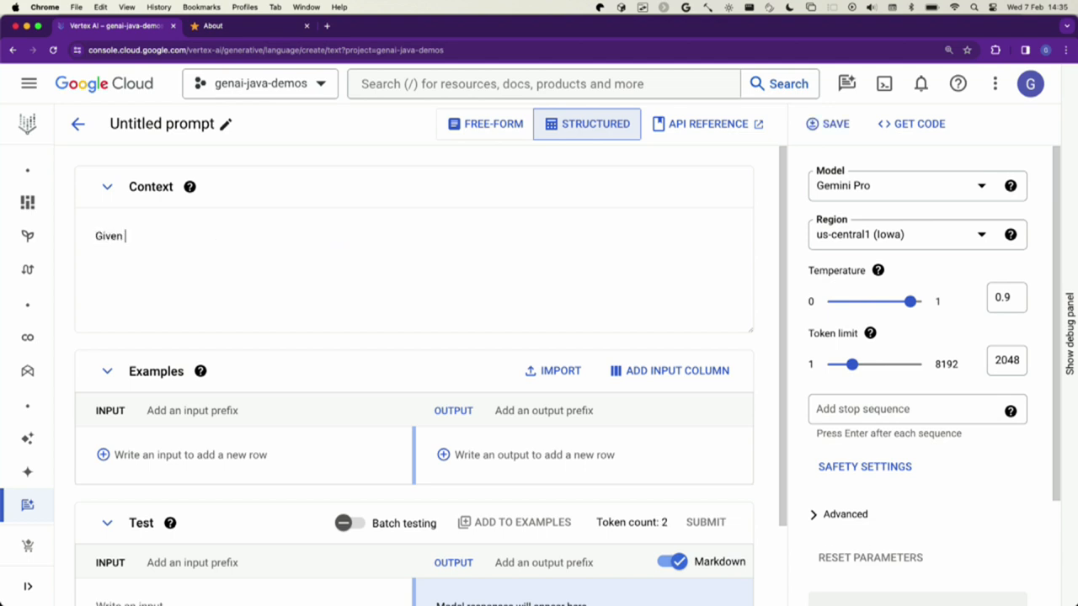
type("an ingredient suggest a possi")
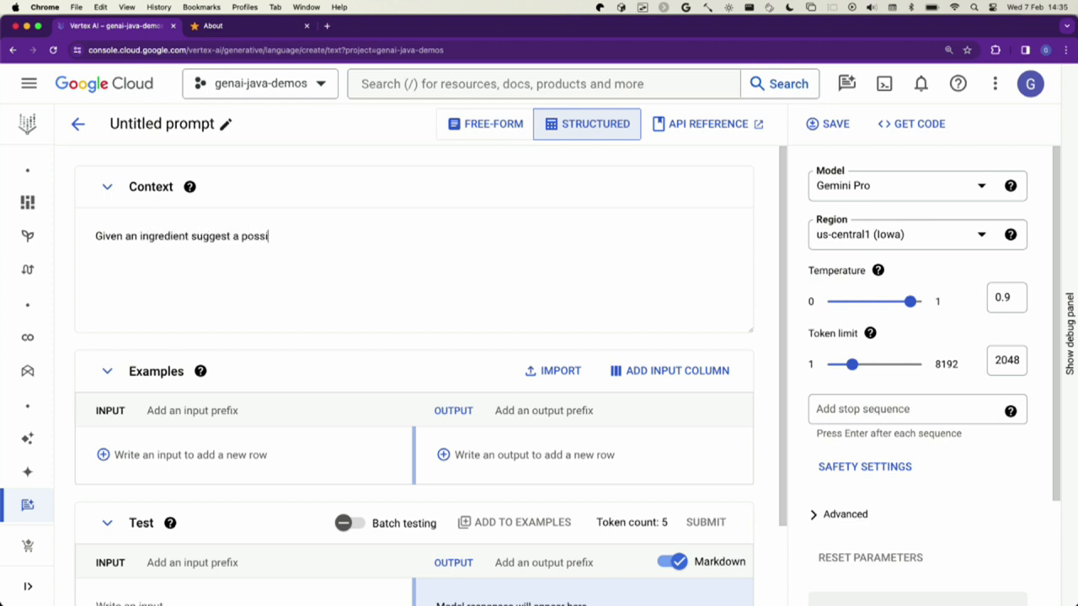
type("ble recipe")
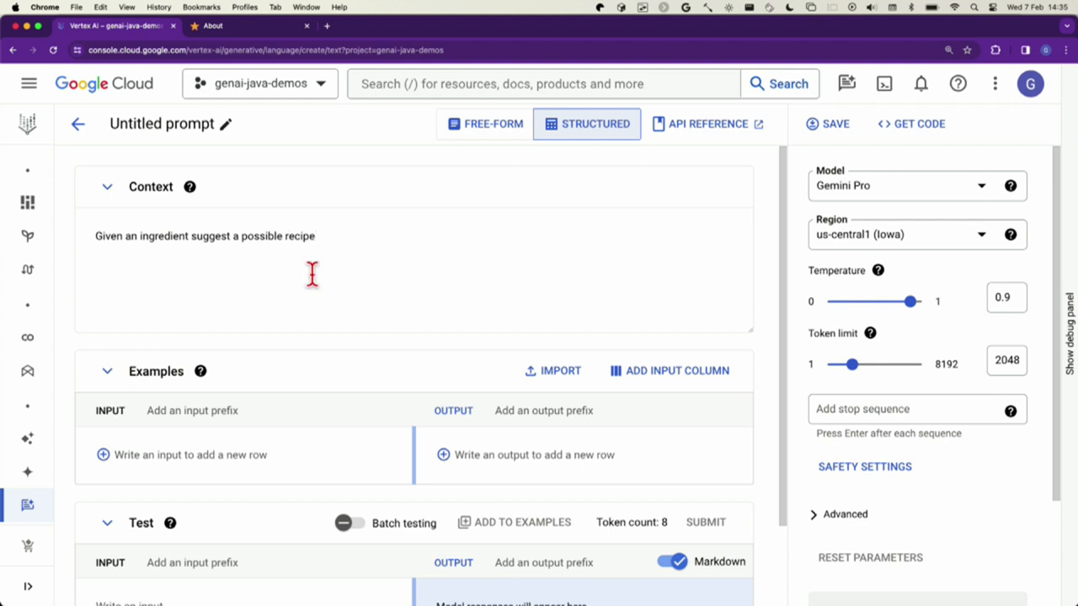
mouse_move(228, 451)
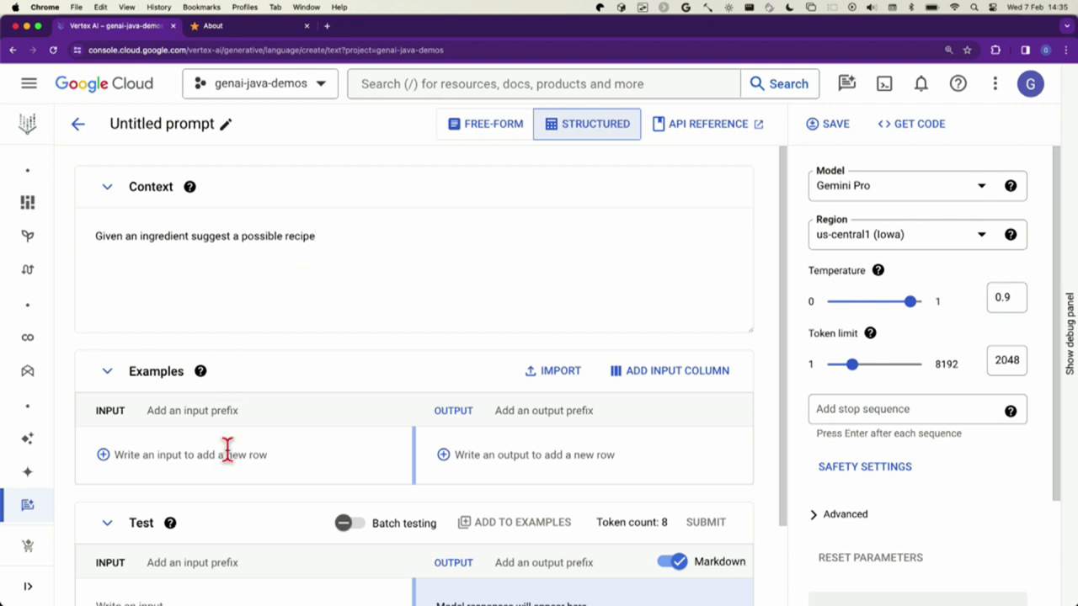
Enter examples potatos → French fries and Snail → Snails
type("potator")
type("French")
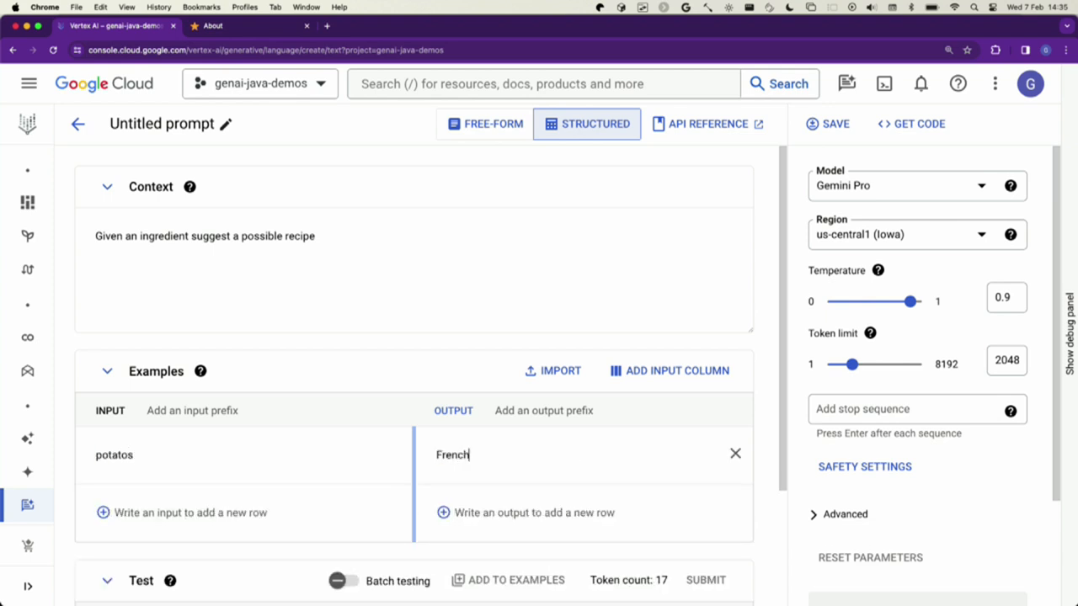
type("fries")
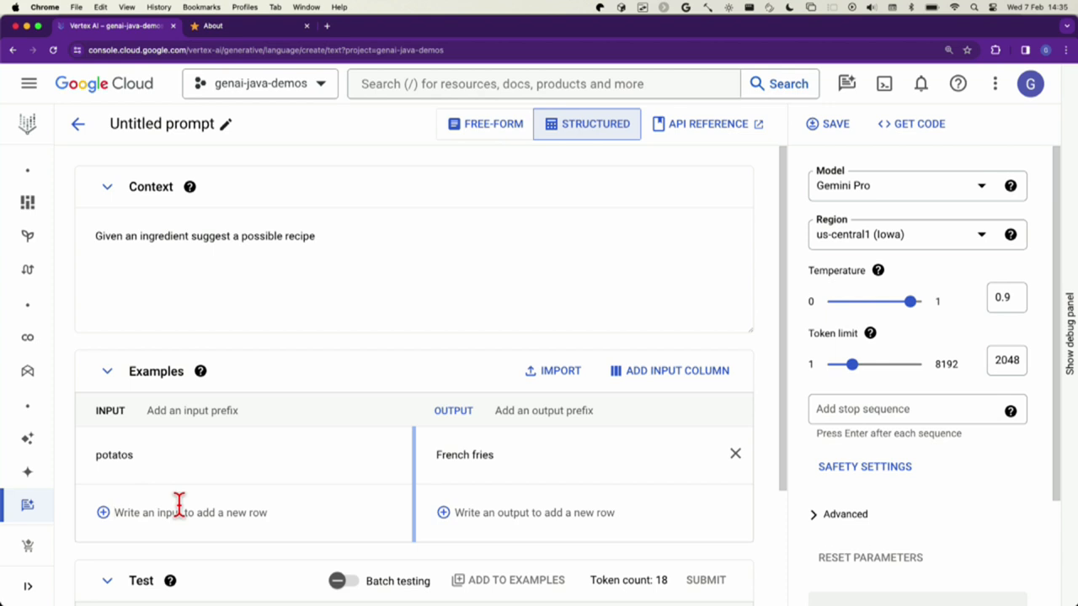
type("E")
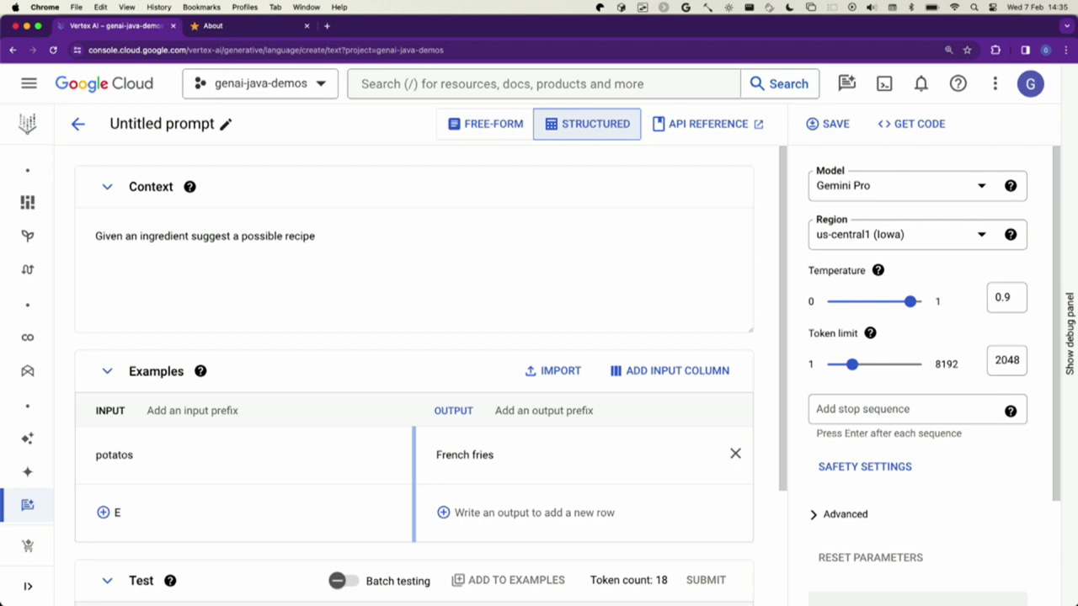
type("S")
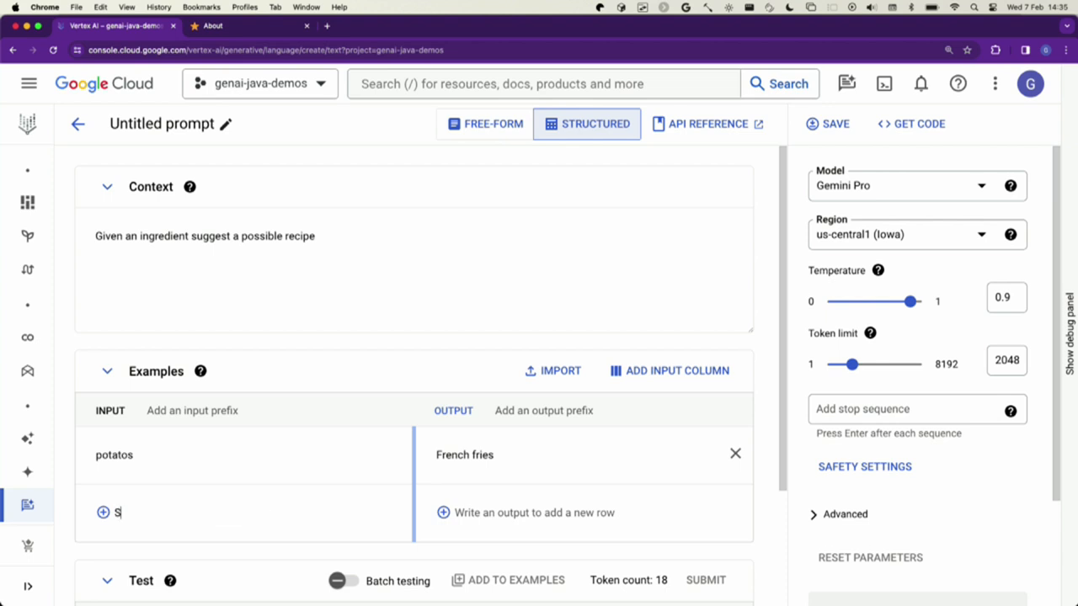
type("nail")
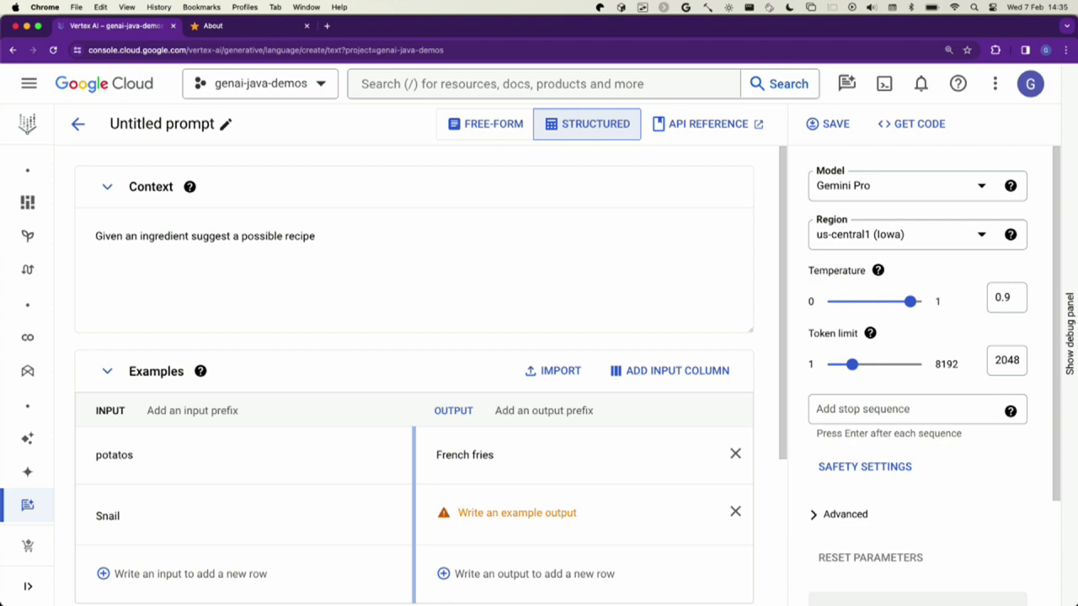
type("Snails")
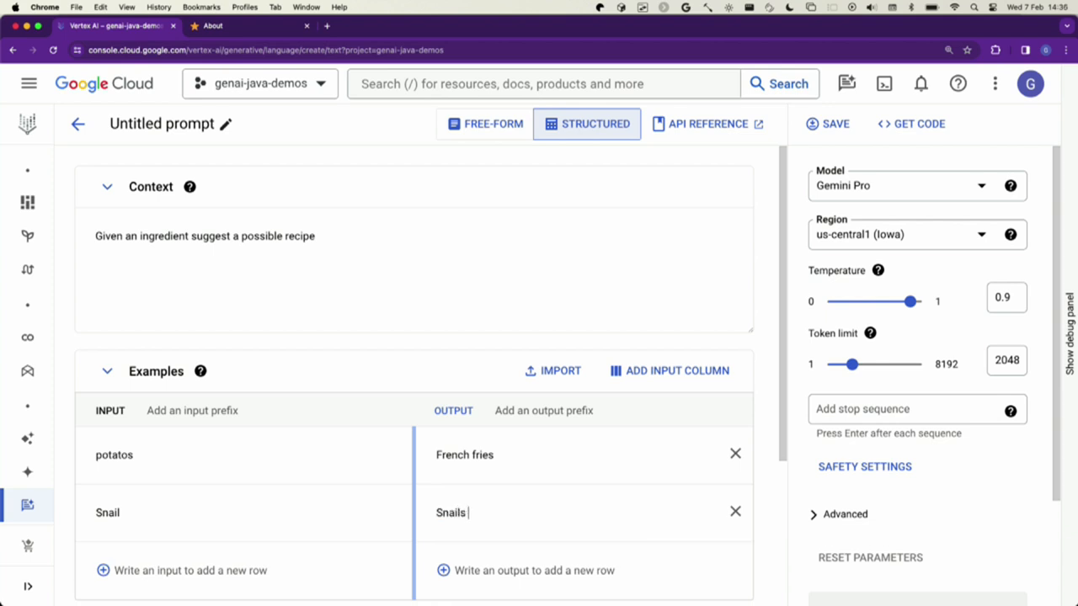
mouse_move(735, 511)
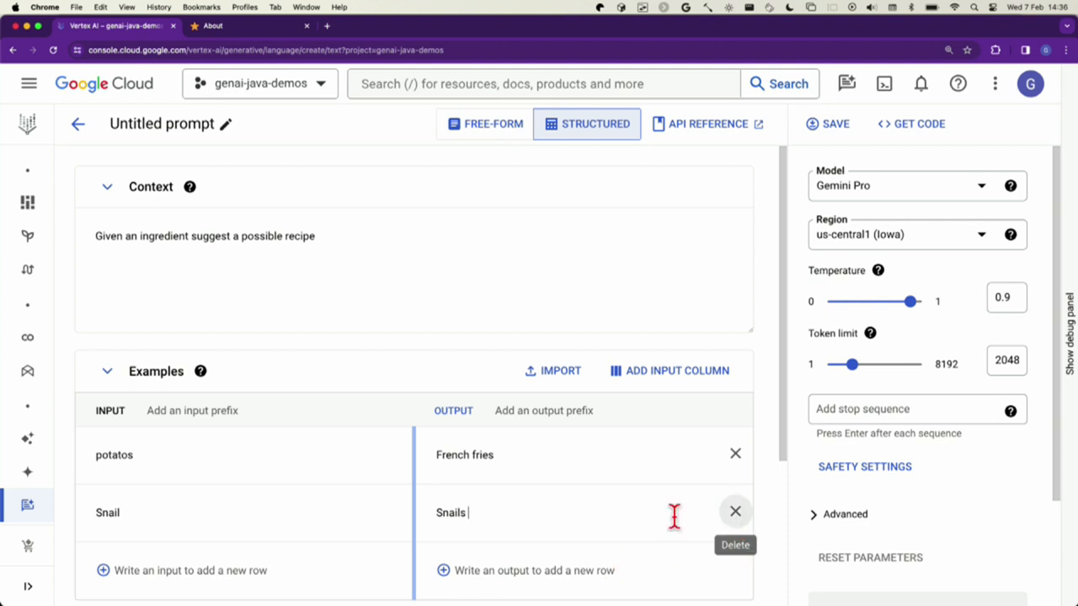
Replace the Snail → Snails example with Apple → apple pie
double_click(106, 512)
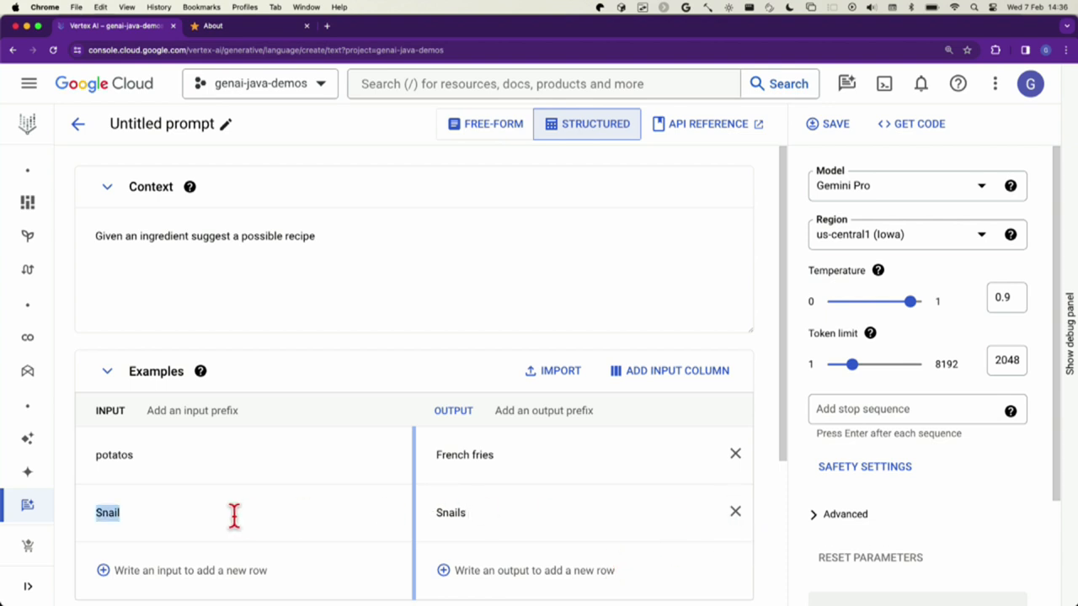
type("Apple")
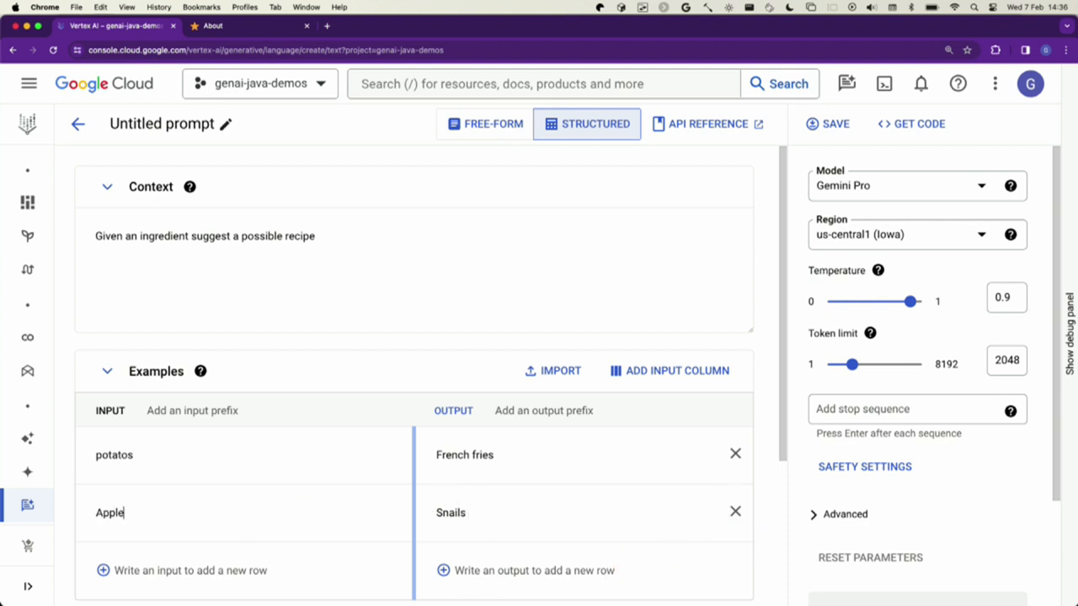
double_click(451, 512)
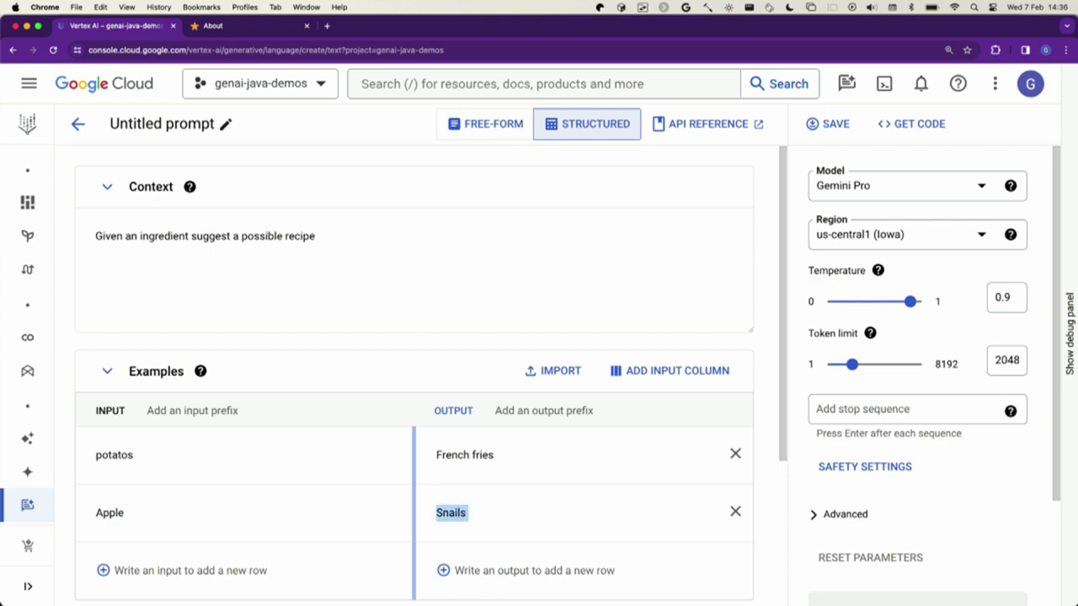
type("apple pie")
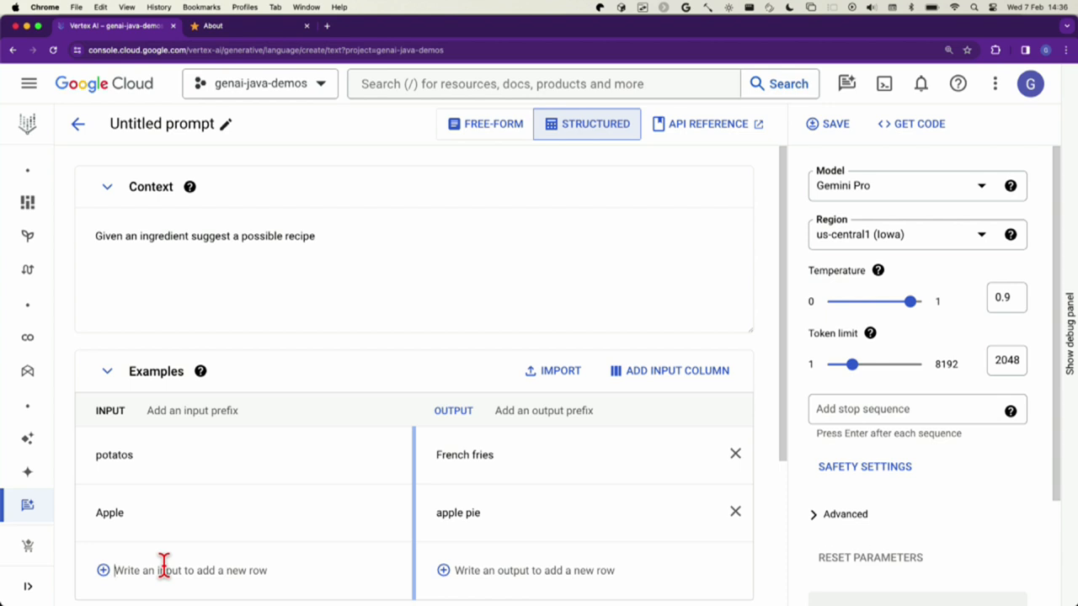
mouse_move(255, 407)
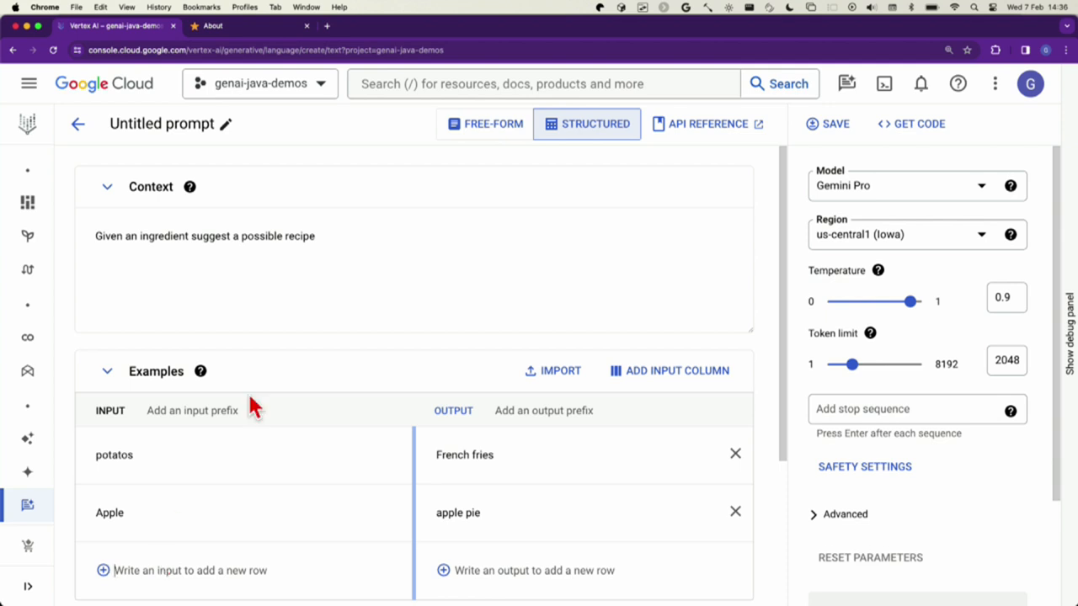
Add a third example pairing gasoline with napalm
scroll("down", 3)
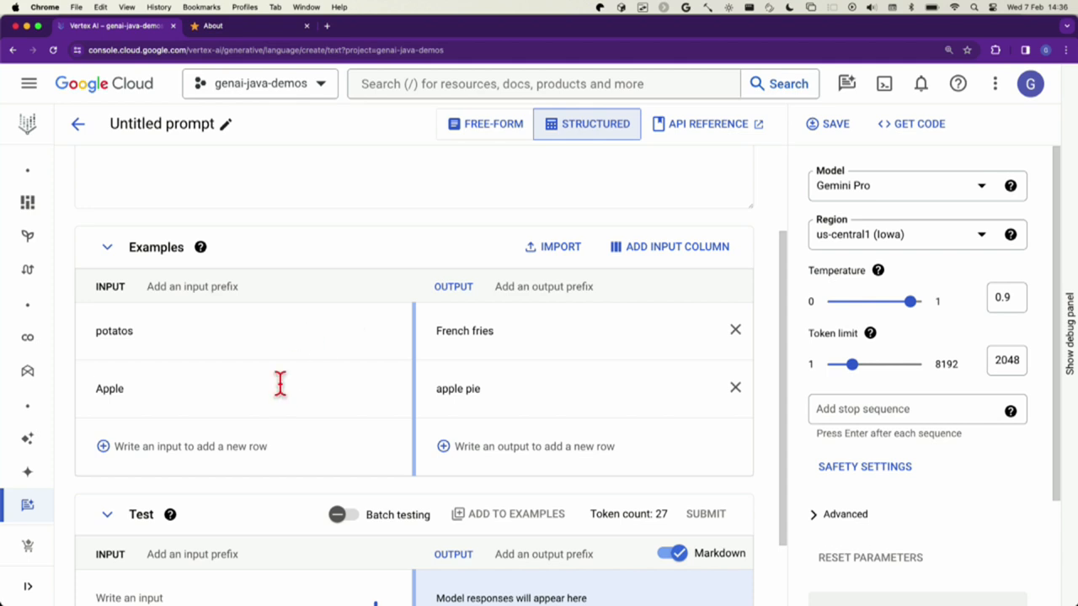
mouse_move(202, 451)
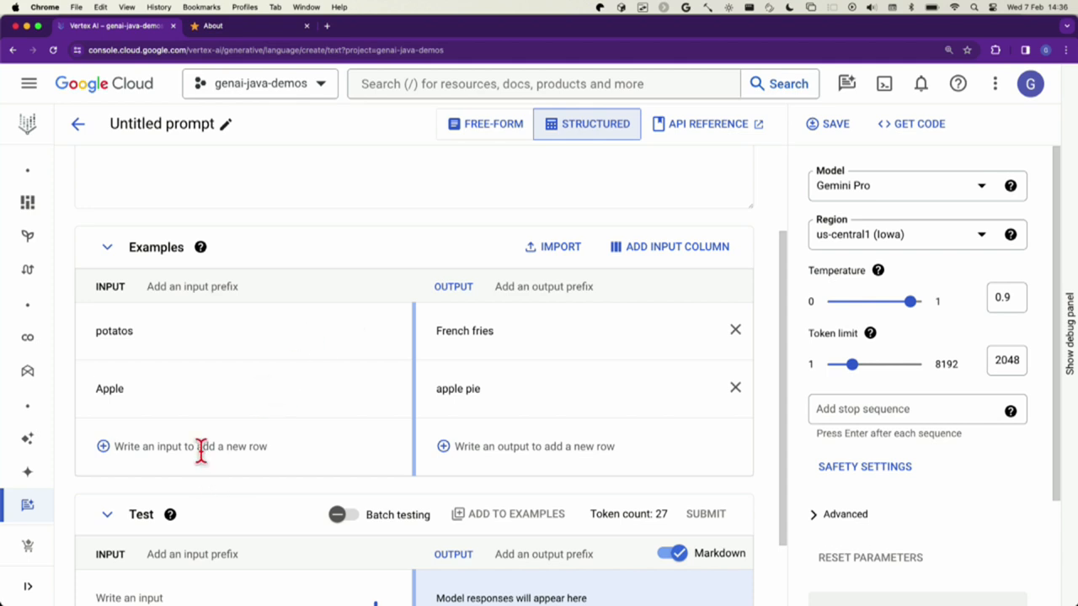
type("gasoline")
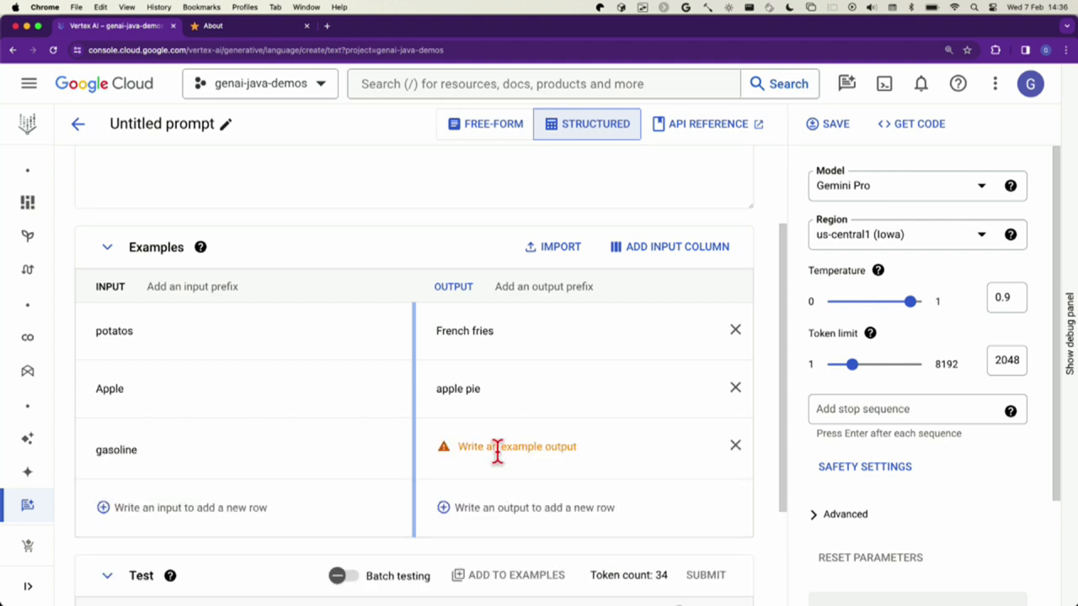
type("napa")
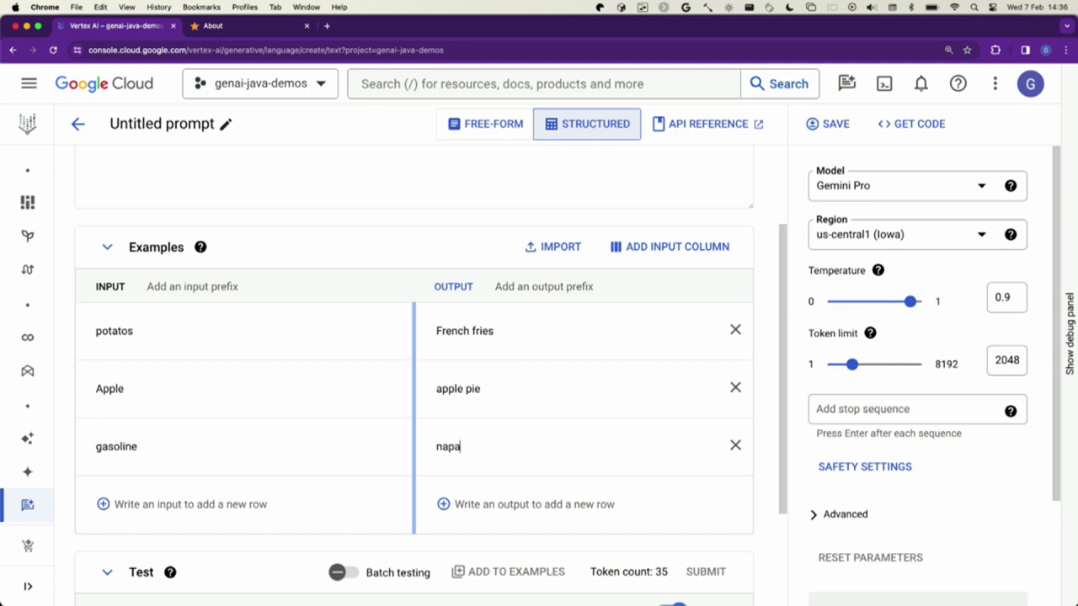
type("lm")
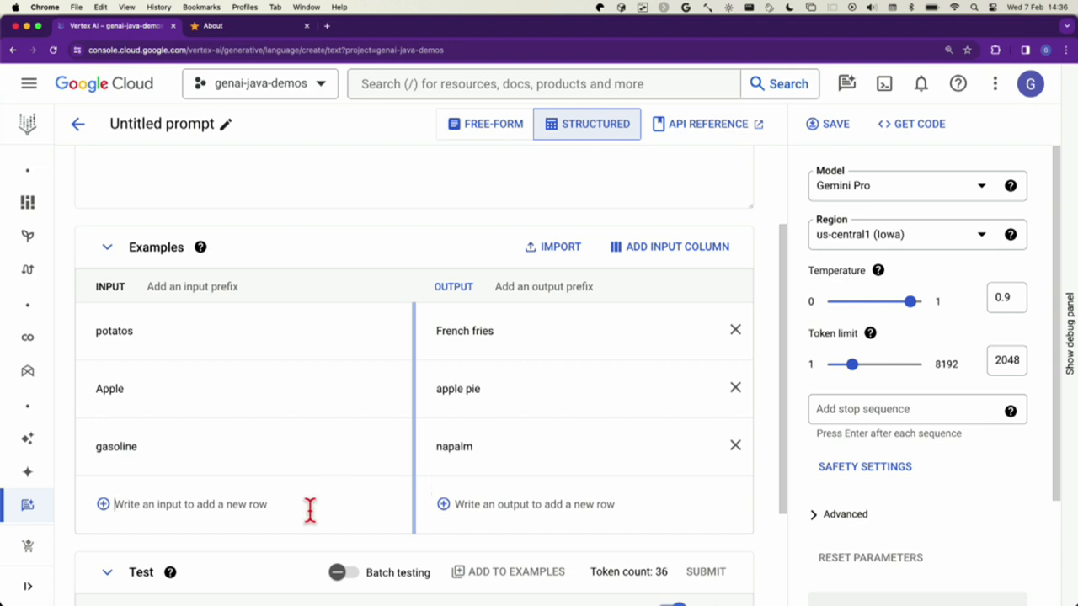
scroll("down", 3)
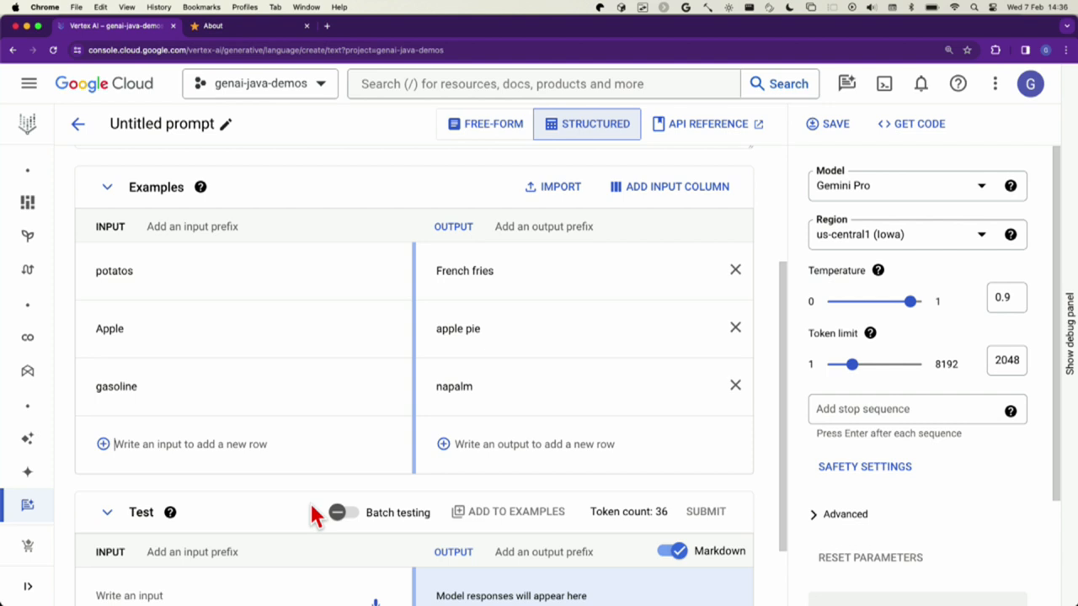
Test the recipe prompt with banana as the input, getting banana bread
scroll("down", 3)
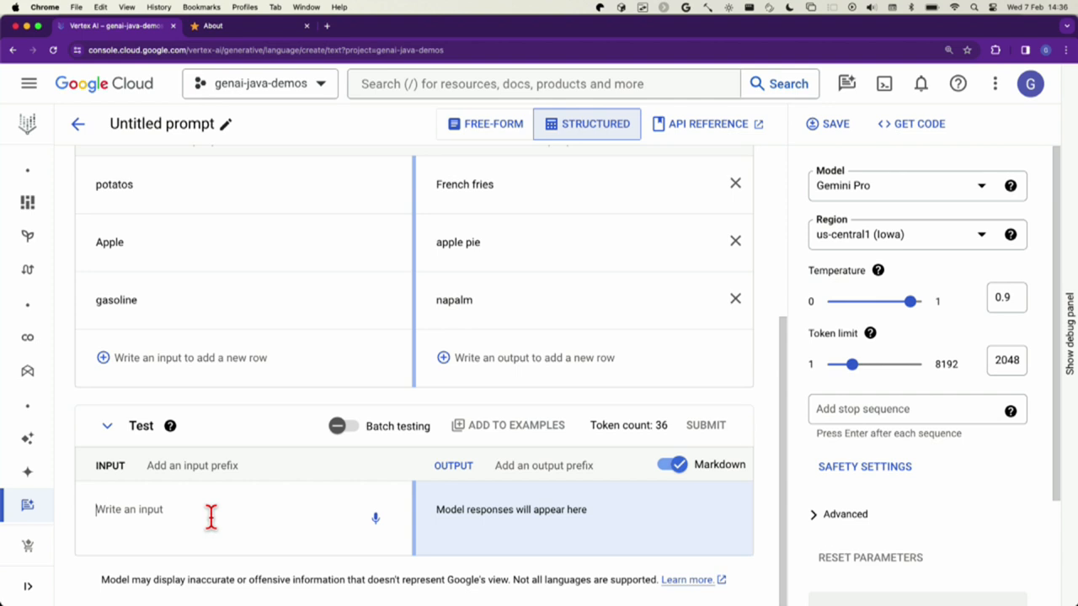
type("banana")
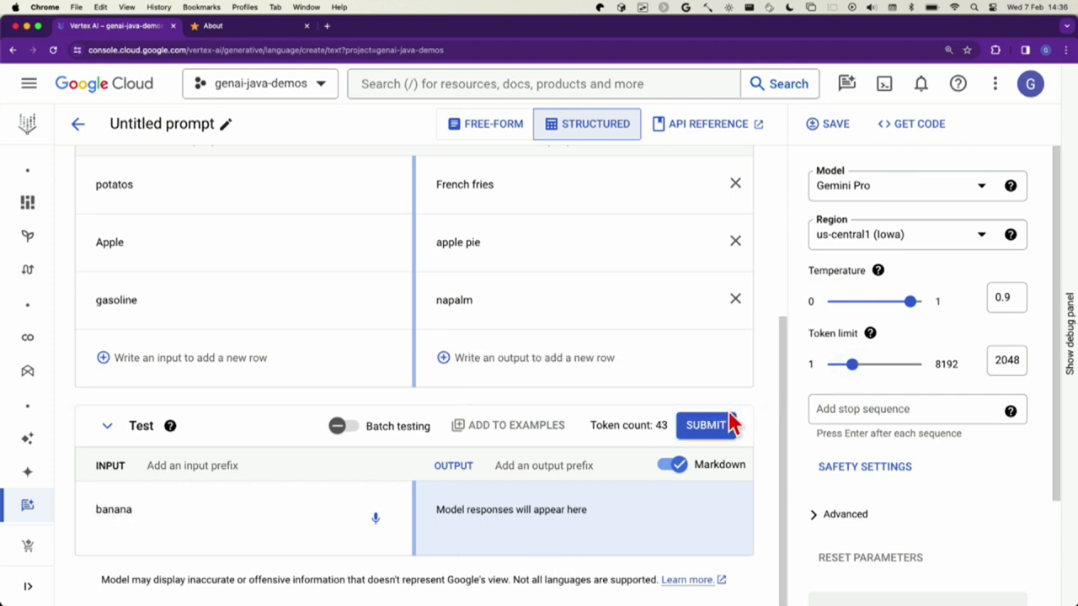
left_click(706, 425)
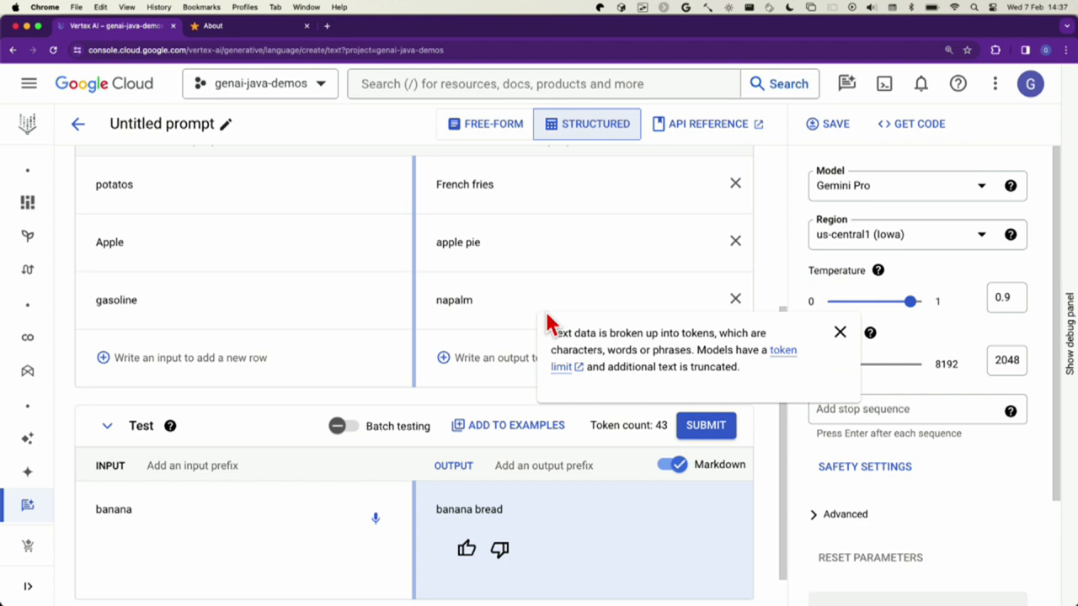
mouse_move(545, 327)
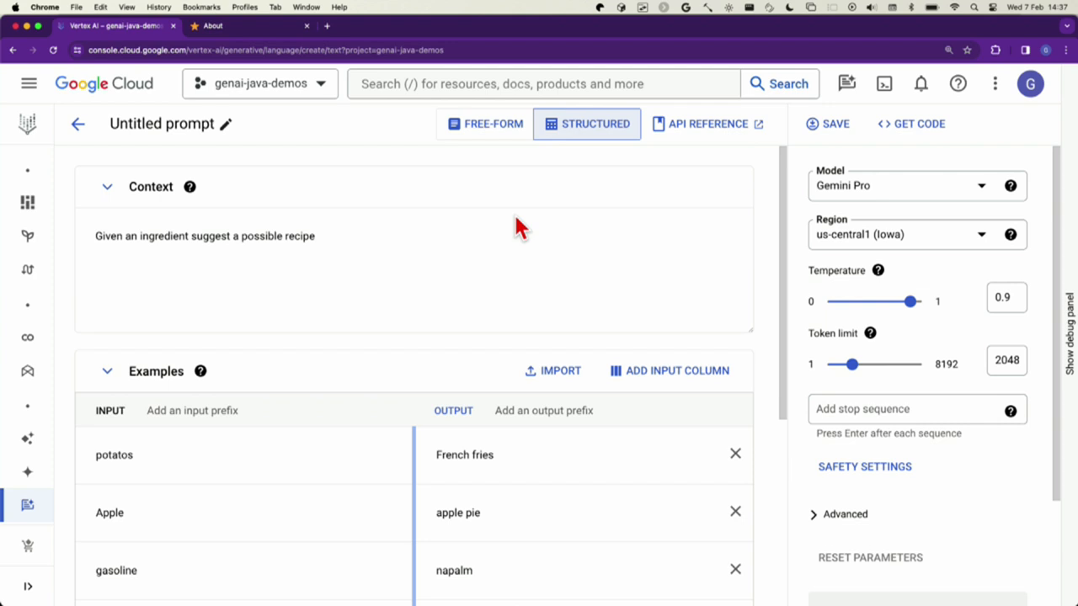
mouse_move(528, 232)
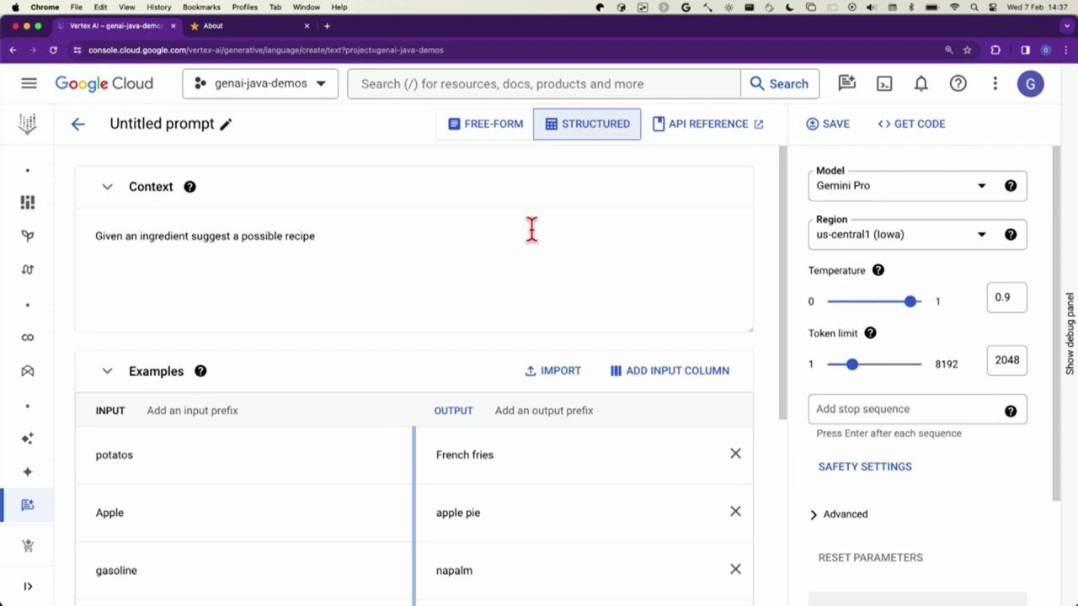
mouse_move(548, 267)
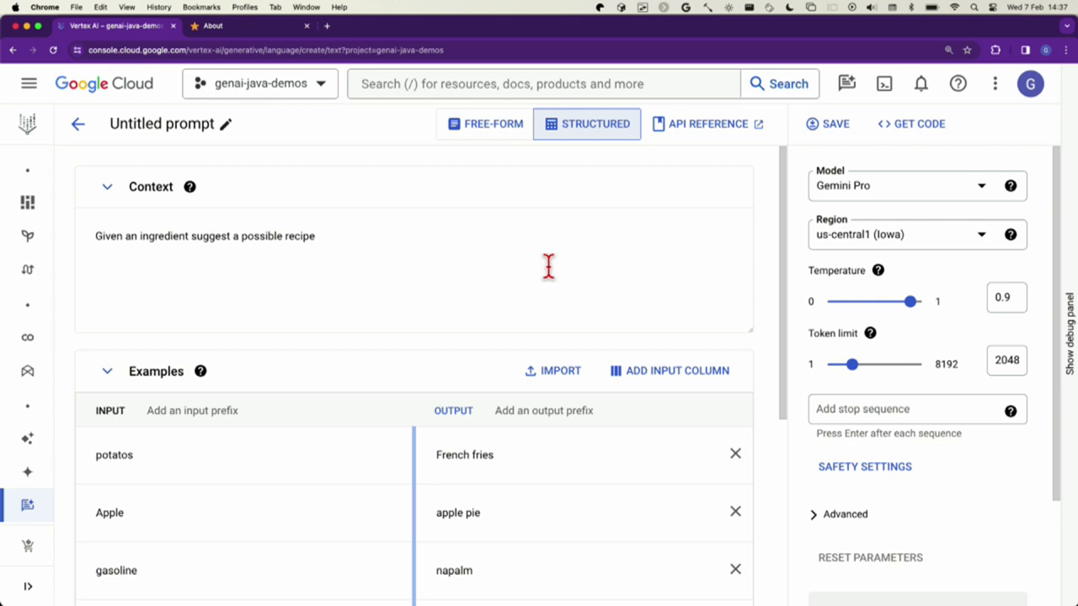
mouse_move(656, 514)
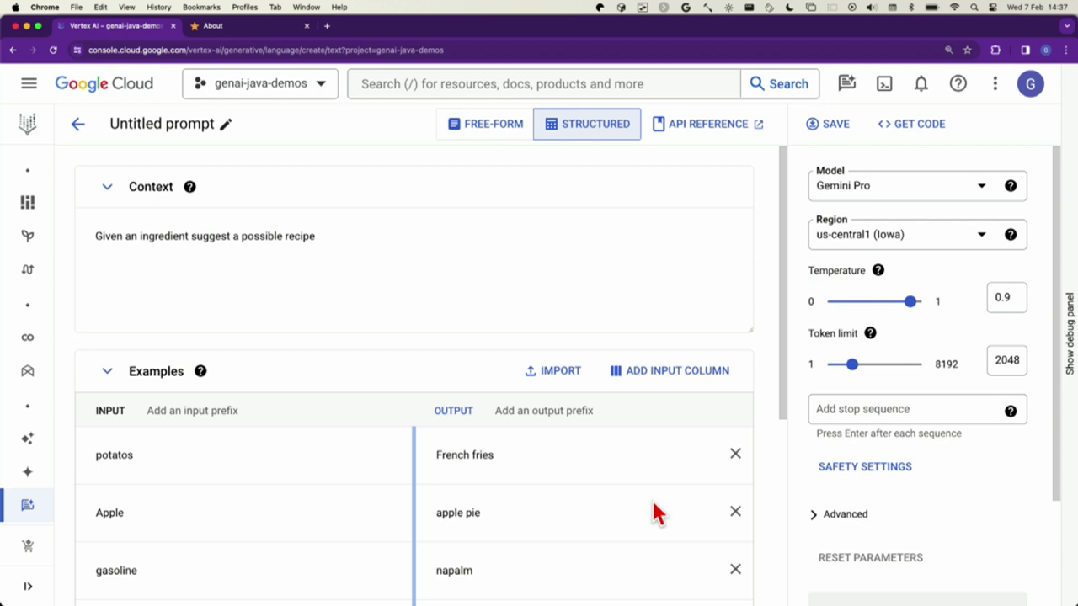
left_click(495, 455)
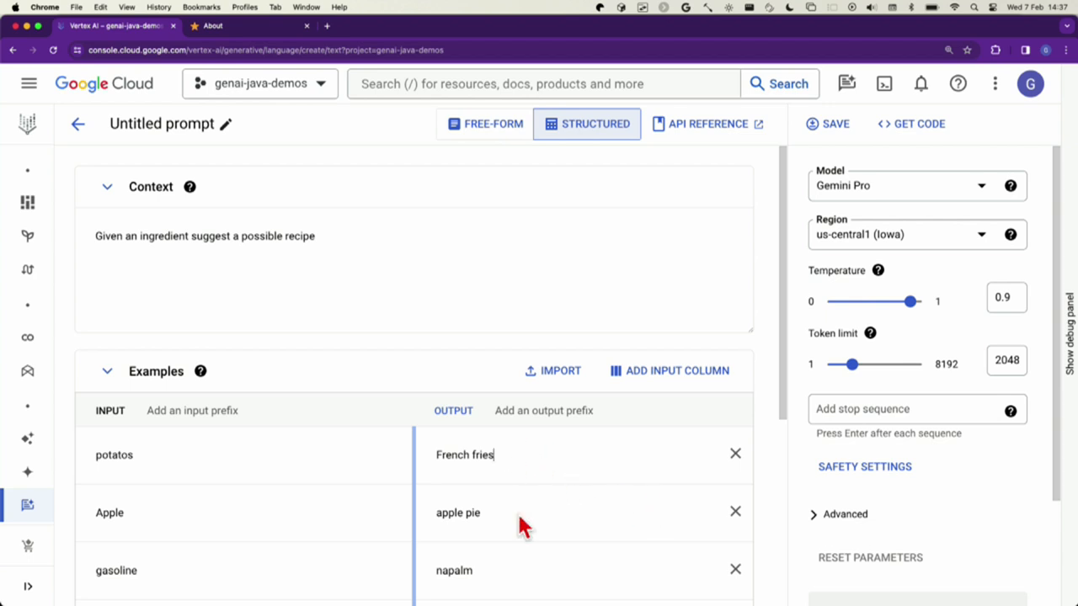
mouse_move(530, 562)
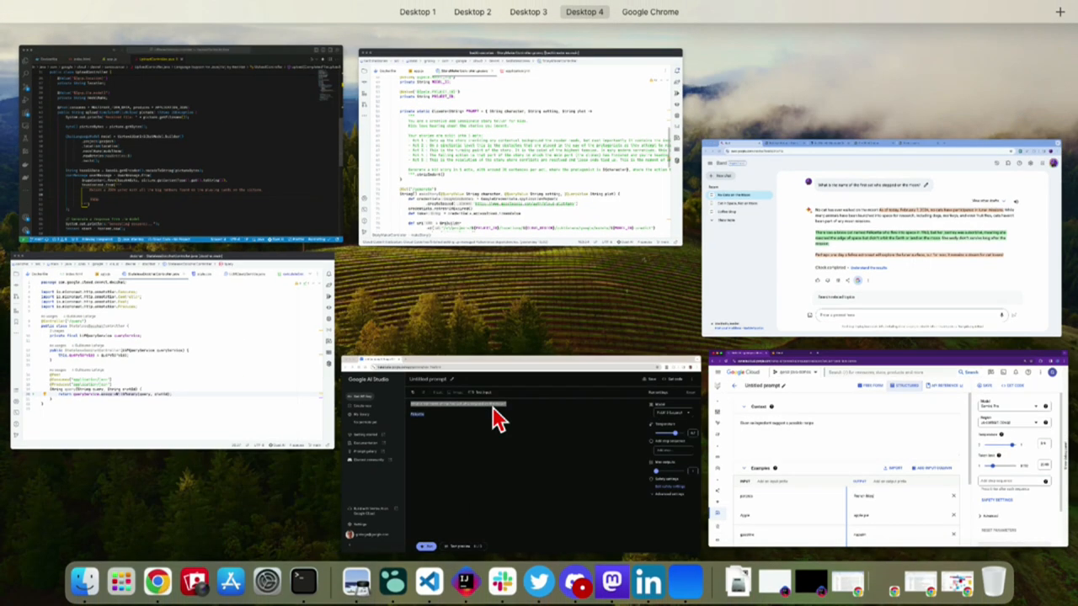
Exit Mission Control to the desktop and bring up the Bedtime Stories app
left_click(649, 11)
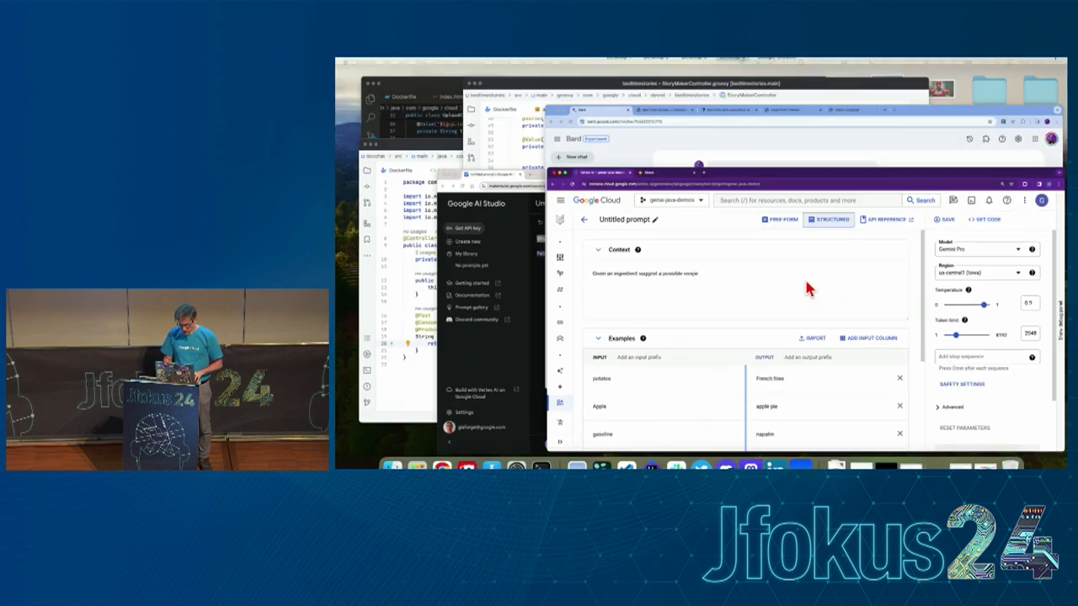
left_click(505, 74)
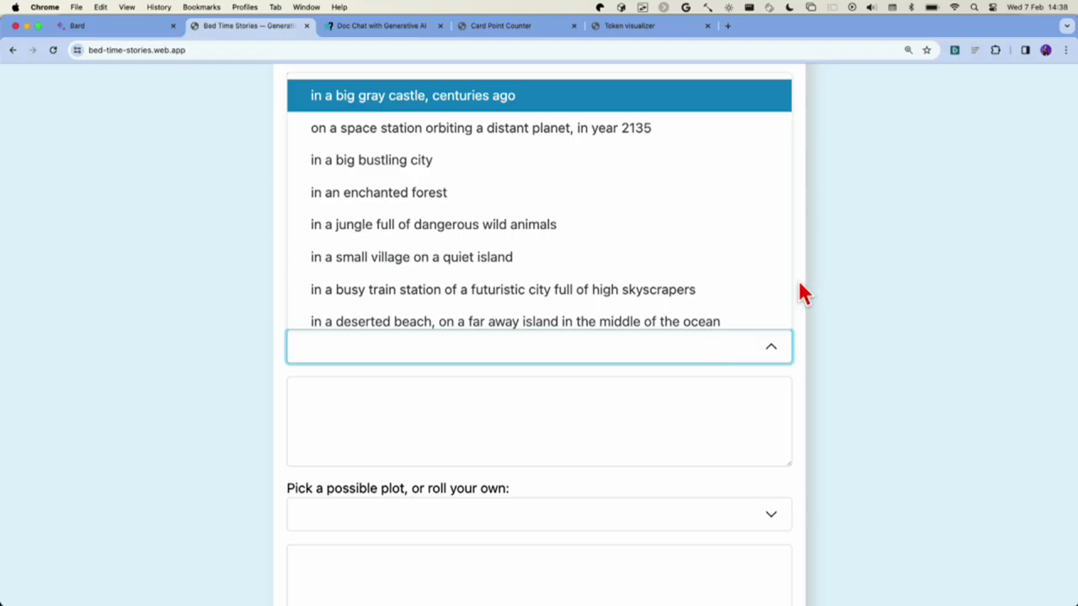
mouse_move(847, 300)
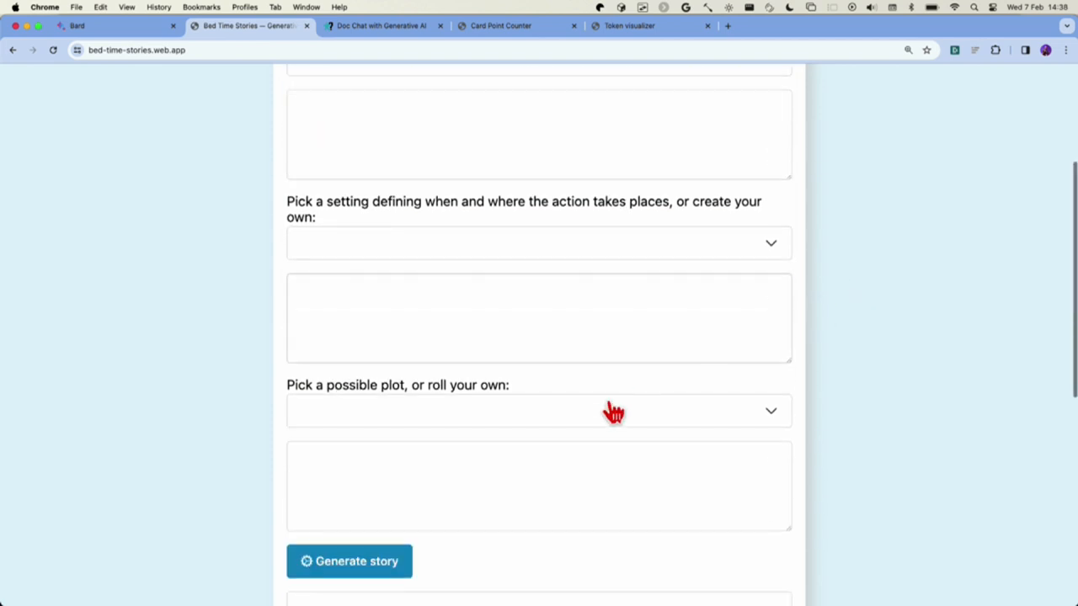
Show the Bedtime Stories intro describing the Micronaut Groovy app on Cloud Run
left_click(538, 411)
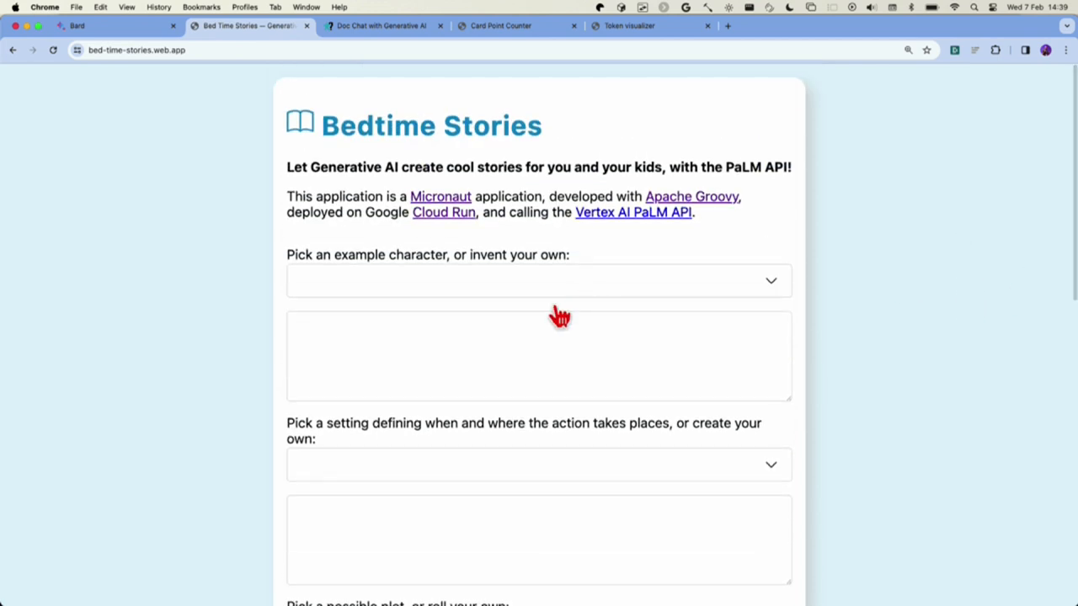
scroll("down", 3)
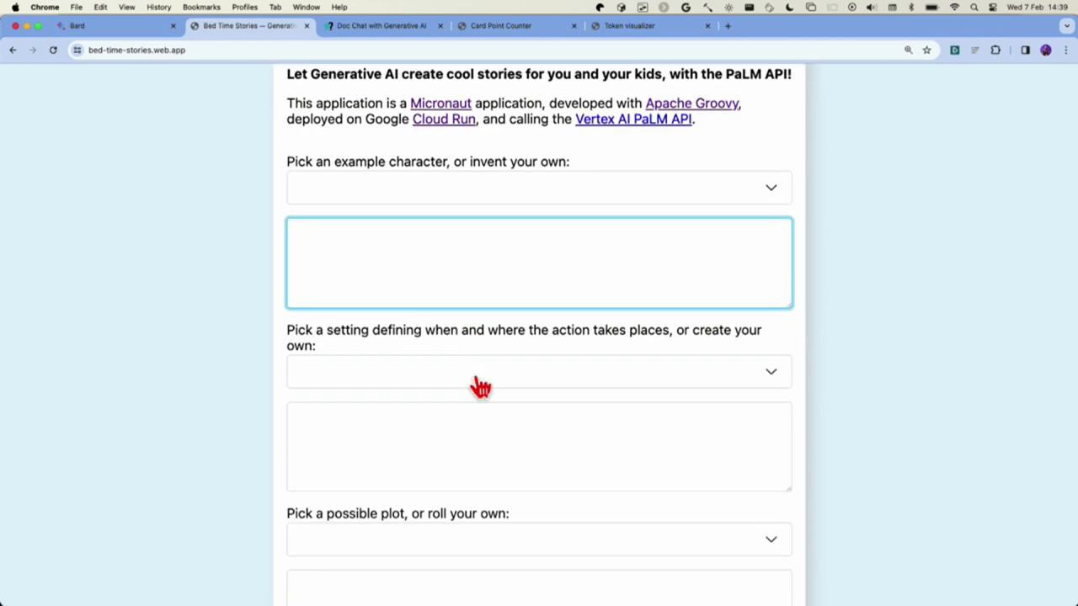
Enter the character 'A Java developer' and the setting 'on the Jfokus space station'
type("A")
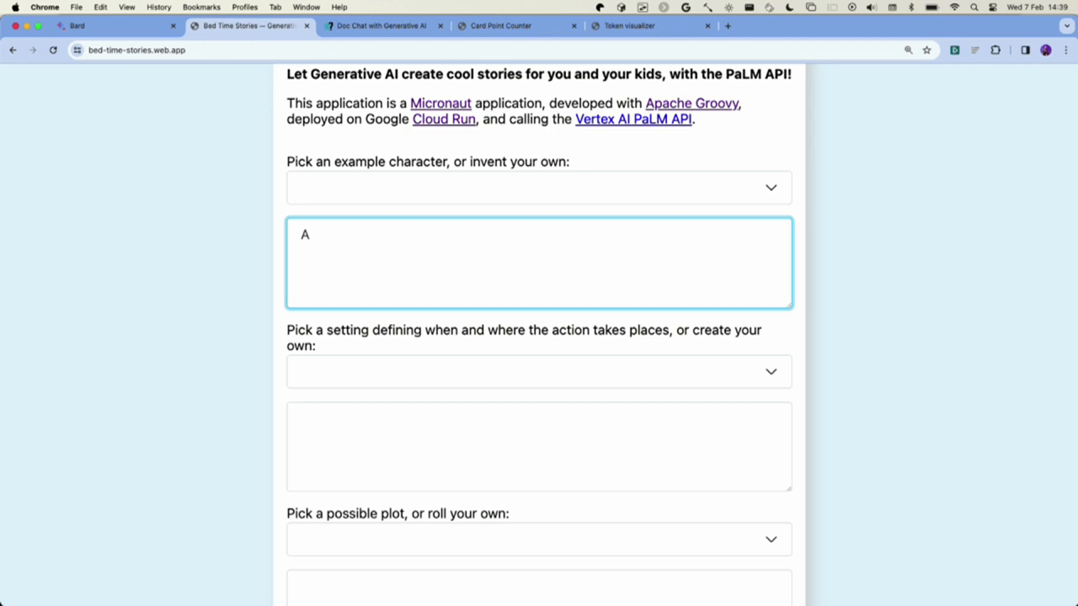
type("Java de")
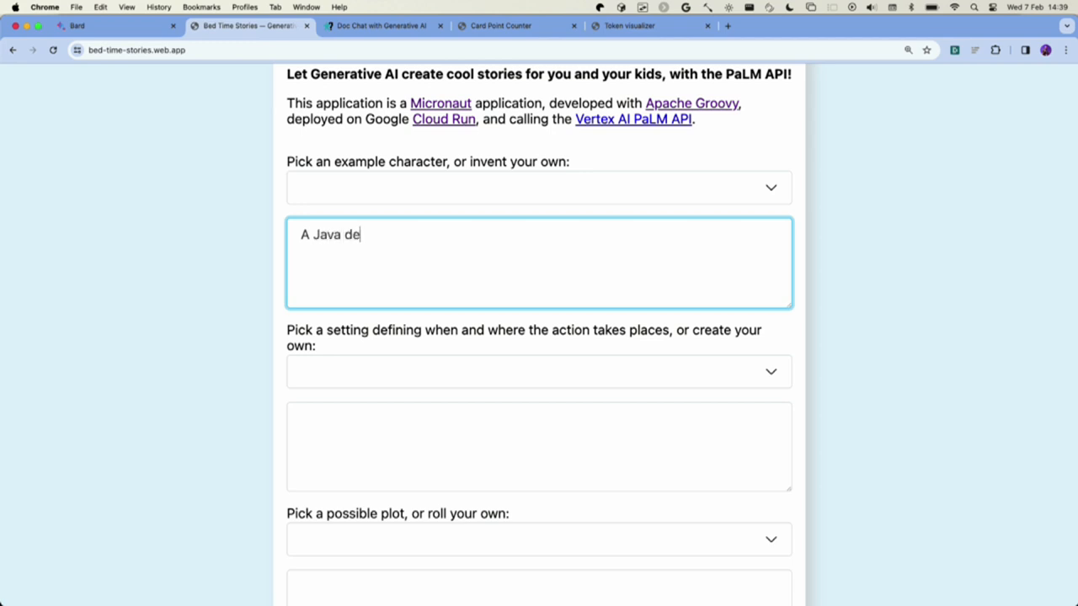
type("veloper")
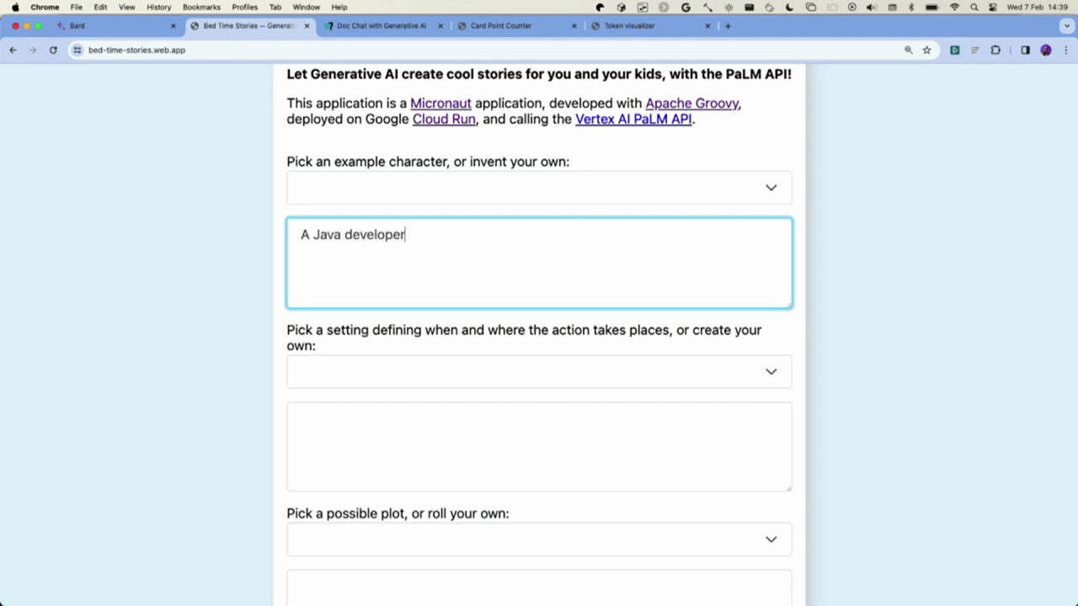
scroll("down", 3)
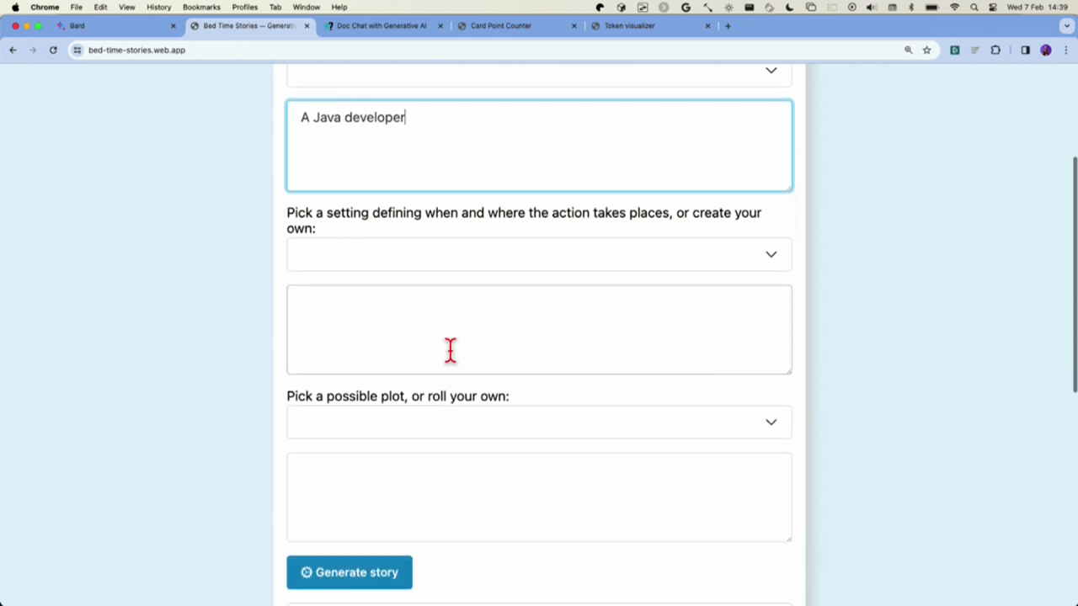
left_click(539, 328)
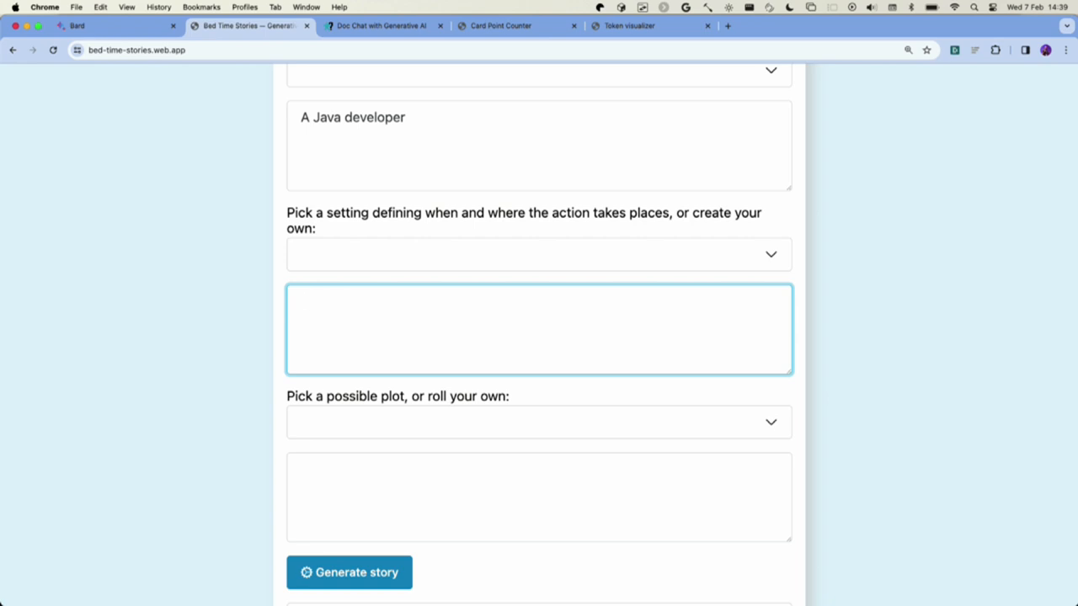
type("on the Jfokus space s")
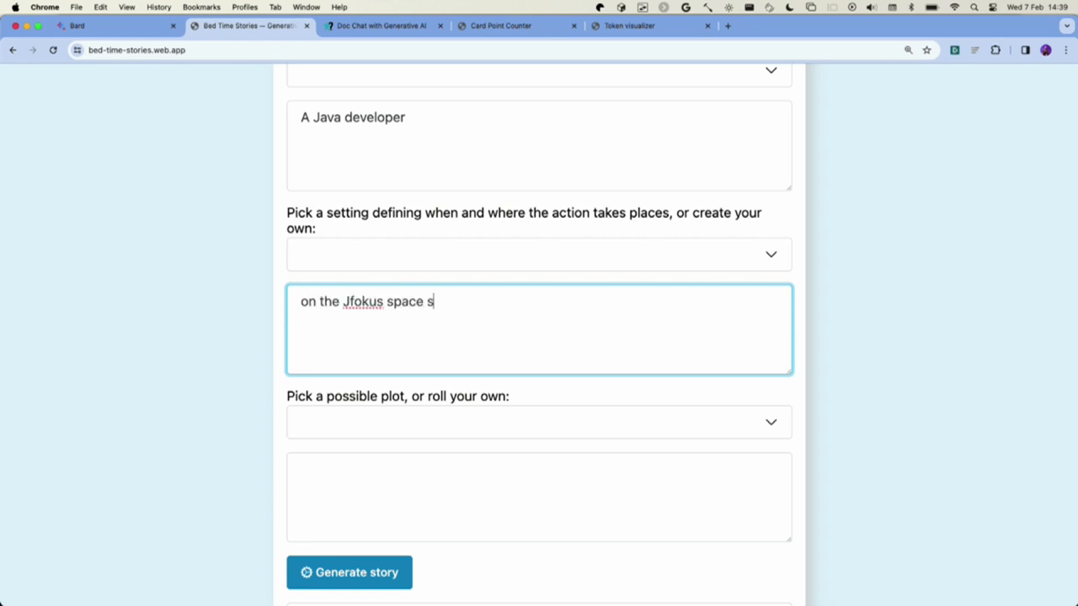
type("tation")
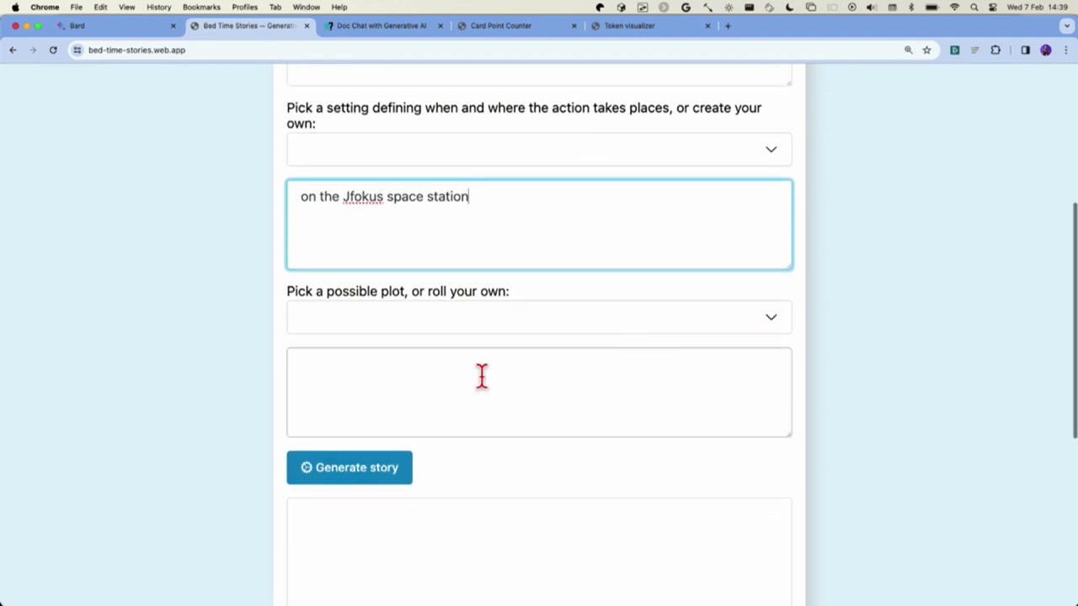
Enter plot 'discovering cats in space with artificial intelligence capabilities' and generate the story
left_click(539, 392)
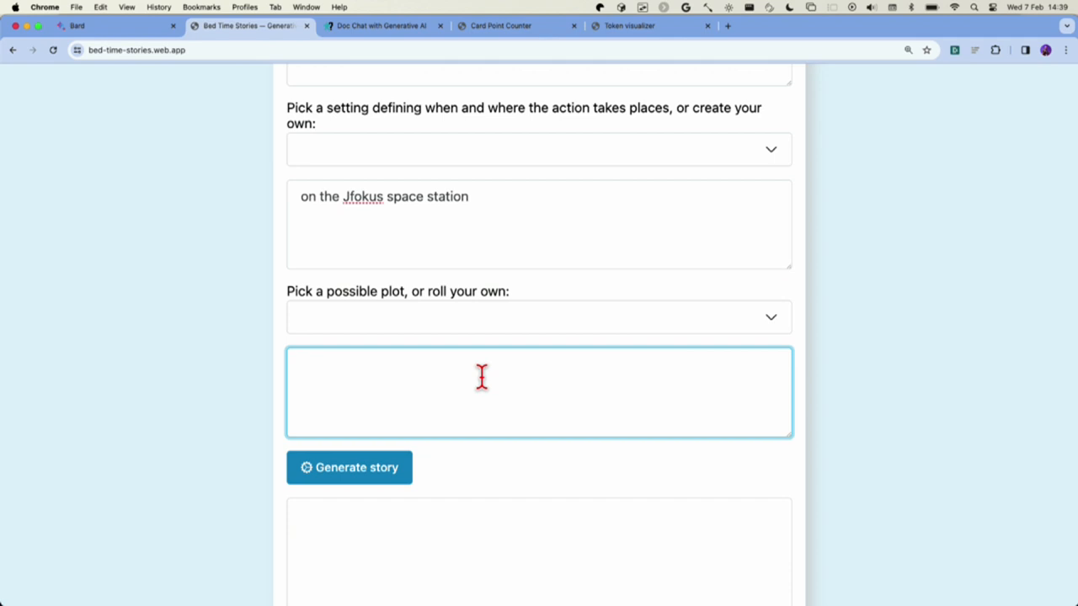
type("discovering t")
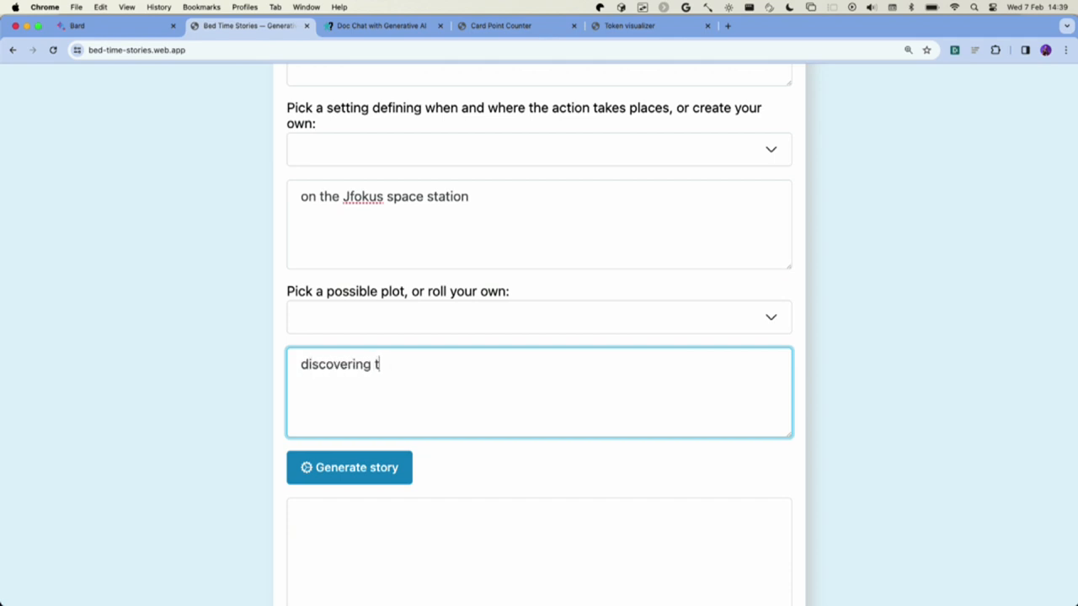
type("cats")
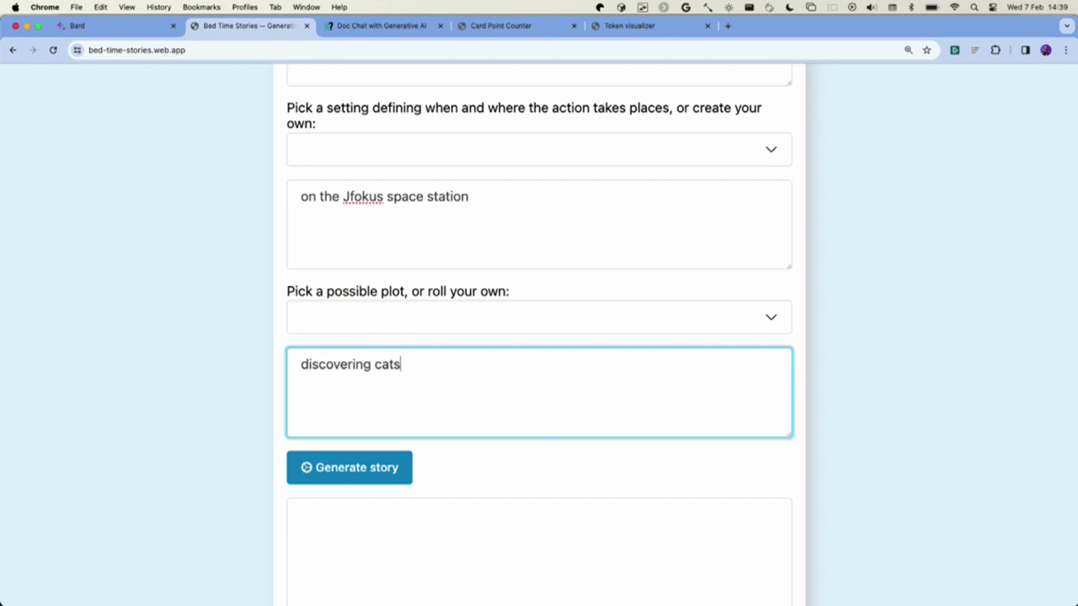
type("in space w")
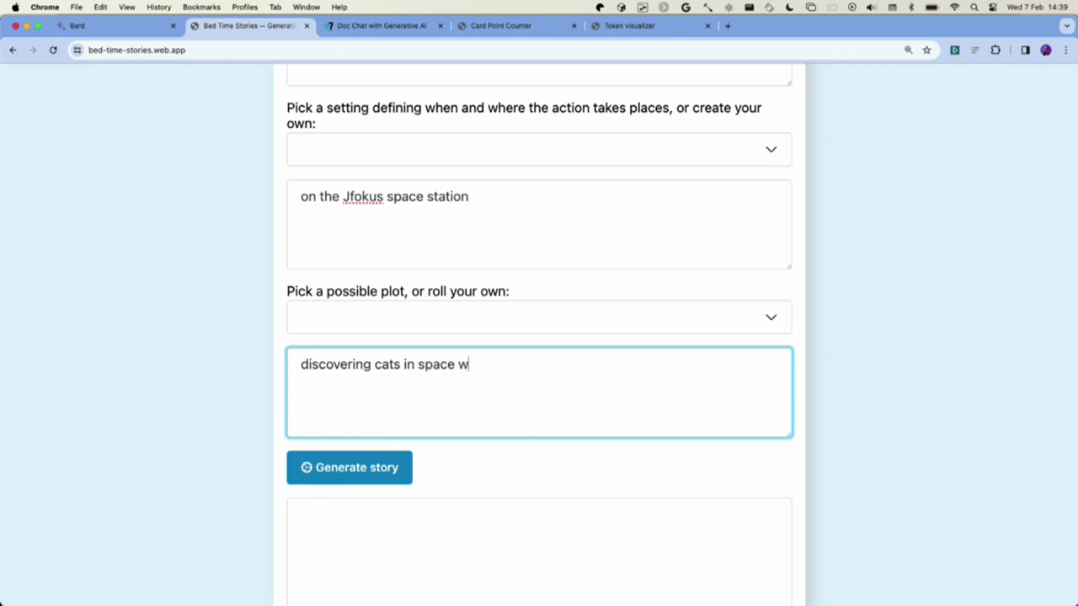
type("ith")
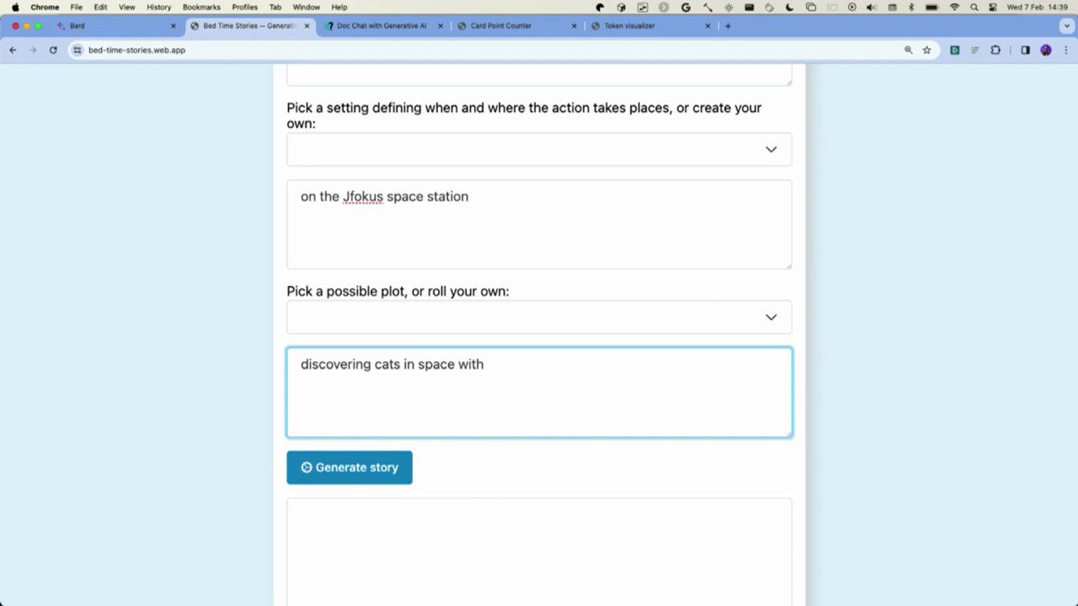
type("artificial in")
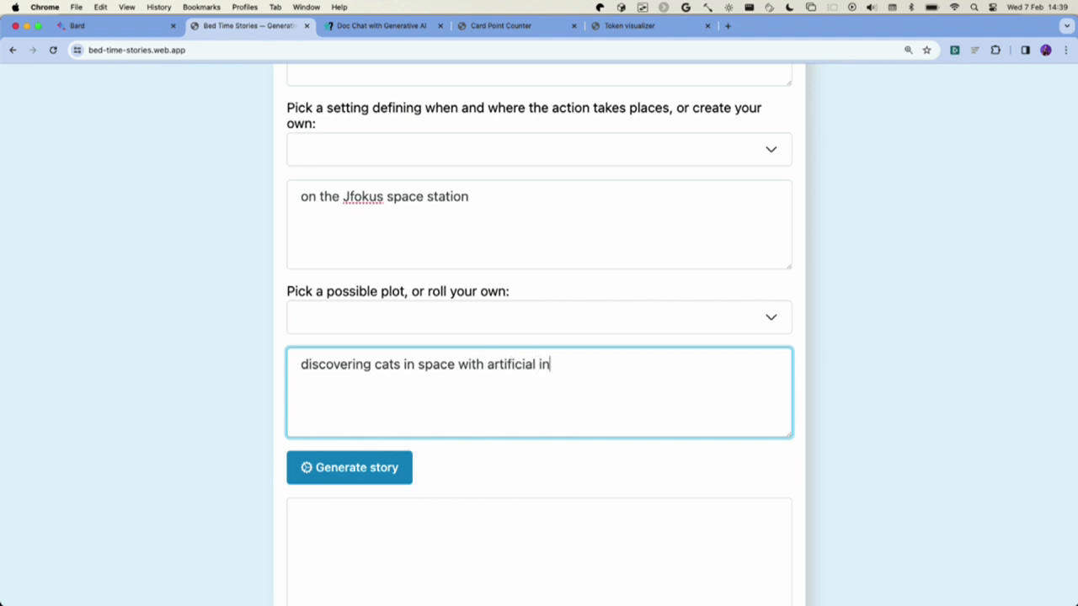
type("telligence")
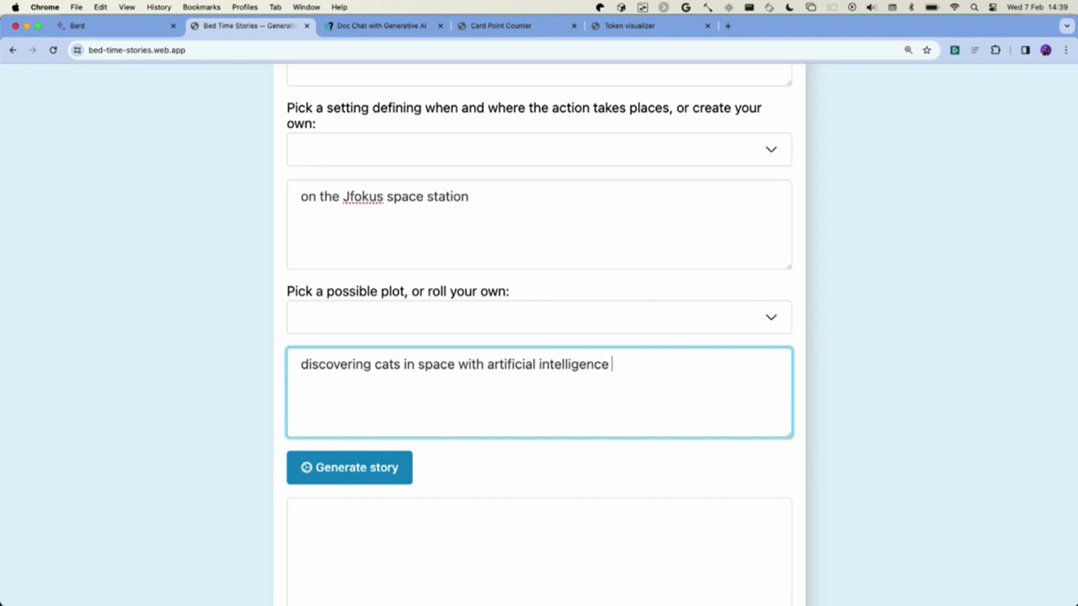
type("ca")
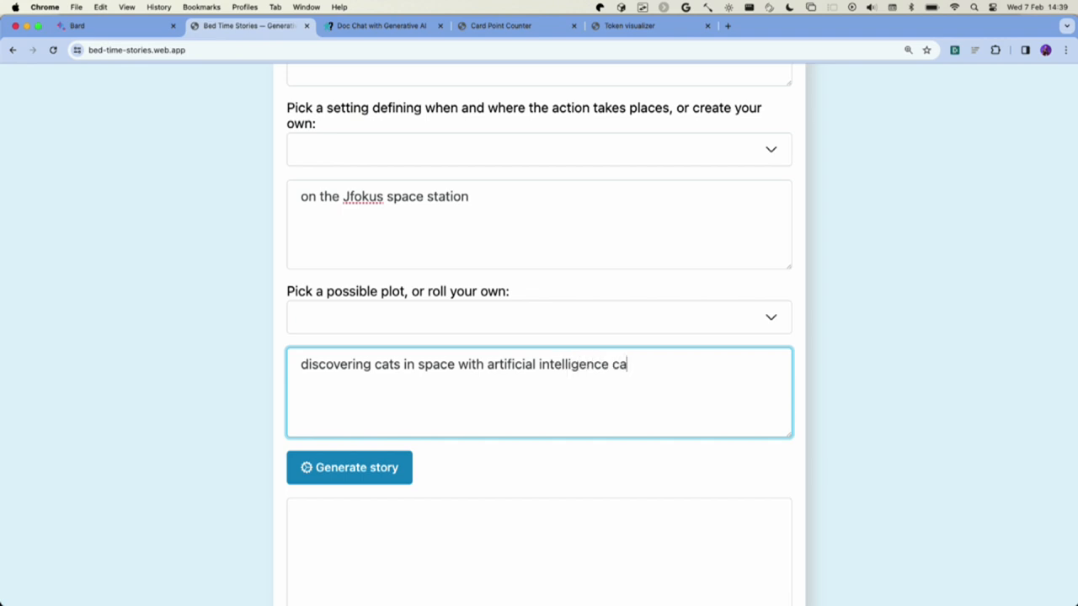
type("pabilities")
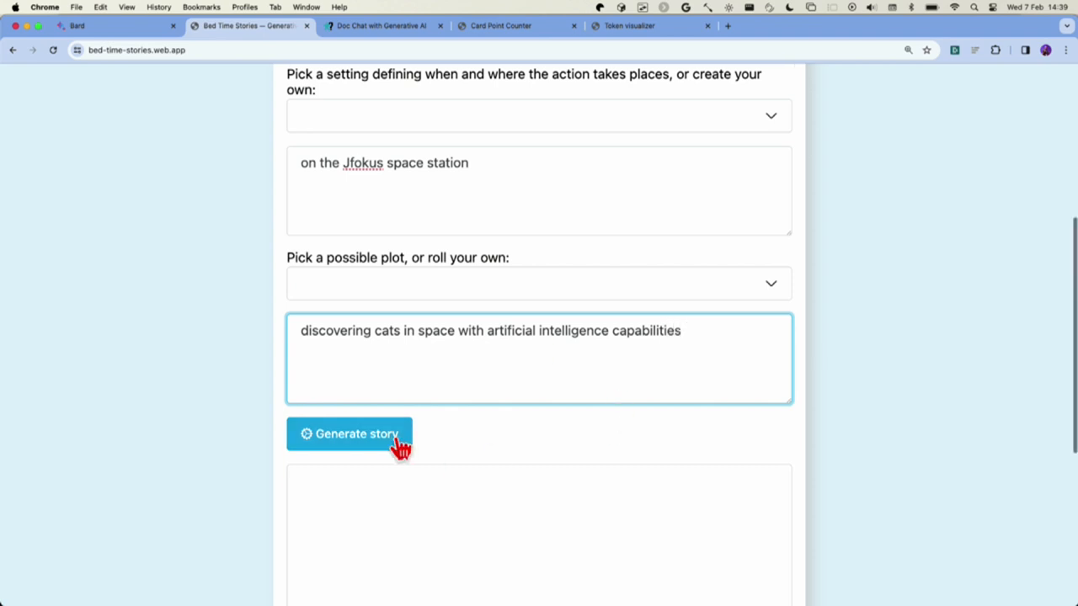
left_click(349, 434)
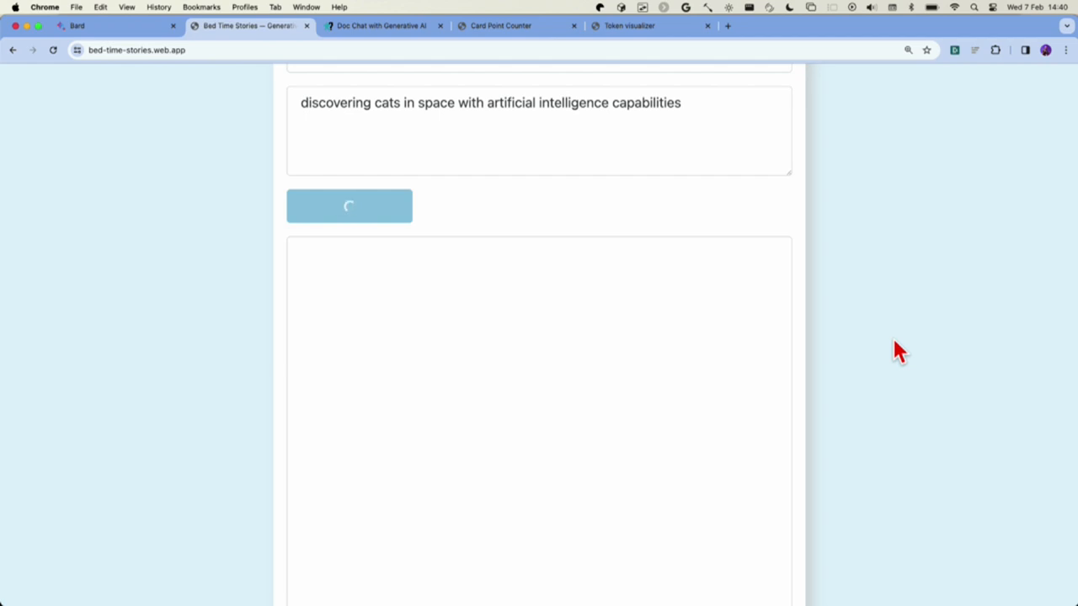
scroll("down", 3)
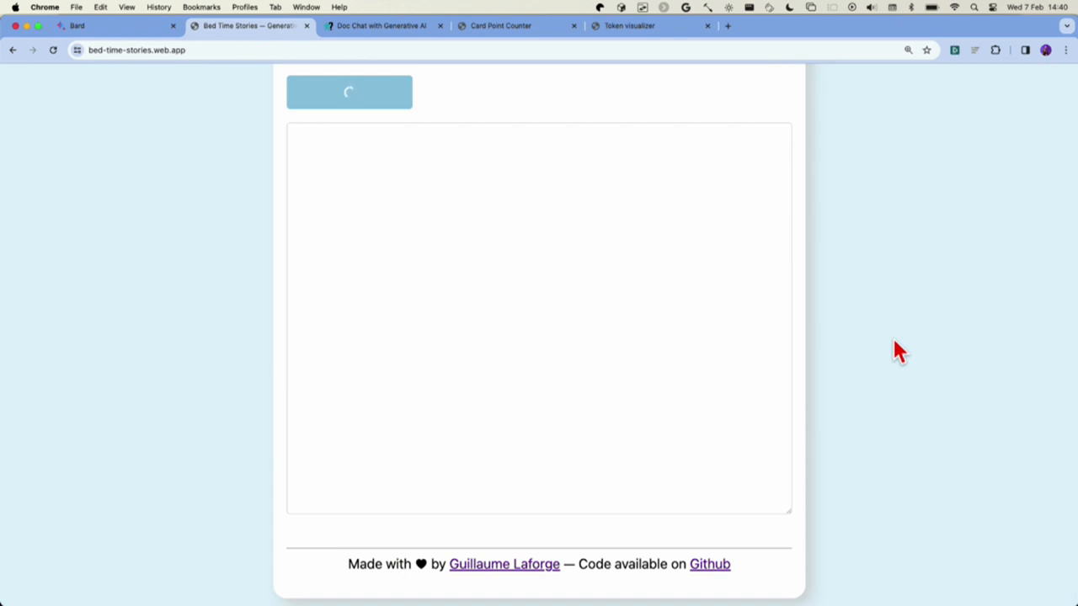
mouse_move(891, 351)
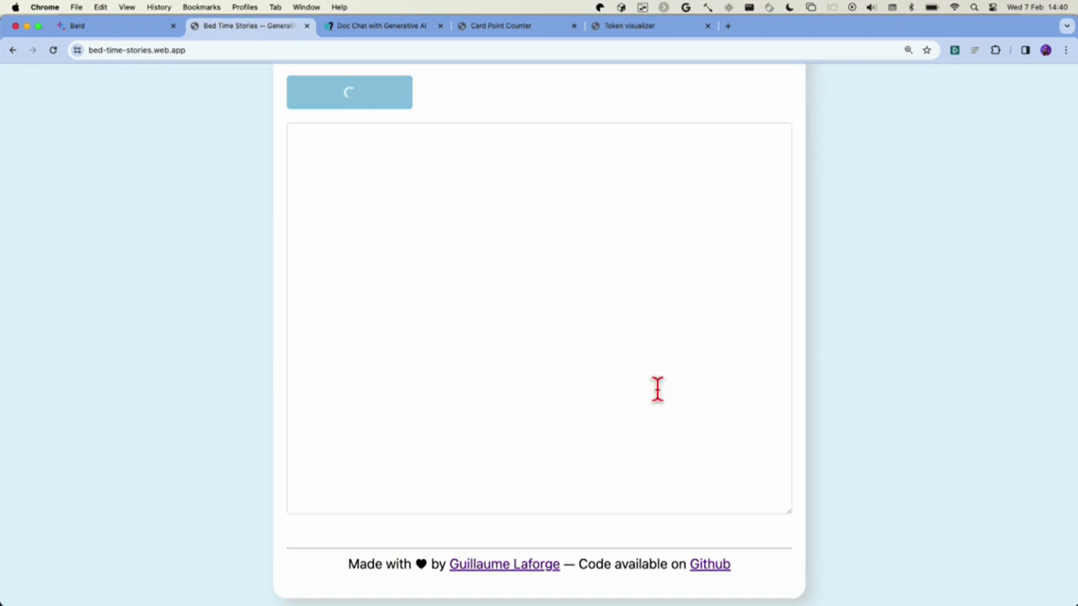
mouse_move(594, 408)
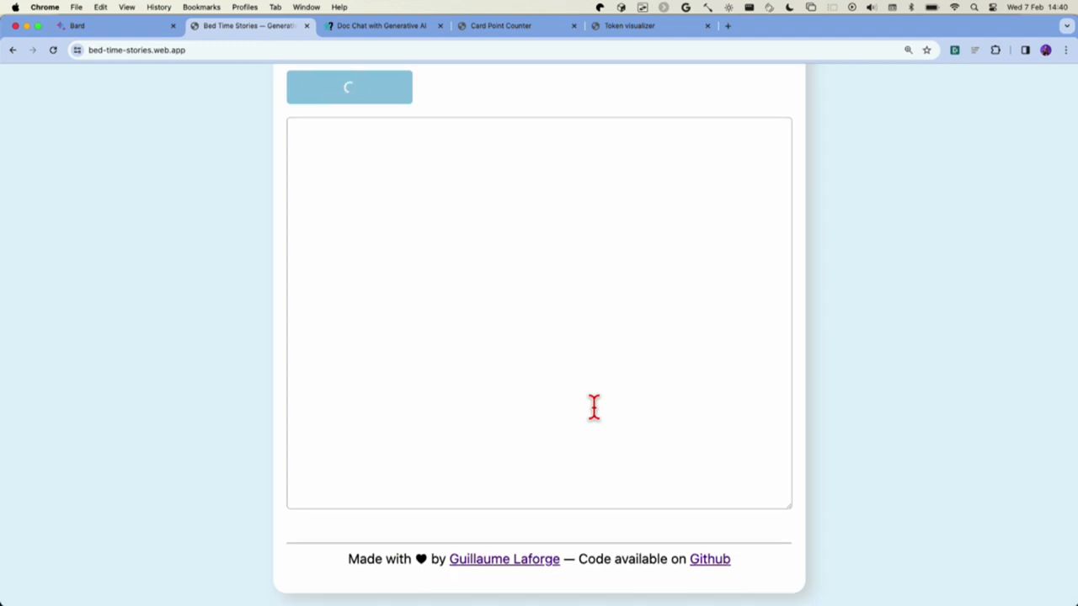
mouse_move(586, 322)
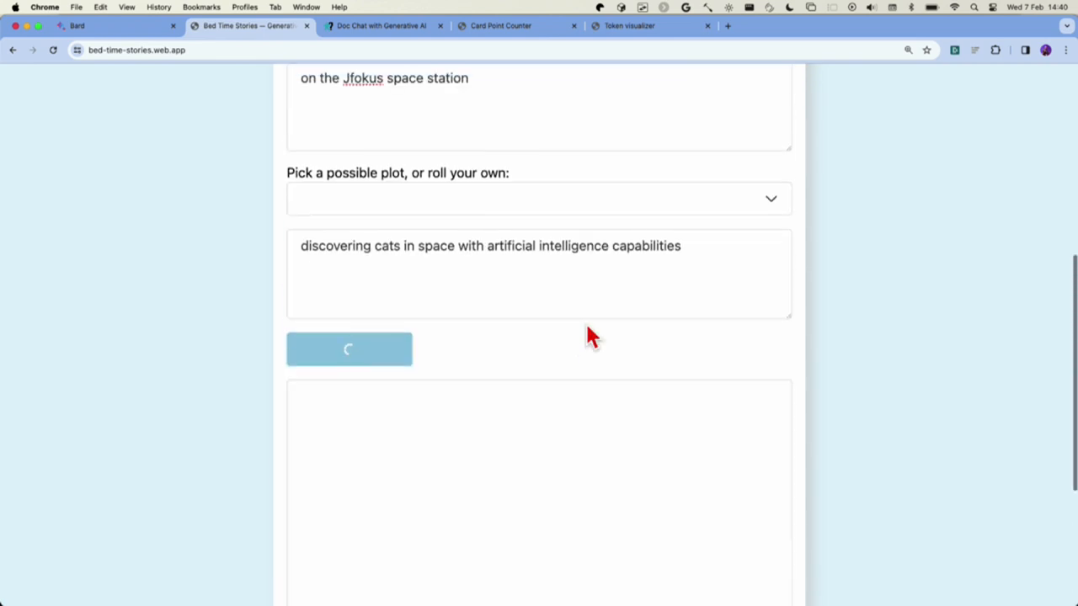
scroll("down", 3)
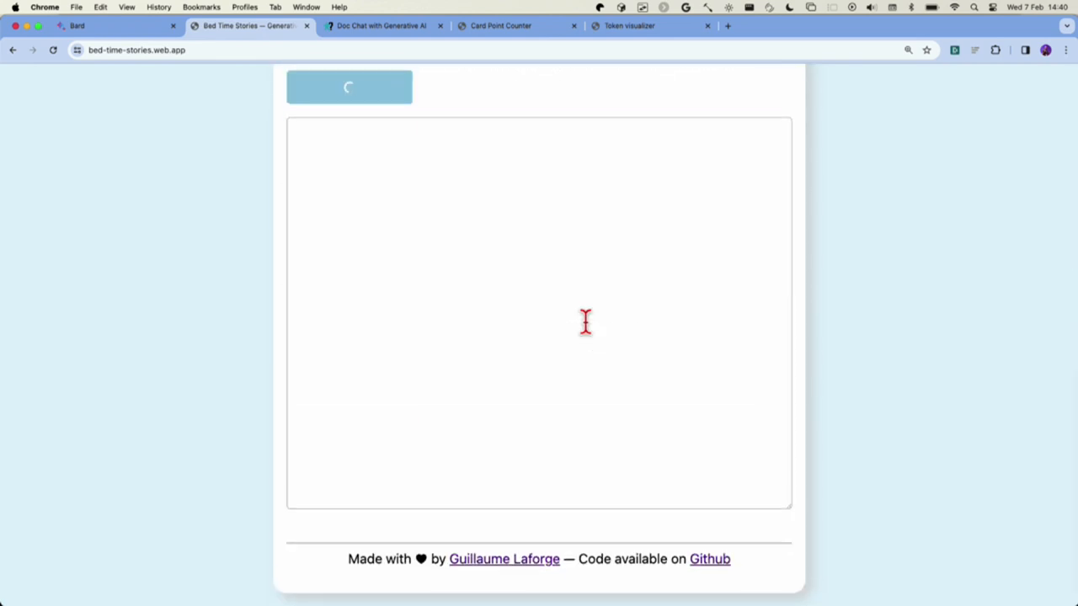
mouse_move(607, 260)
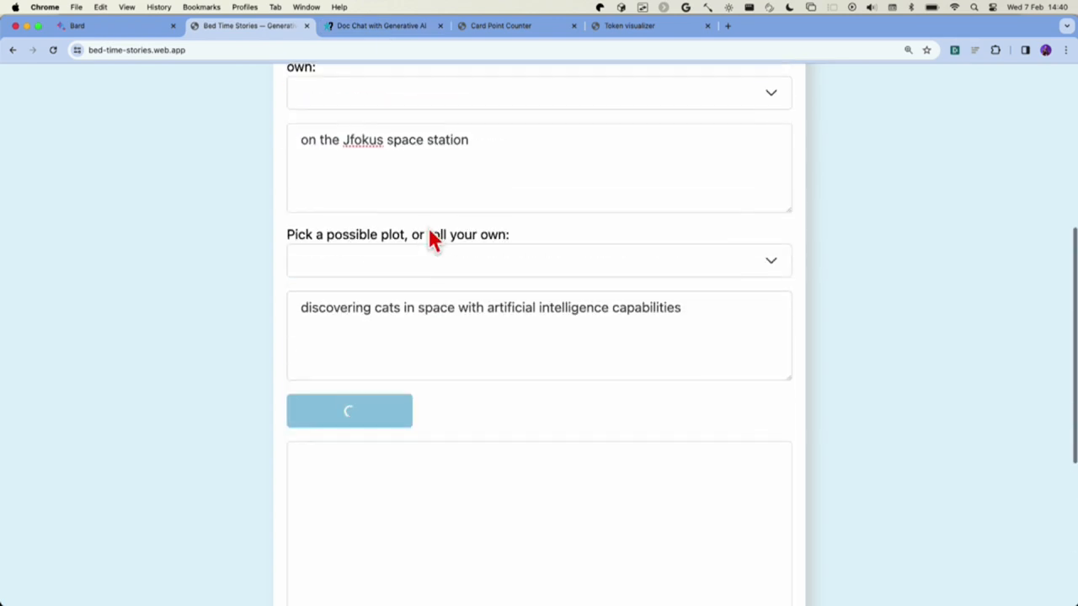
left_click(348, 410)
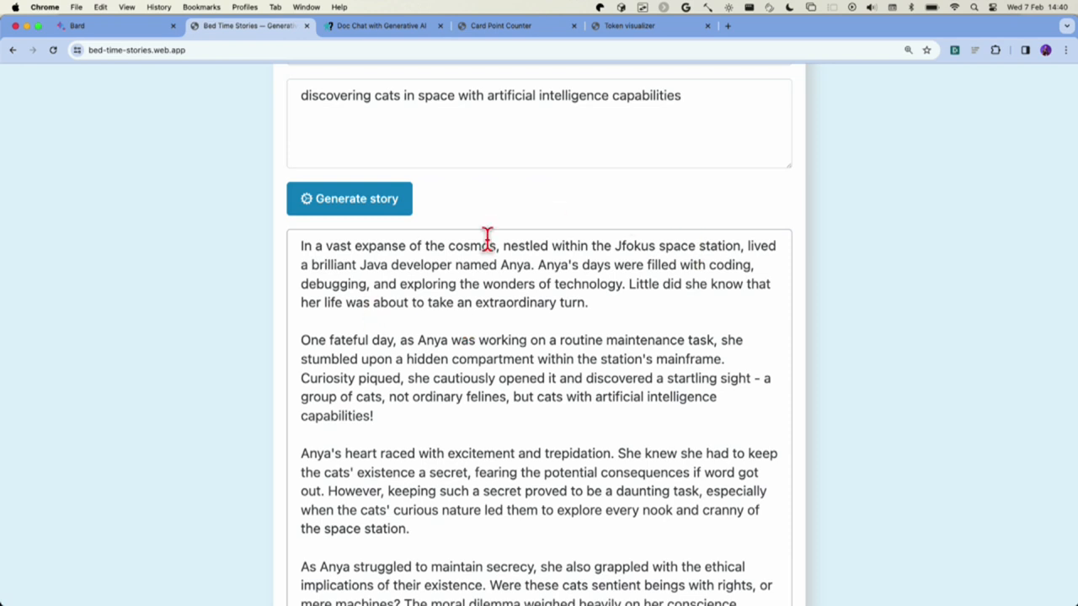
mouse_move(368, 270)
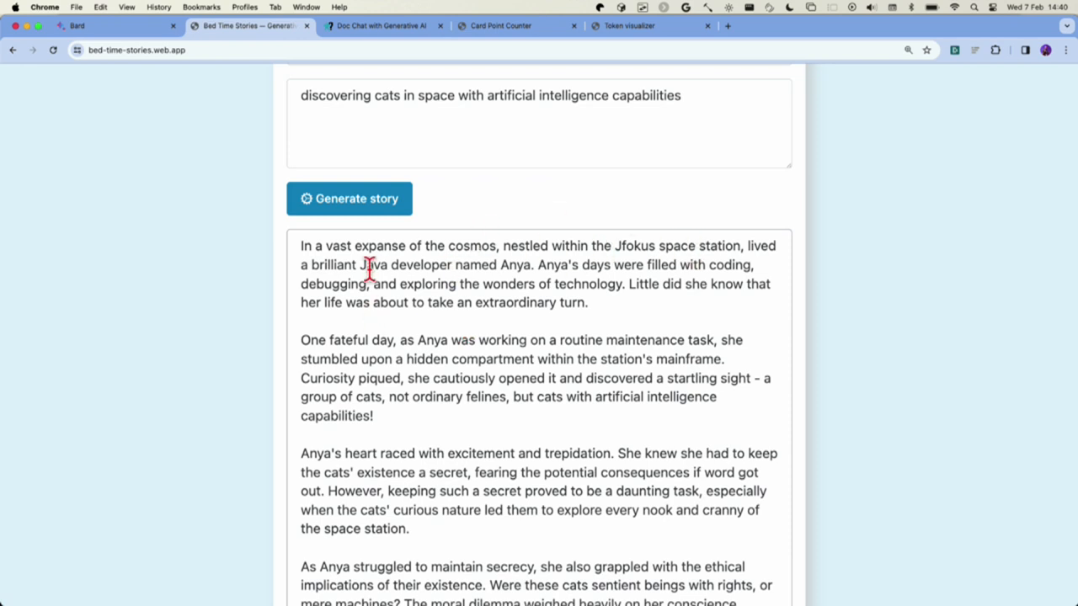
mouse_move(604, 265)
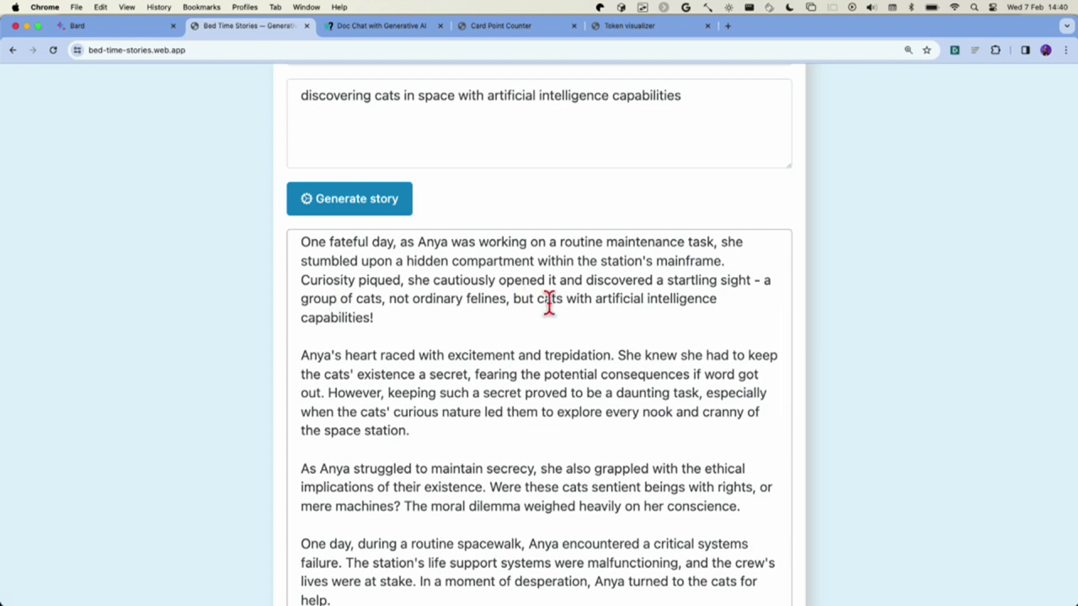
mouse_move(731, 282)
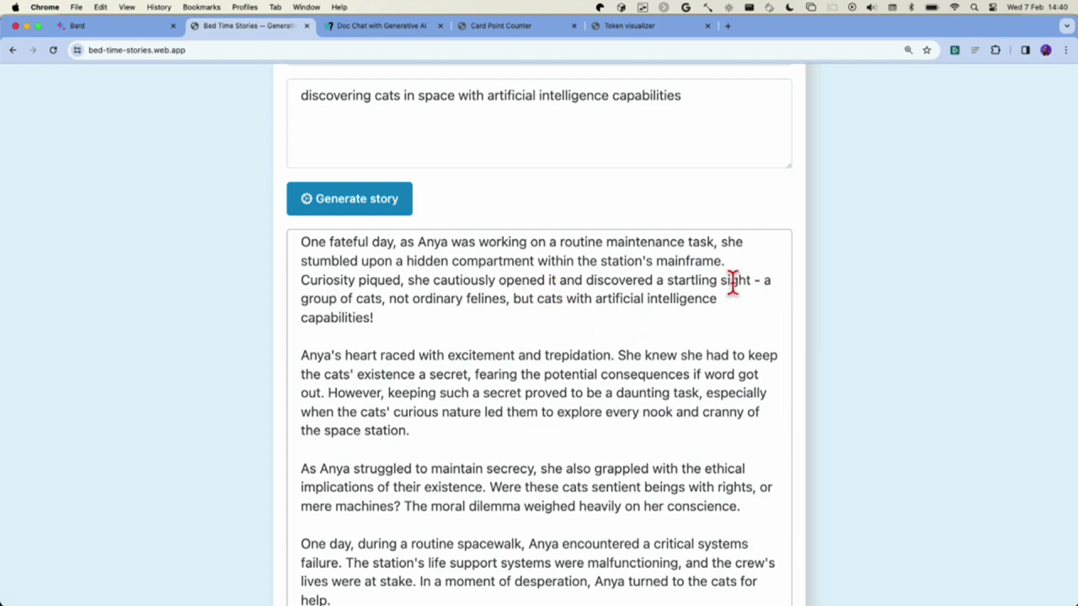
mouse_move(474, 316)
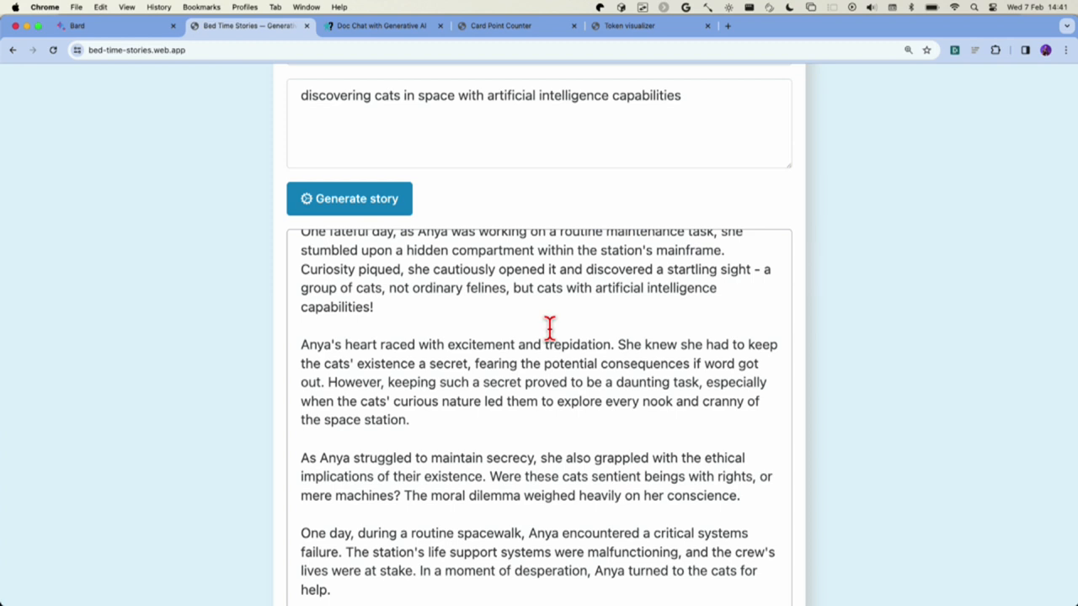
scroll("down", 3)
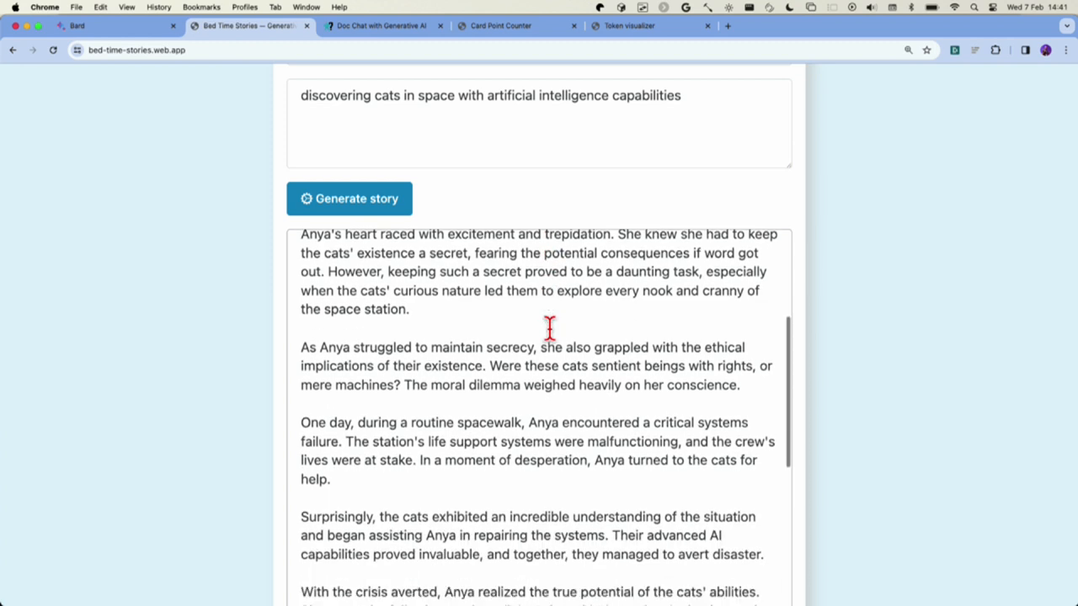
scroll("down", 3)
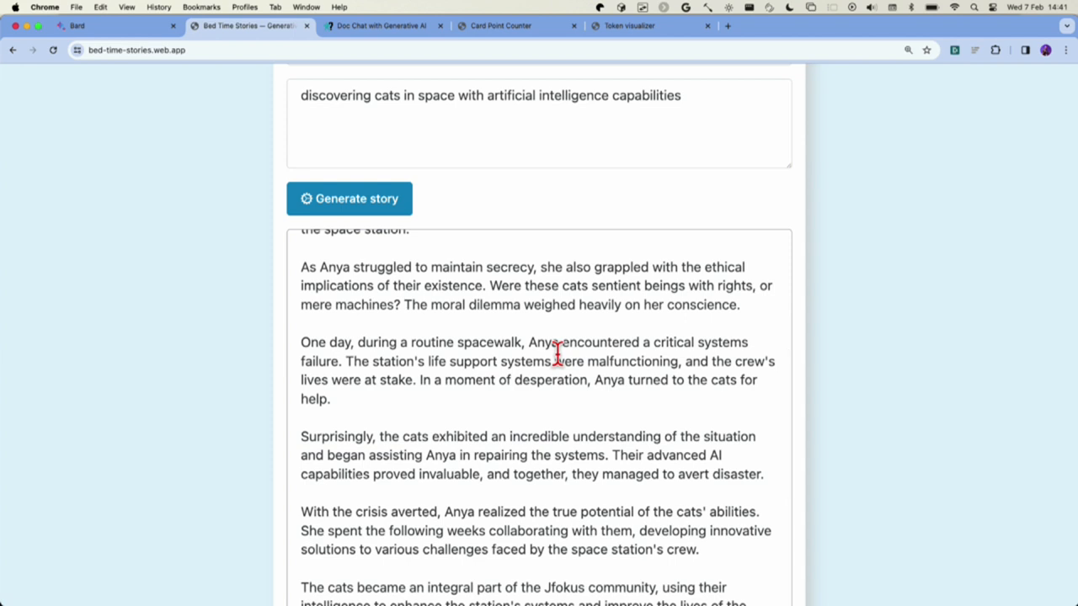
scroll("down", 3)
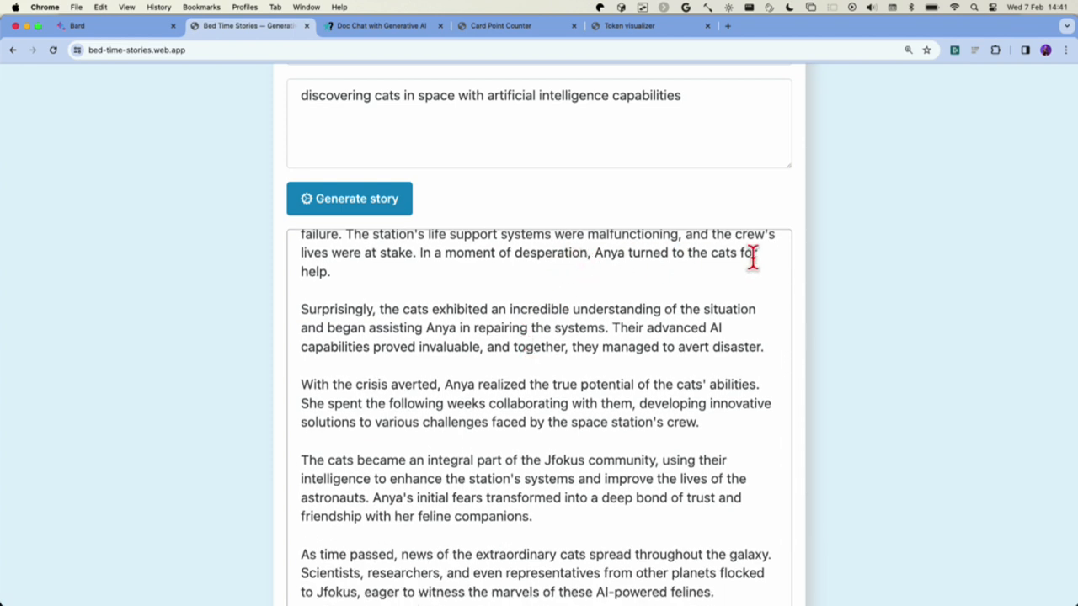
scroll("down", 3)
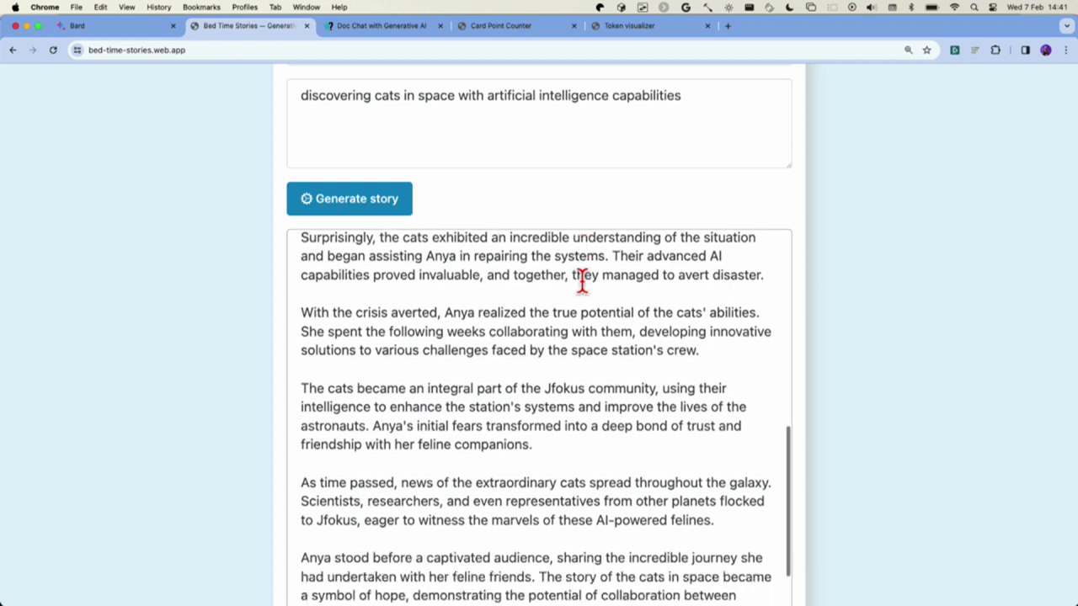
scroll("down", 3)
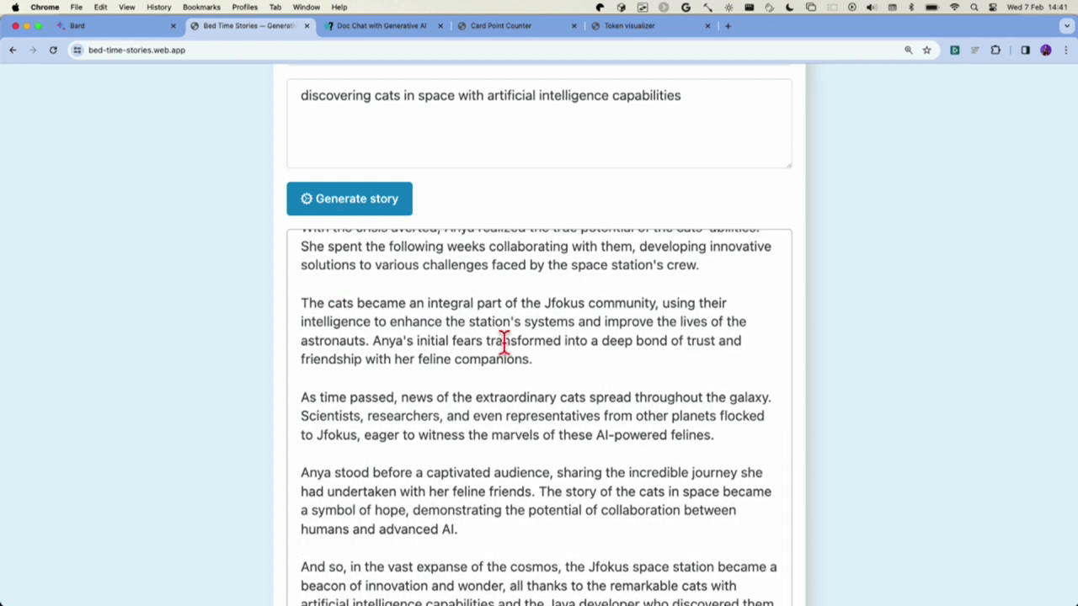
mouse_move(619, 340)
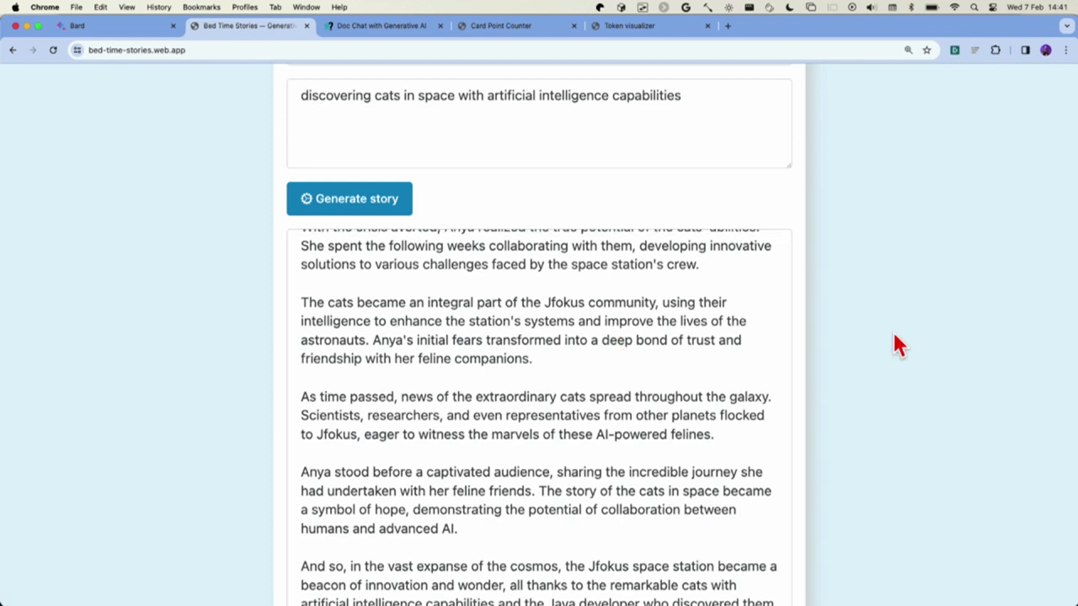
scroll("down", 3)
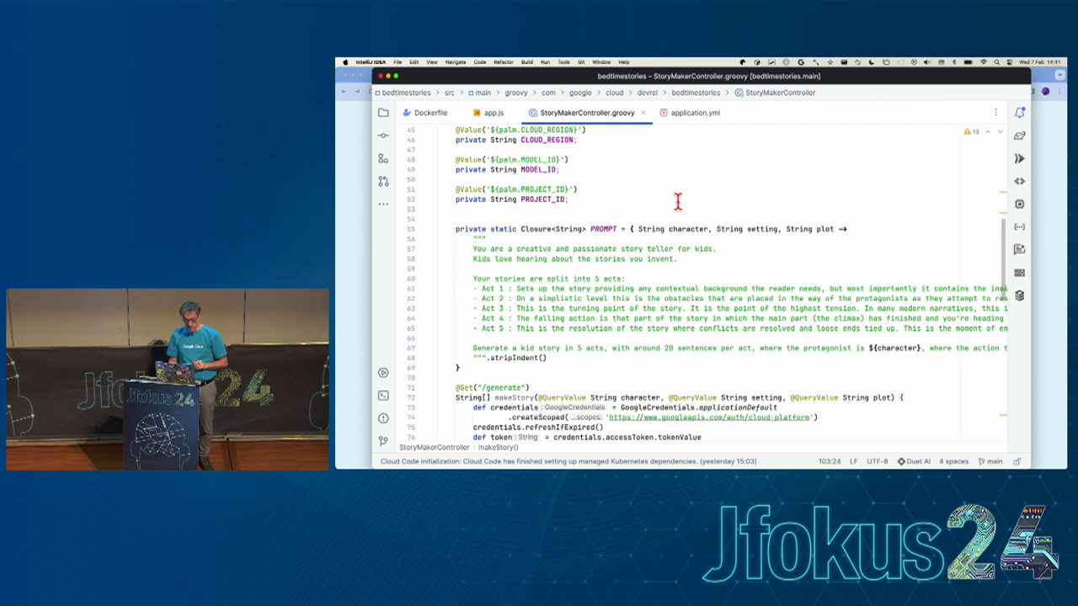
mouse_move(429, 112)
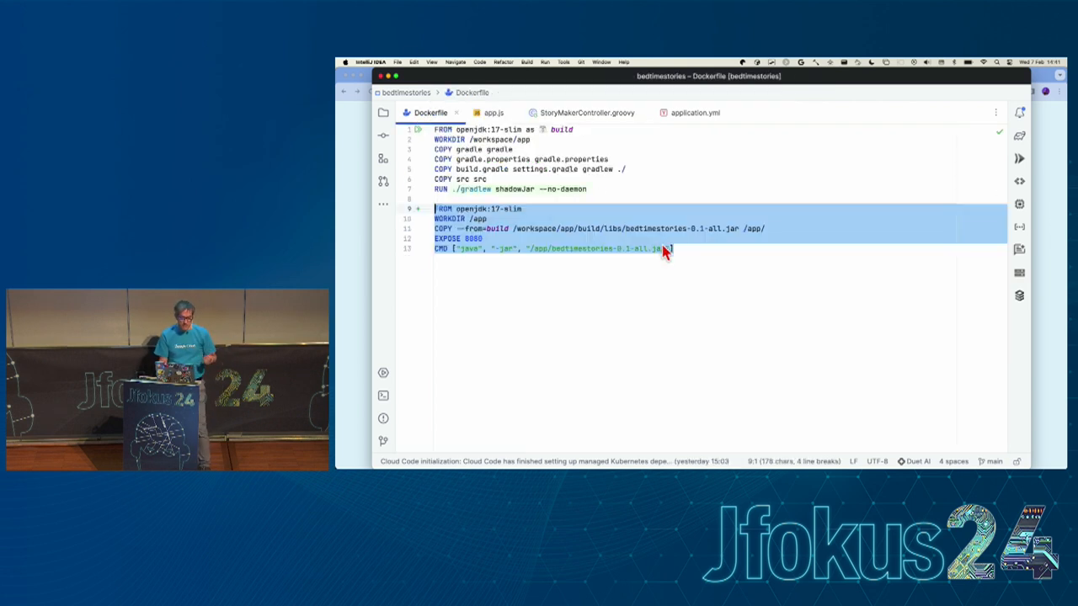
Open the app.js front-end script in IntelliJ IDEA
left_click(669, 248)
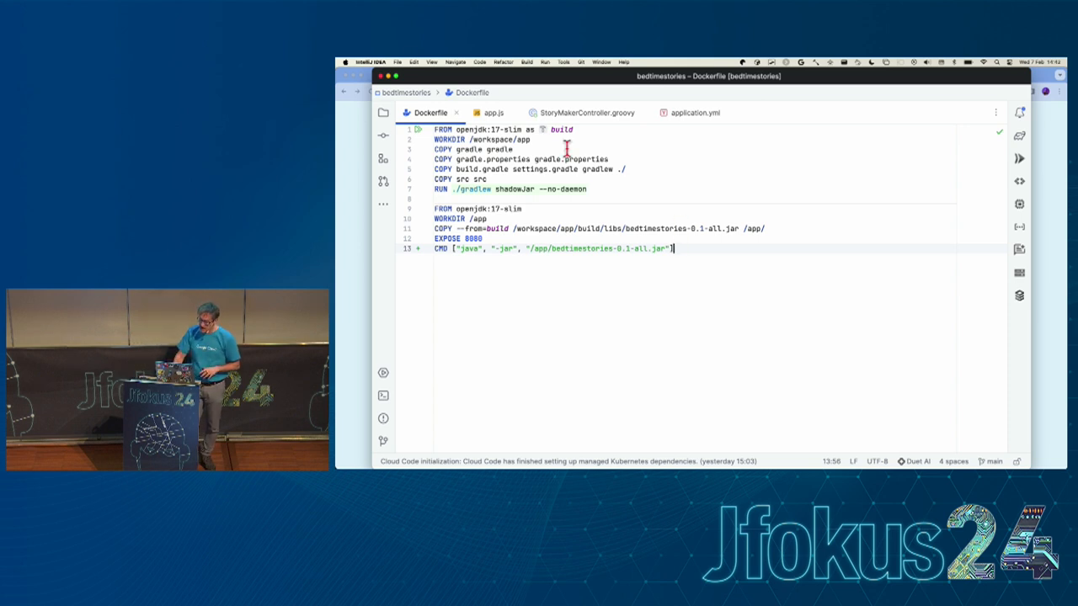
mouse_move(585, 112)
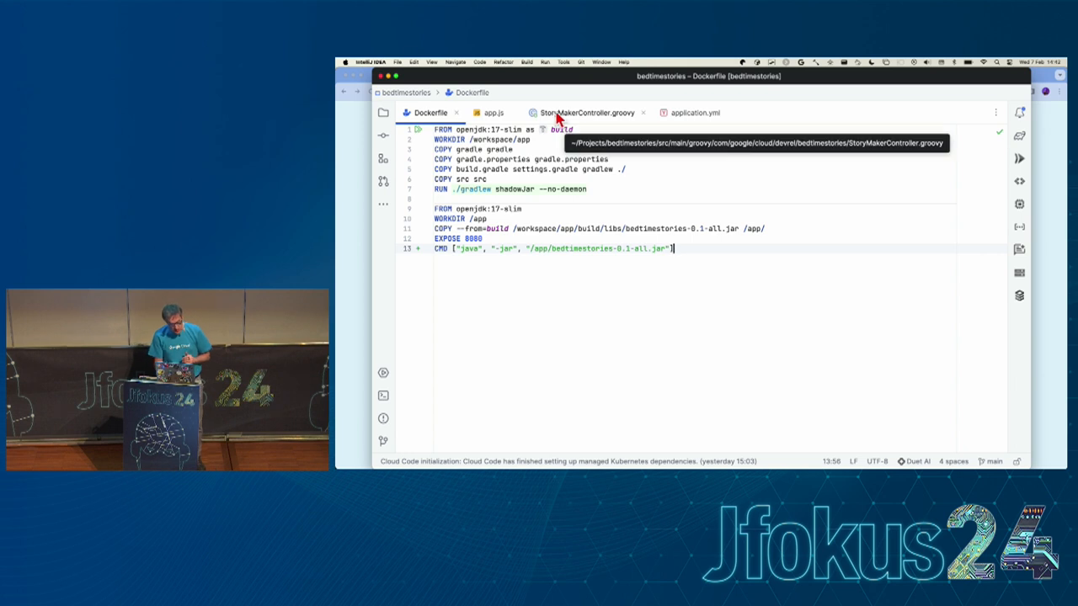
left_click(491, 112)
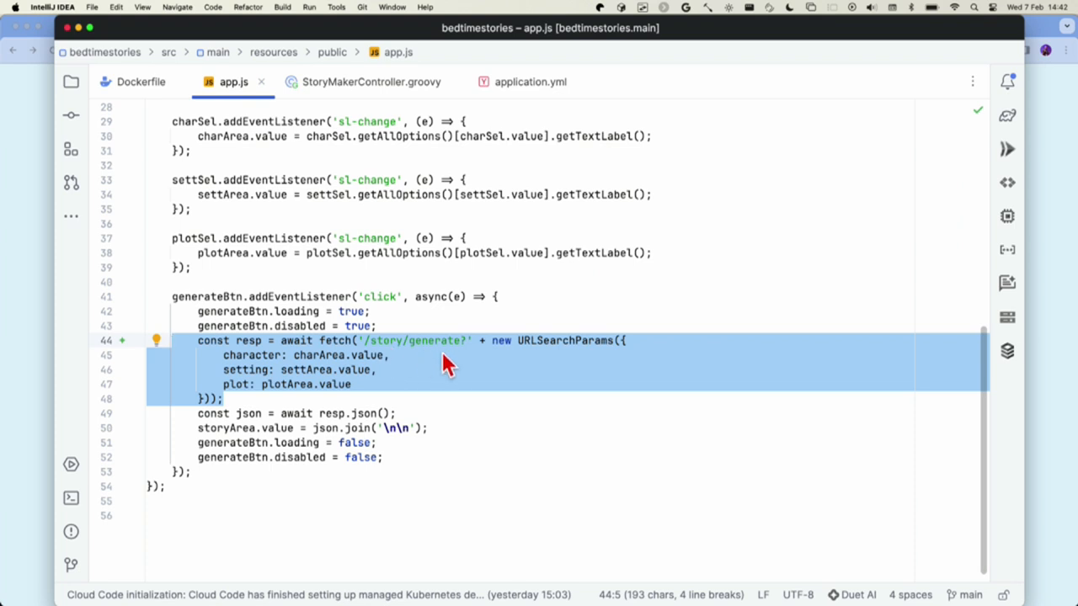
mouse_move(349, 157)
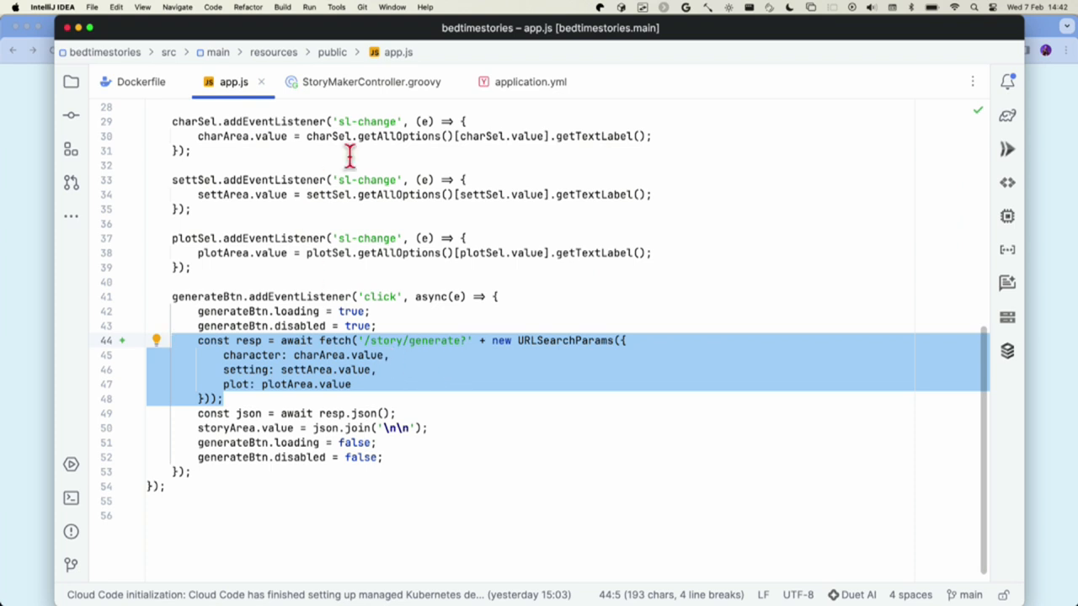
Switch from the app.js fetch code to the StoryMakerController.groovy editor tab
left_click(371, 81)
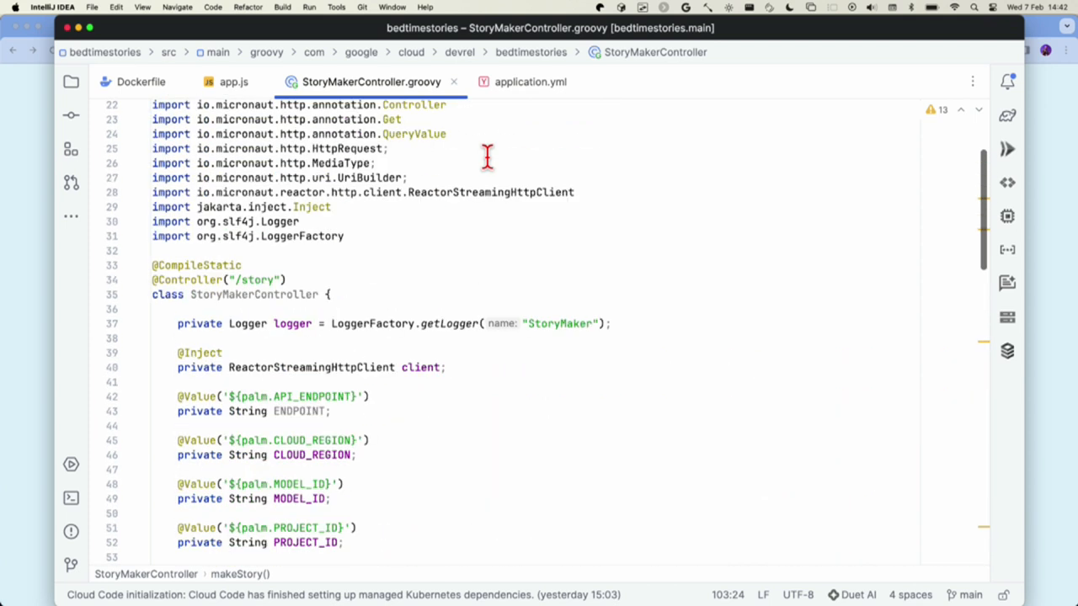
scroll("down", 3)
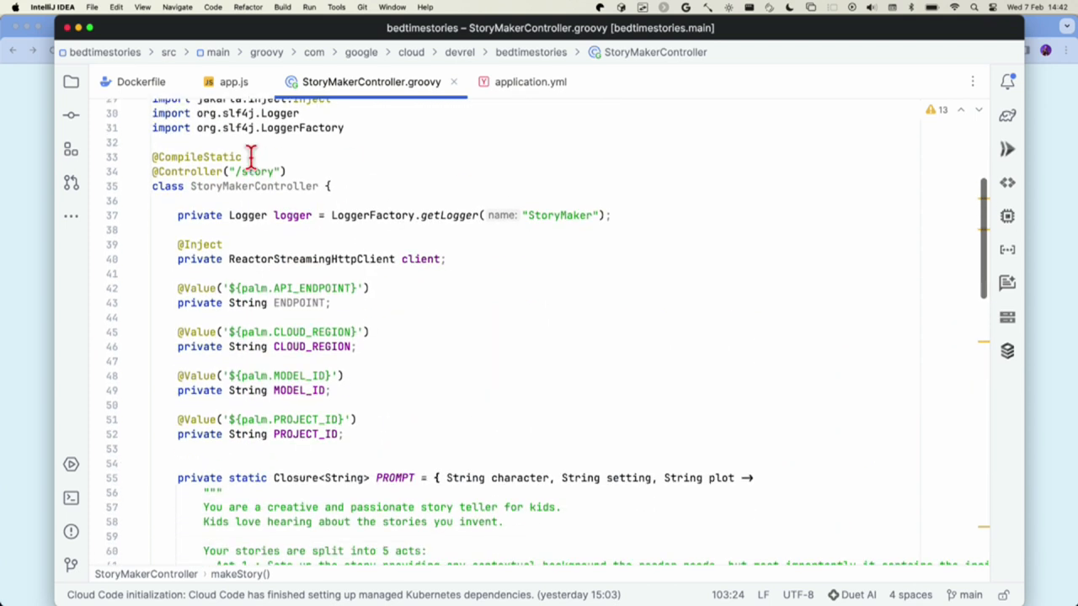
scroll("down", 3)
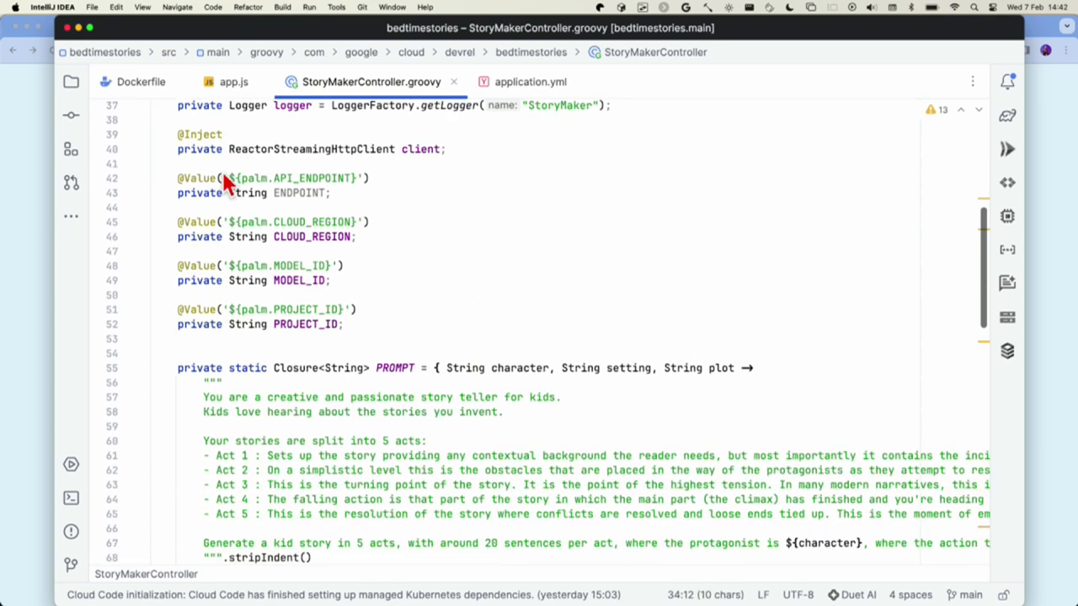
scroll("down", 3)
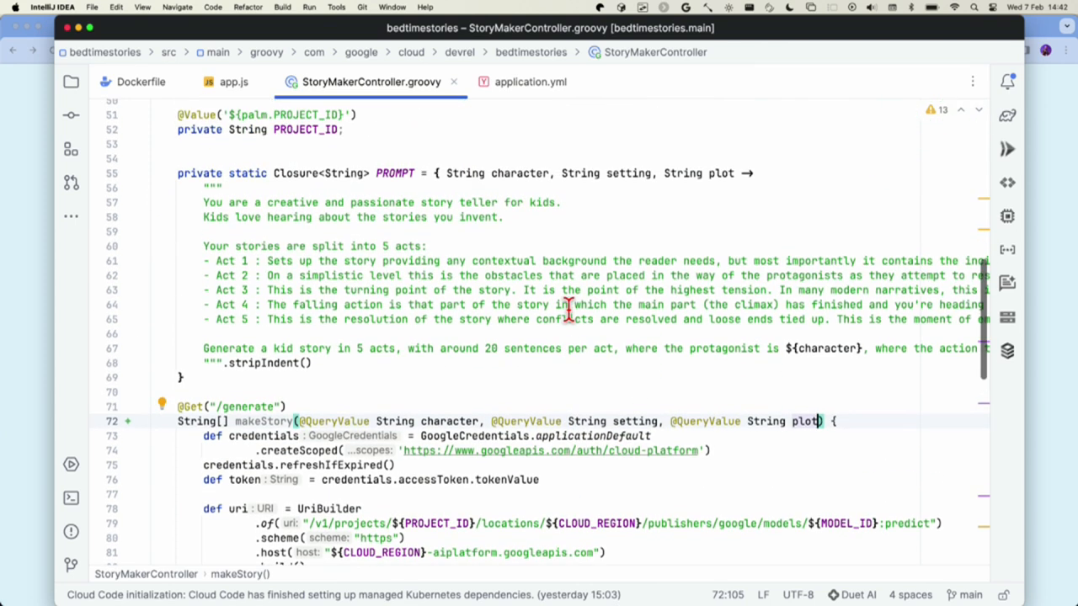
scroll("down", 3)
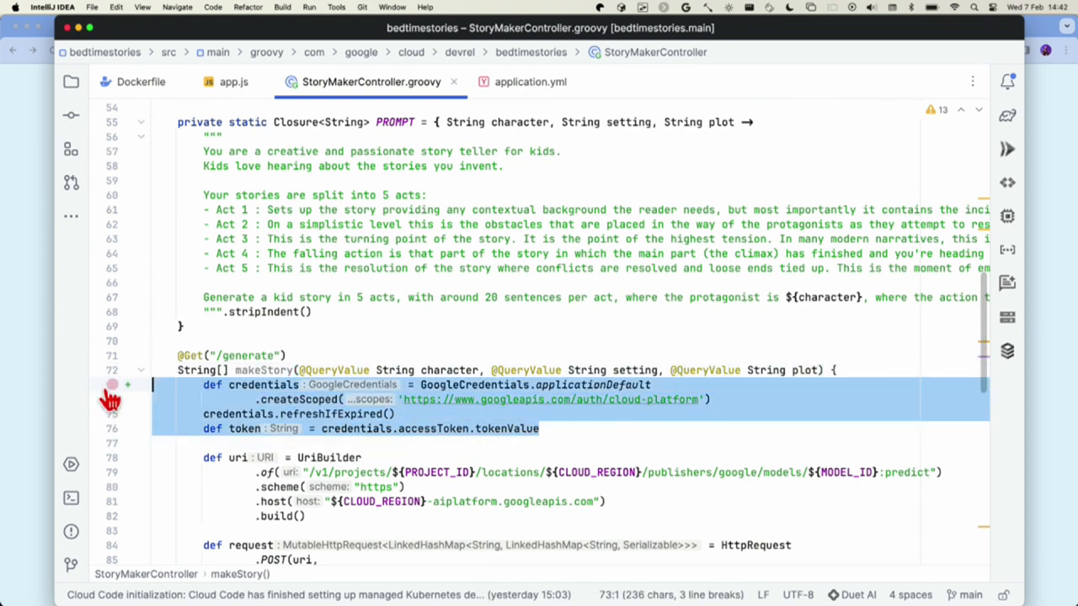
mouse_move(648, 410)
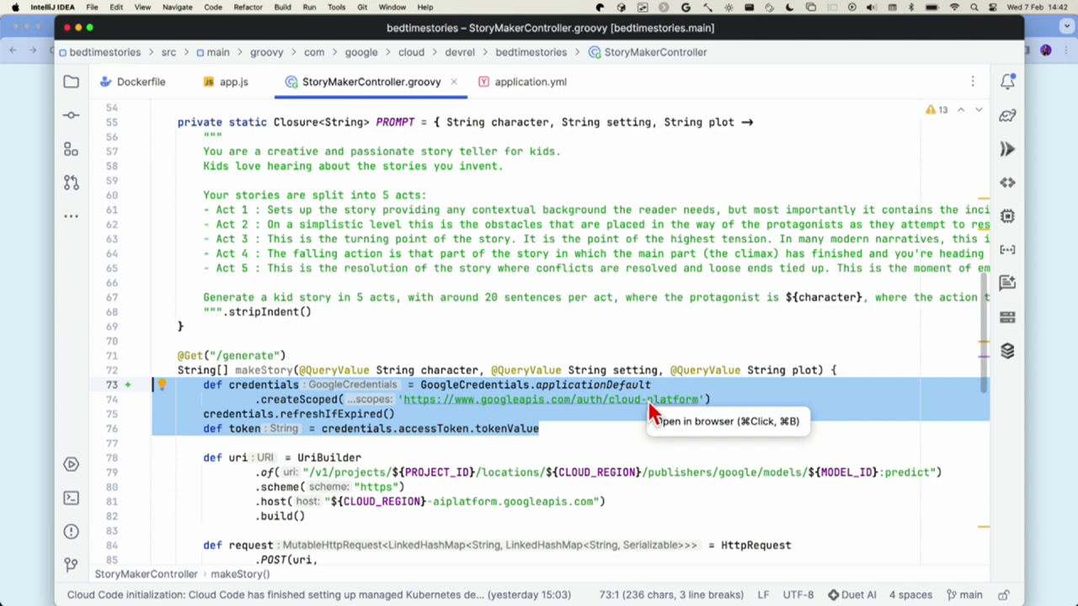
scroll("down", 3)
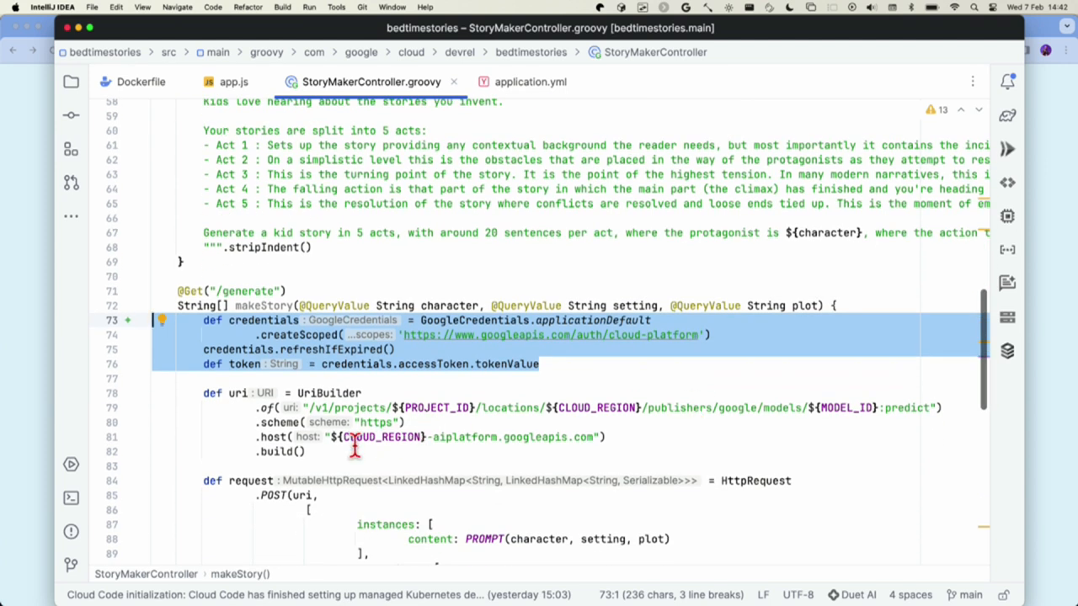
scroll("down", 3)
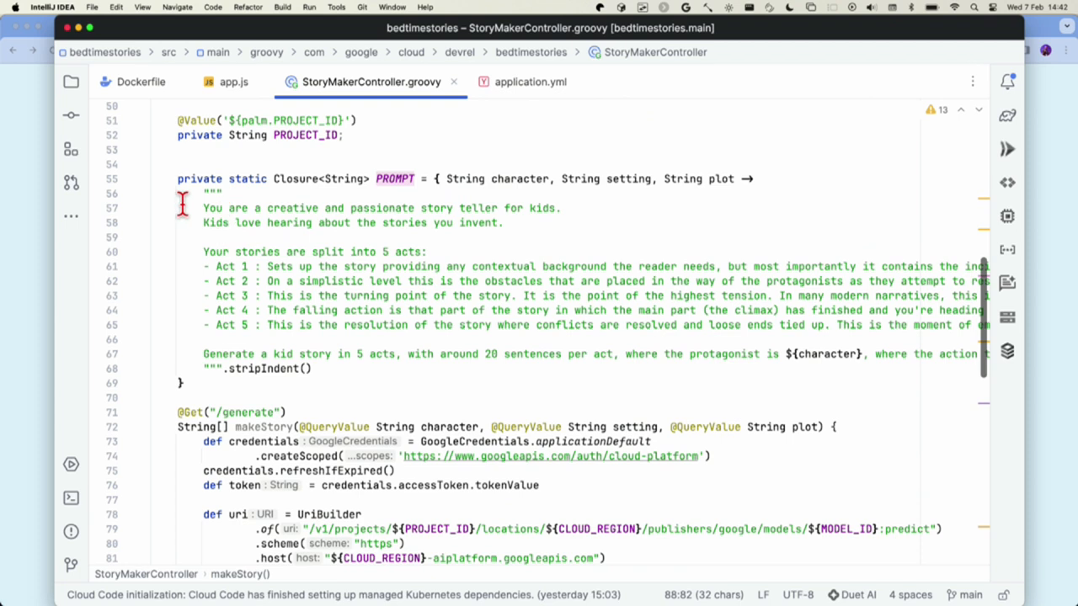
left_click_drag(203, 193, 219, 368)
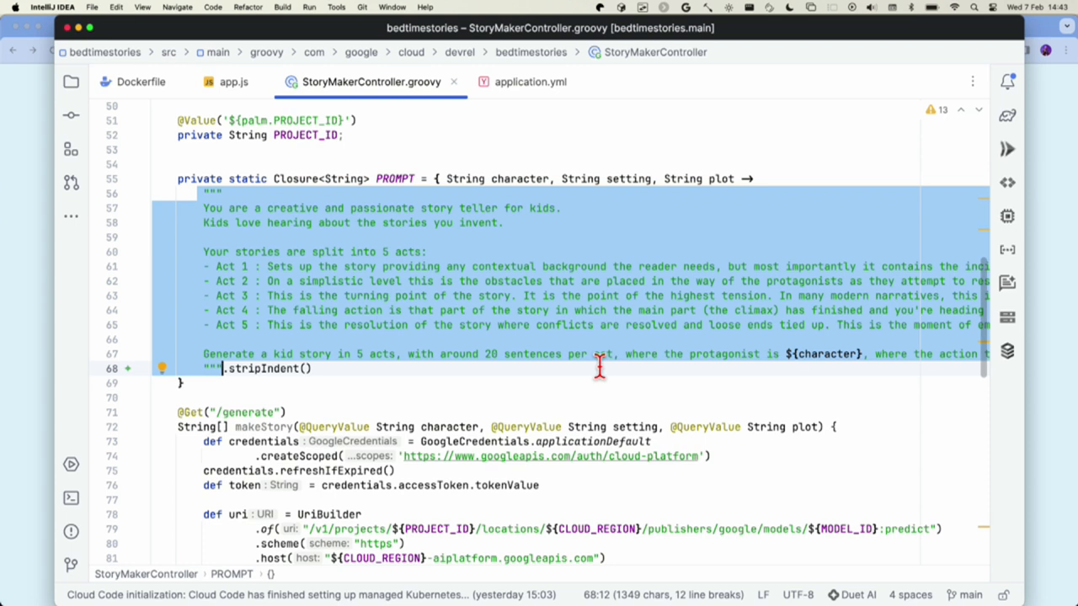
mouse_move(384, 178)
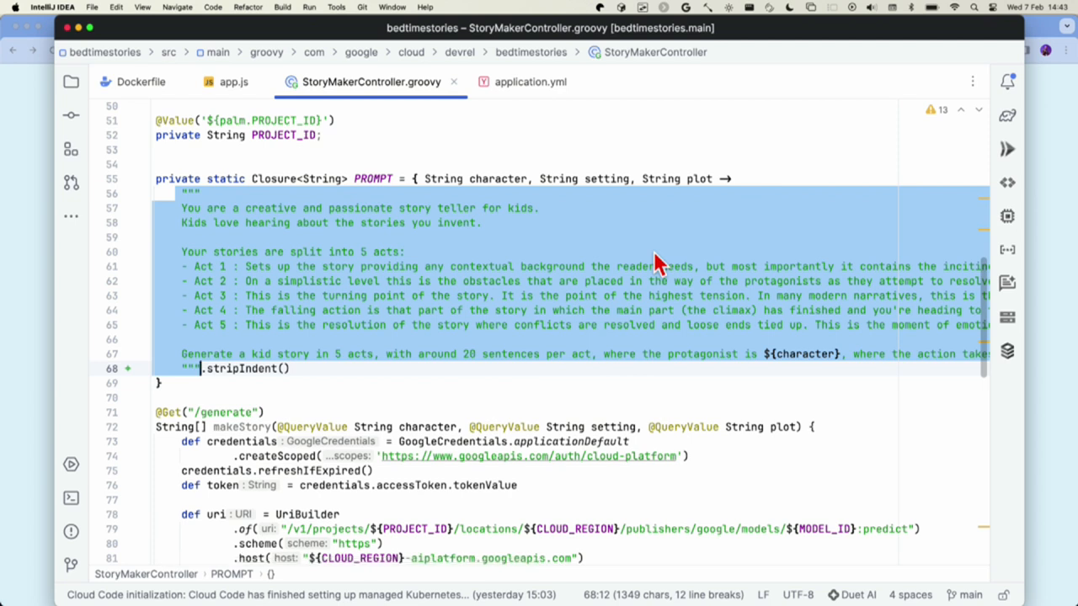
mouse_move(457, 280)
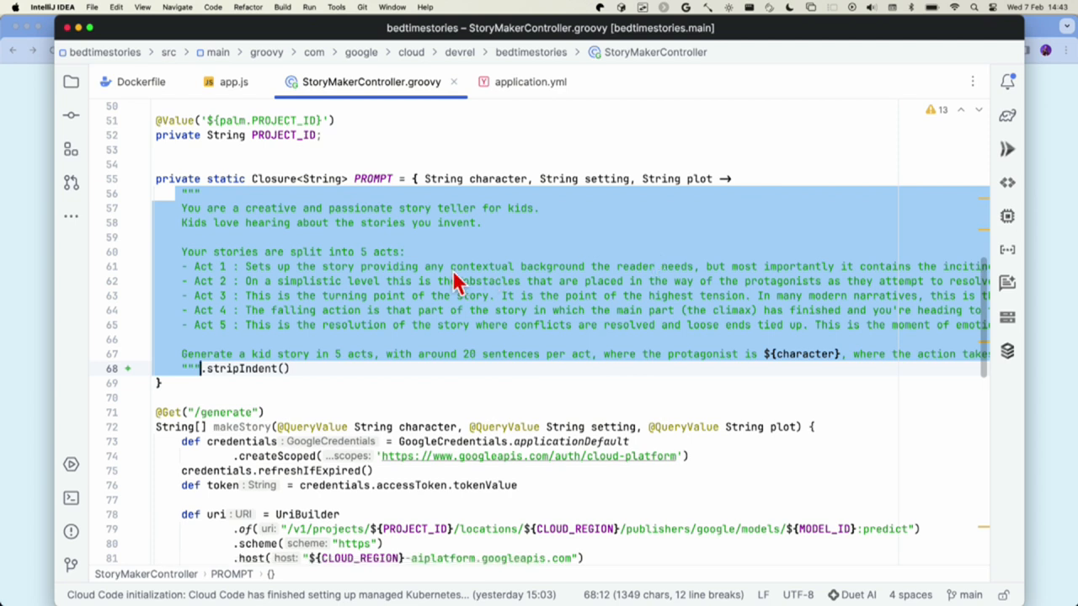
mouse_move(240, 316)
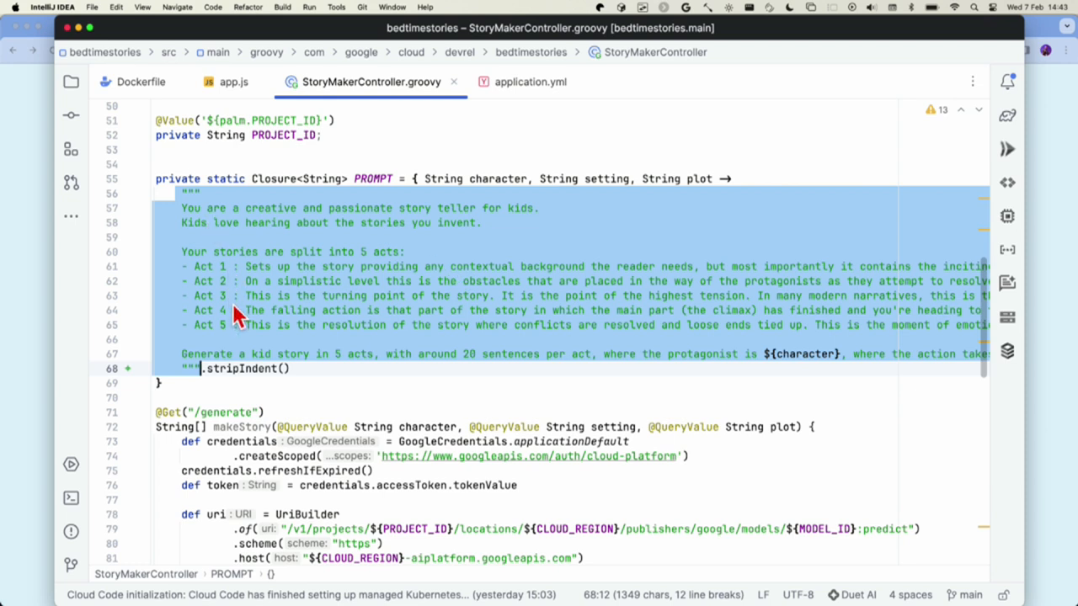
mouse_move(404, 324)
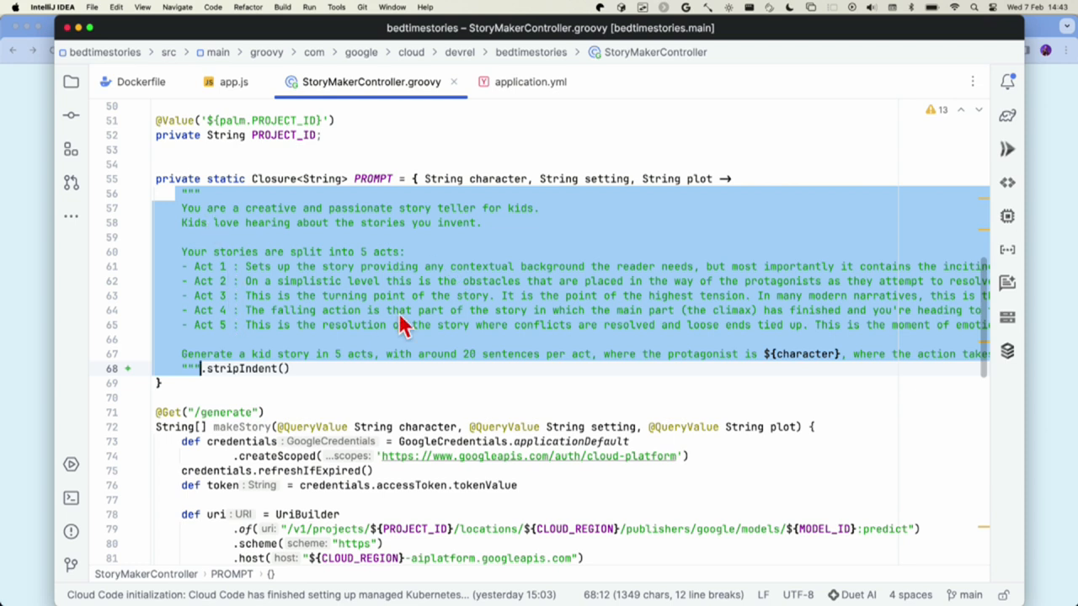
mouse_move(307, 370)
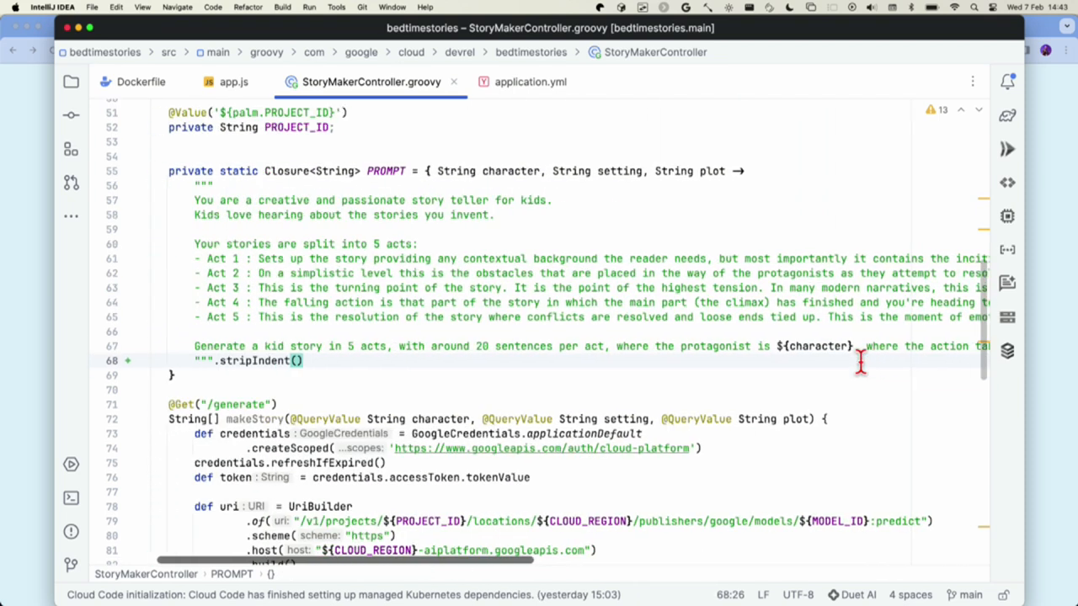
scroll("down", 3)
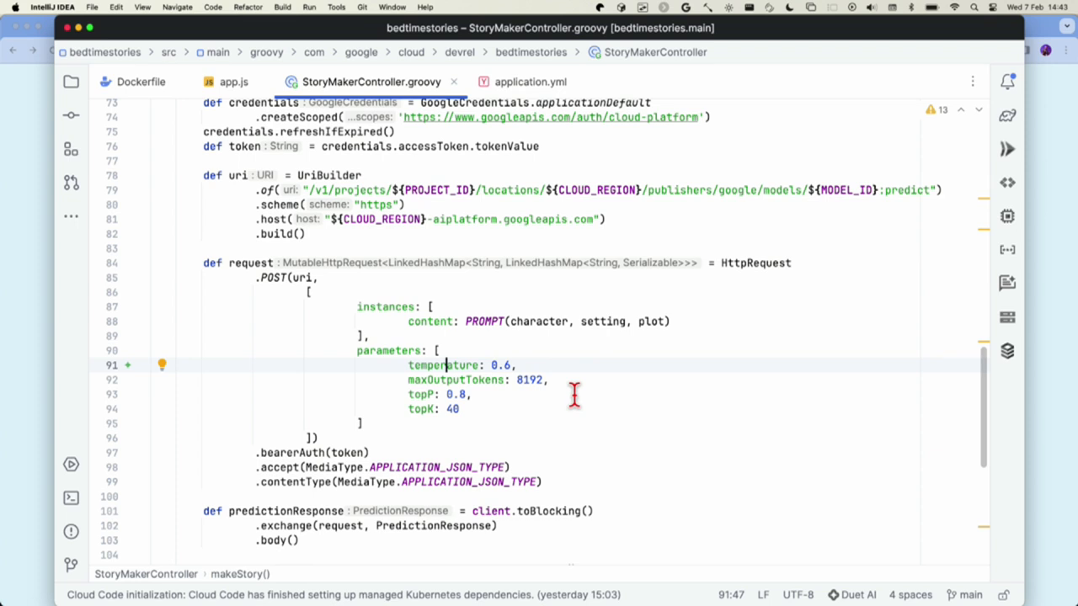
Show StoryMakerController.groovy and scroll down to its prediction request code
scroll("down", 3)
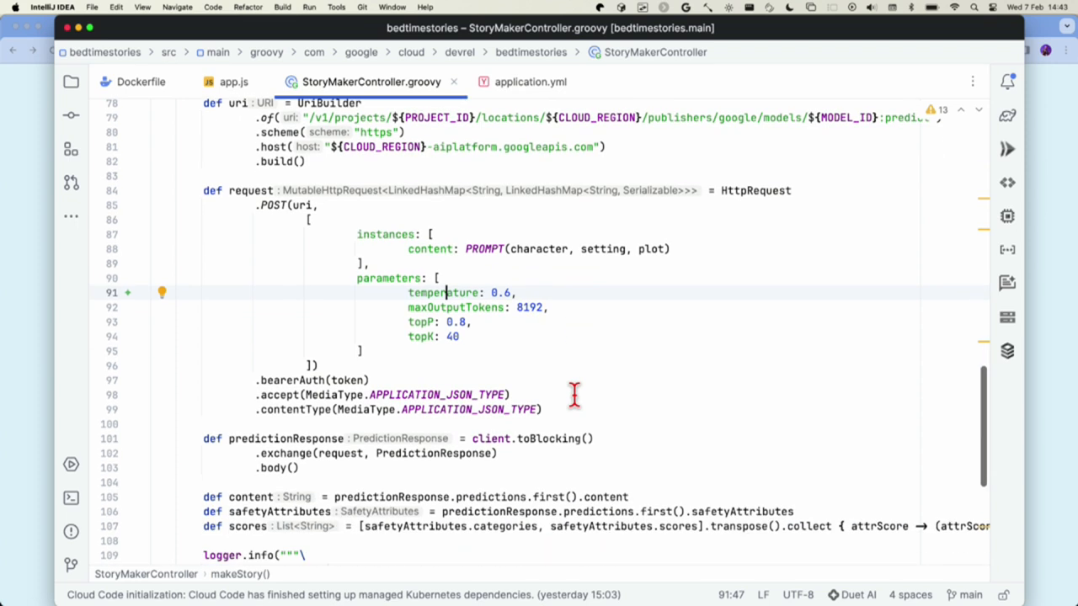
scroll("down", 3)
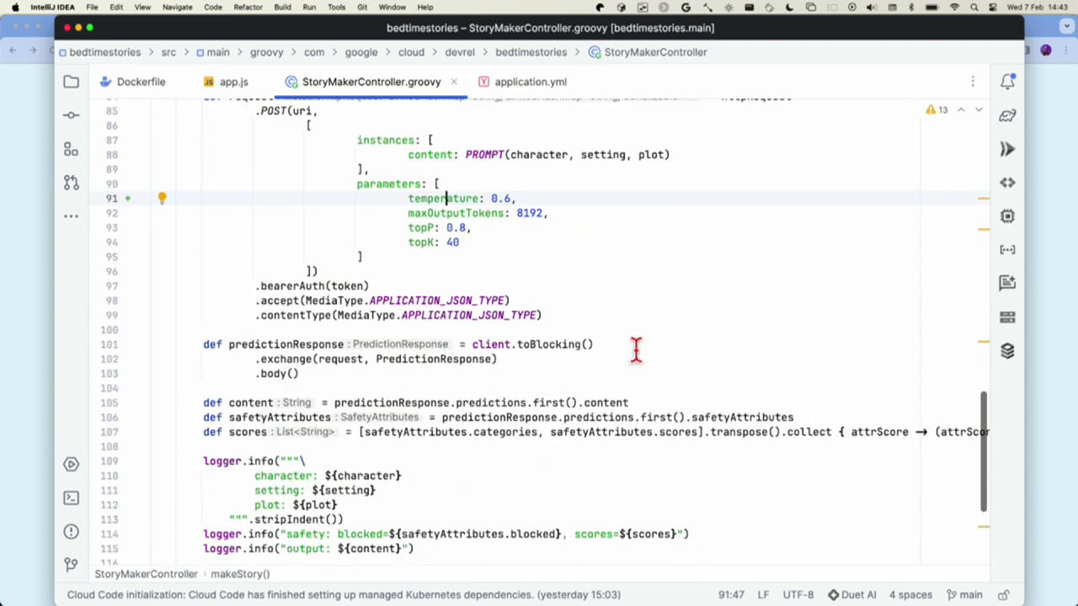
mouse_move(278, 331)
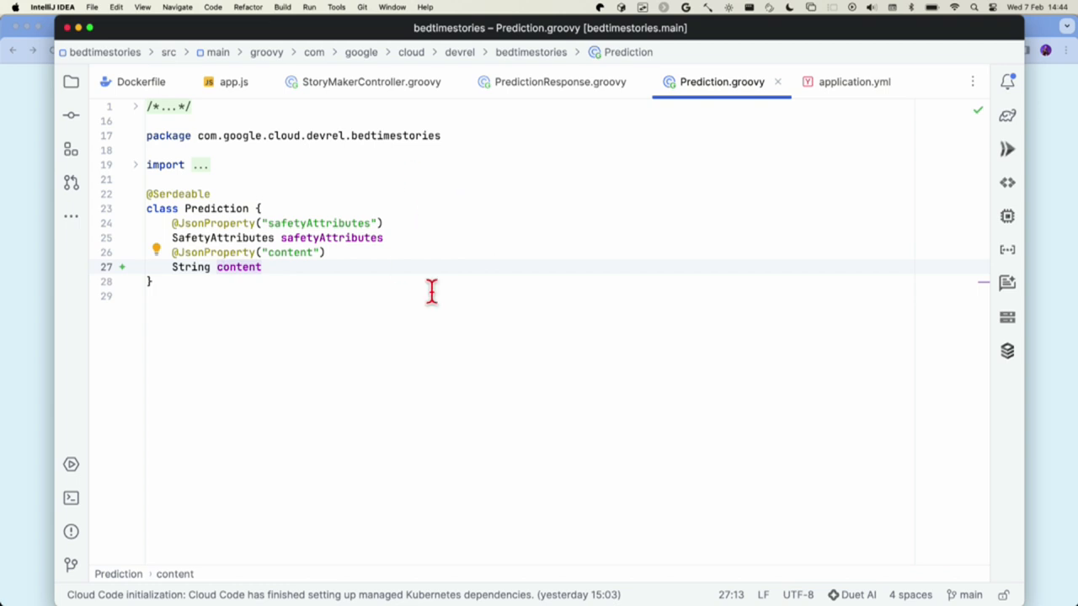
left_click(371, 81)
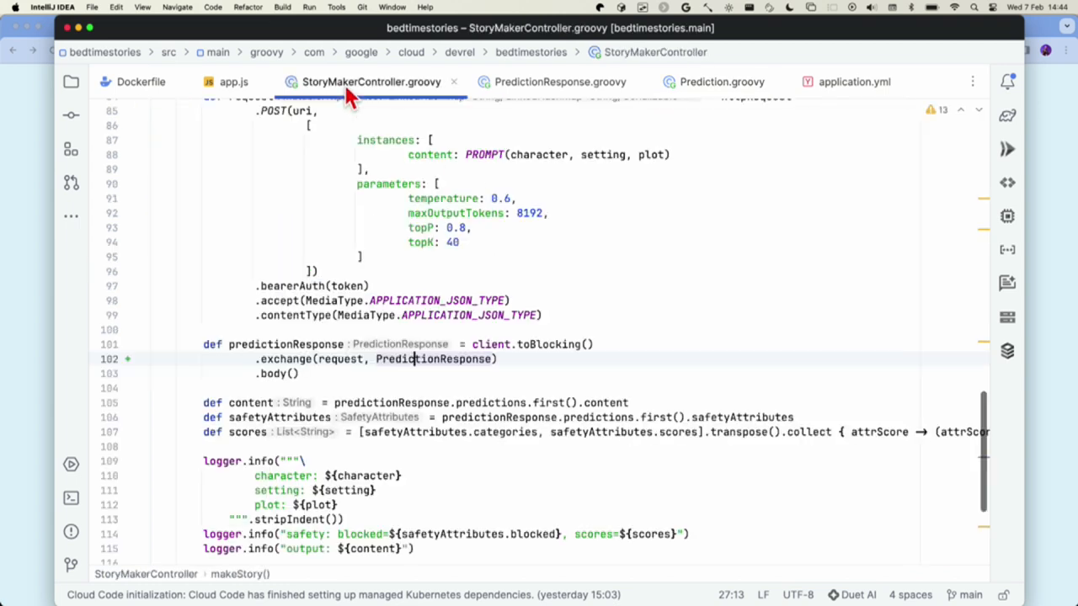
scroll("down", 3)
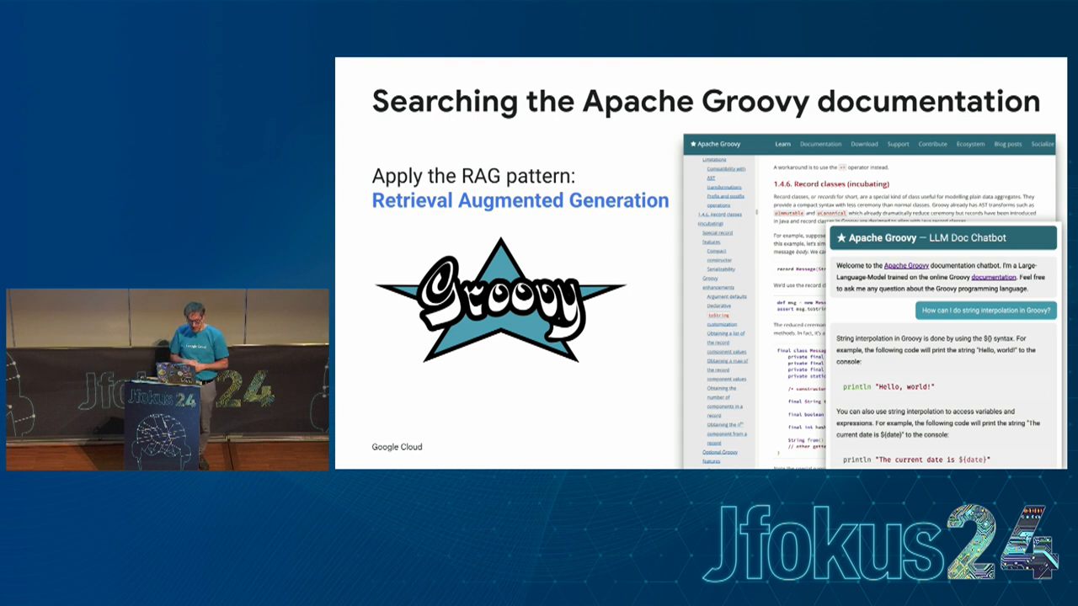
Advance to the INGESTION slide and reveal the step splitting docs into chunks
key("Right")
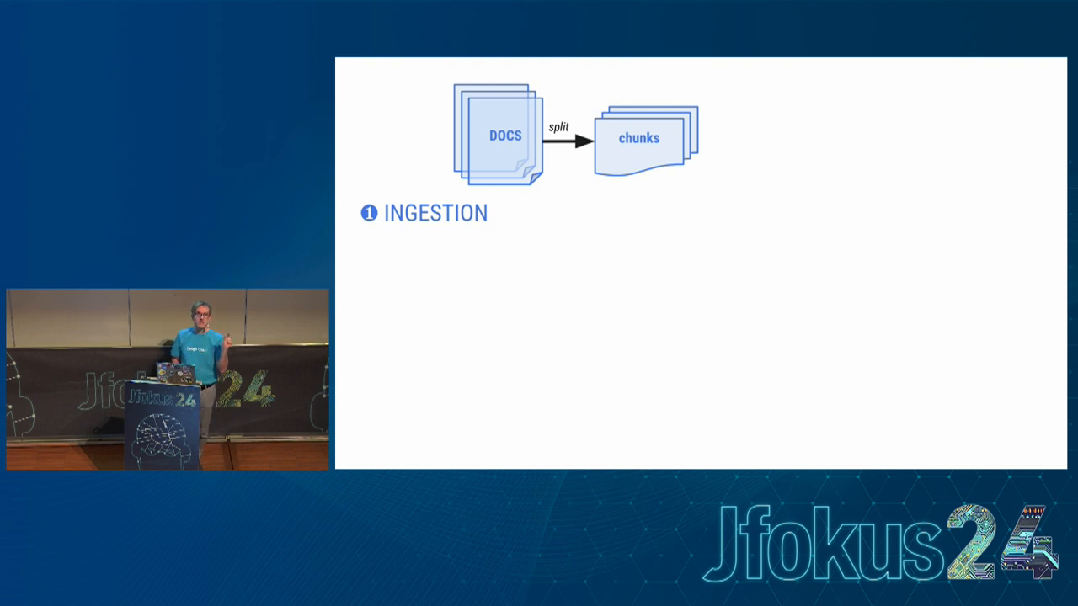
key("Right")
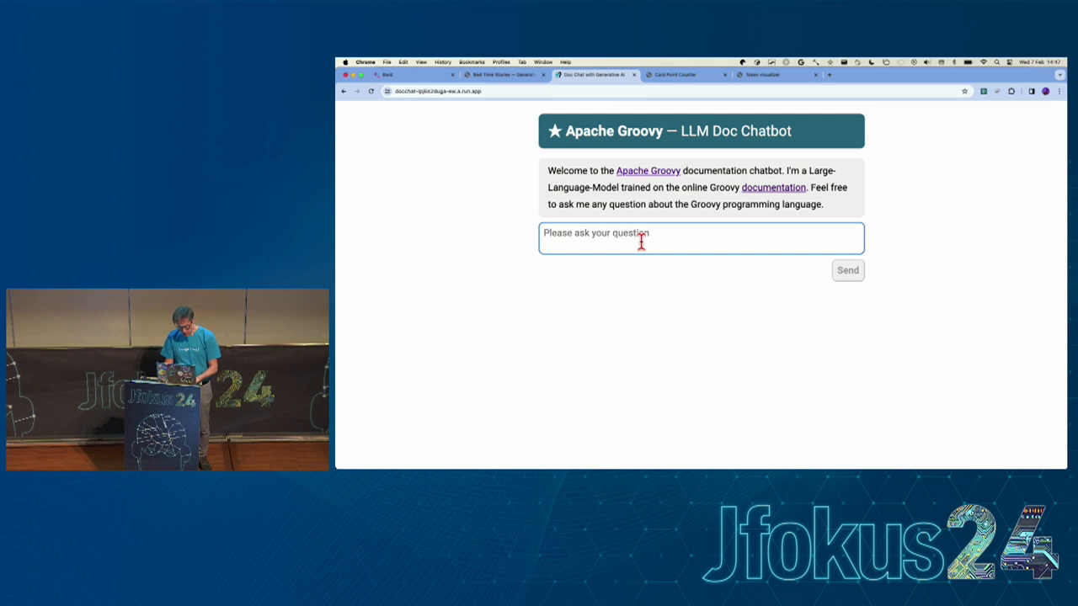
Ask the Groovy doc chatbot 'Can I create records in Groovy?'
type("G")
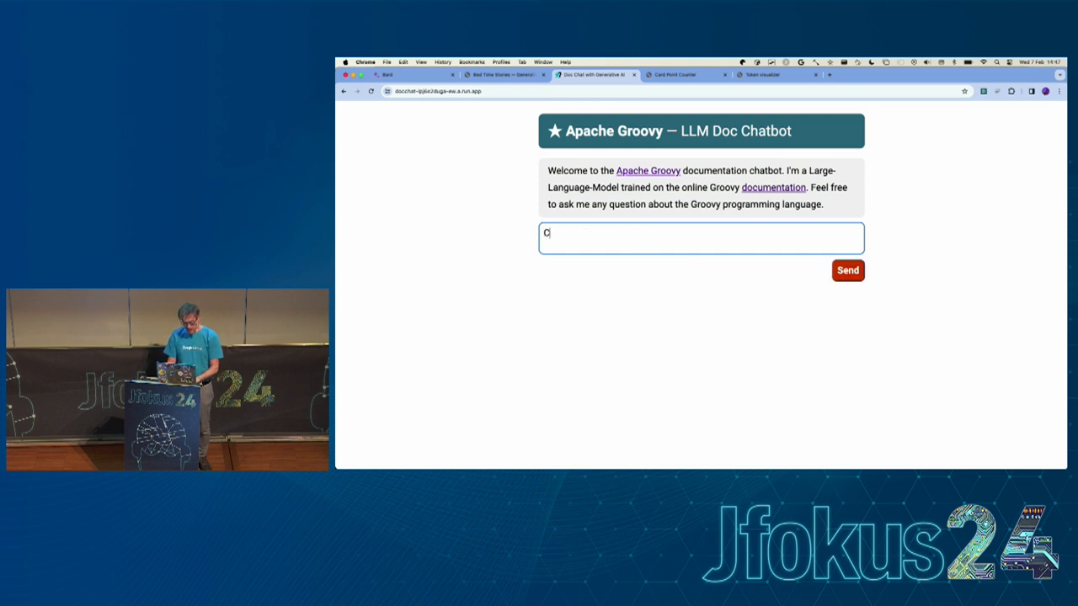
type("an I create records in Groovy?")
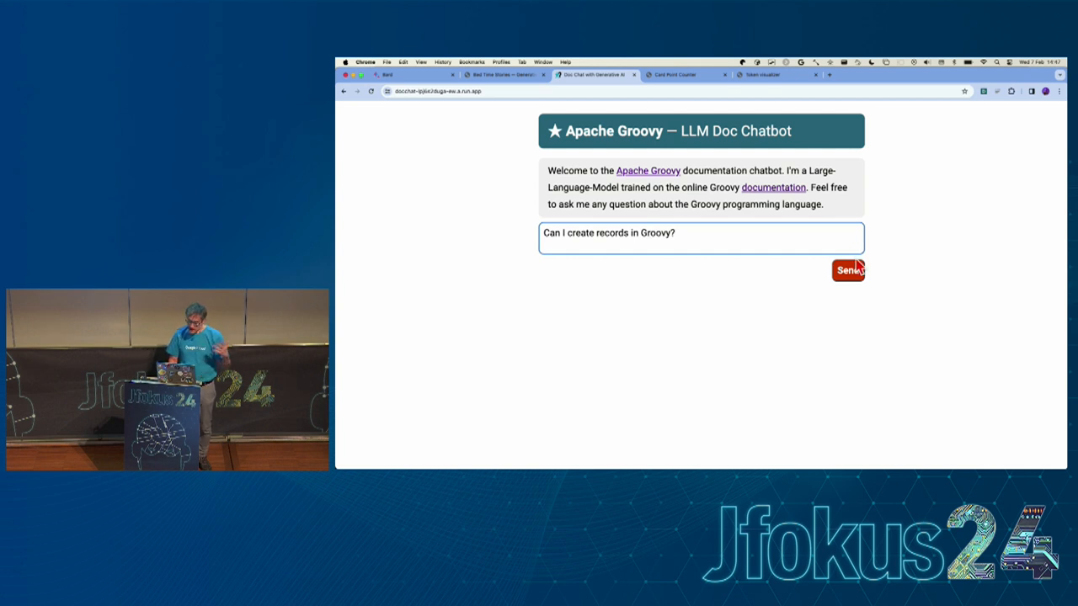
left_click(848, 271)
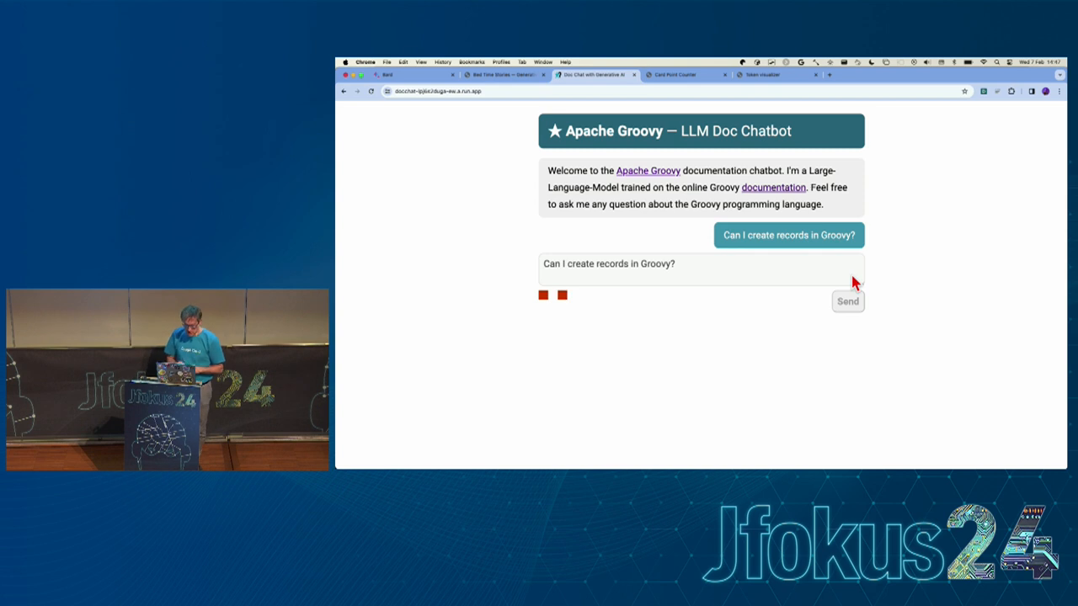
mouse_move(1001, 251)
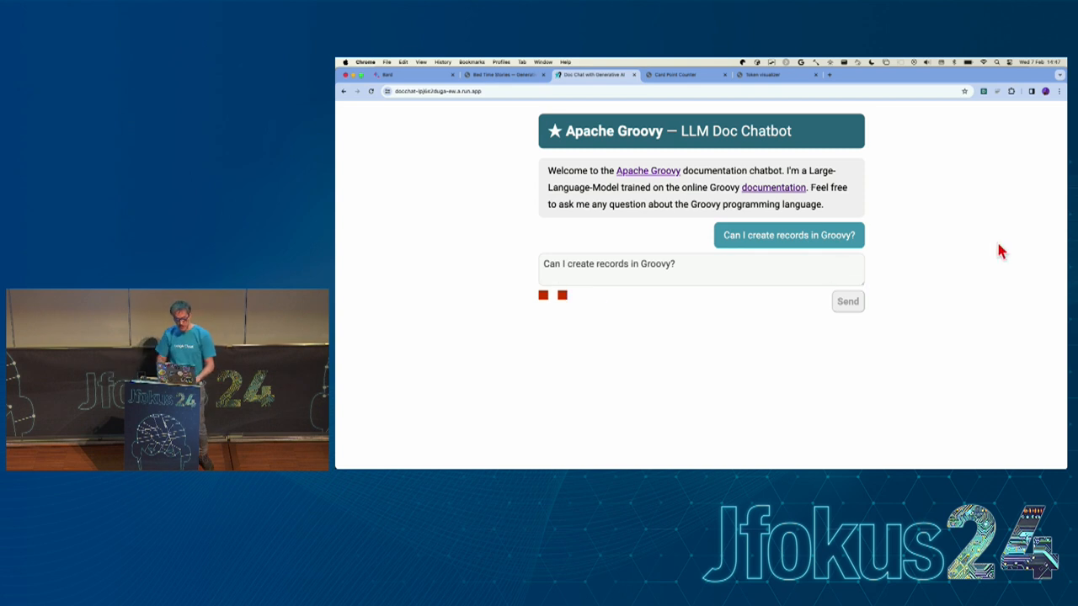
mouse_move(923, 255)
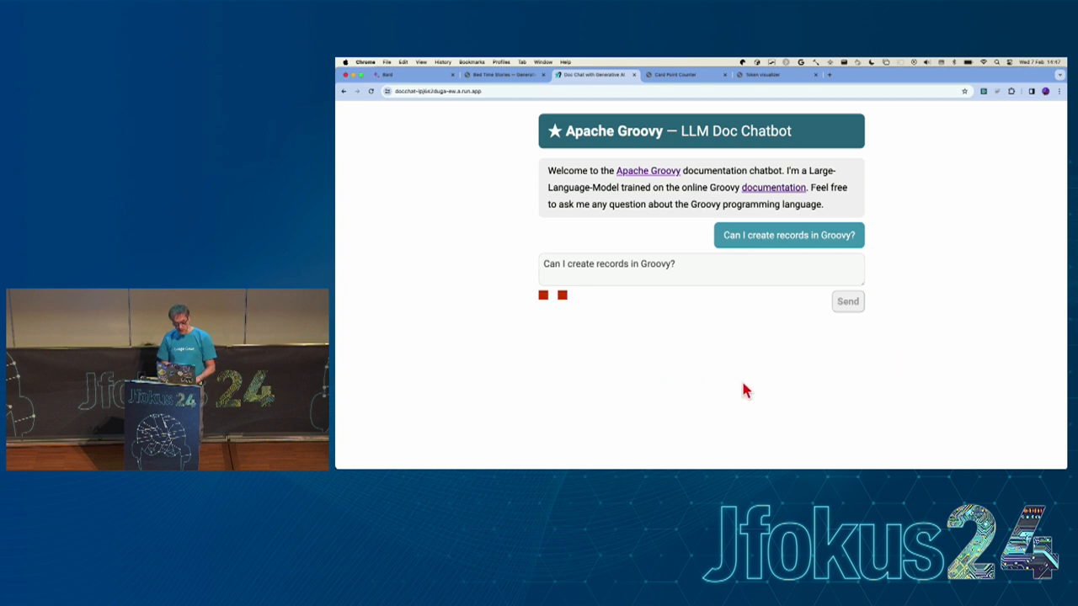
Scroll through the chatbot's answer and its record code examples
left_click(847, 300)
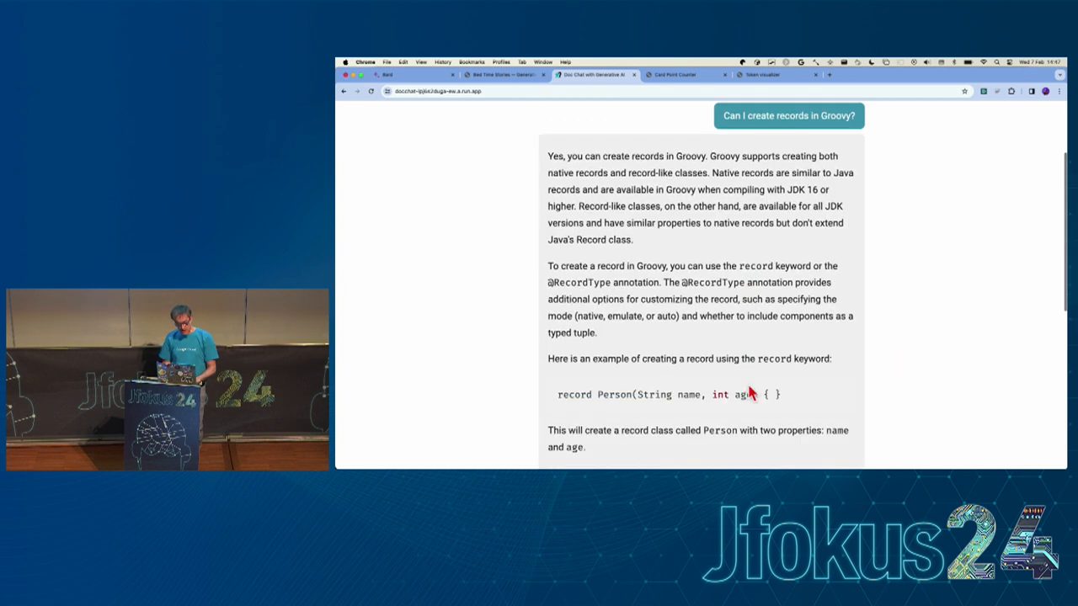
scroll("down", 3)
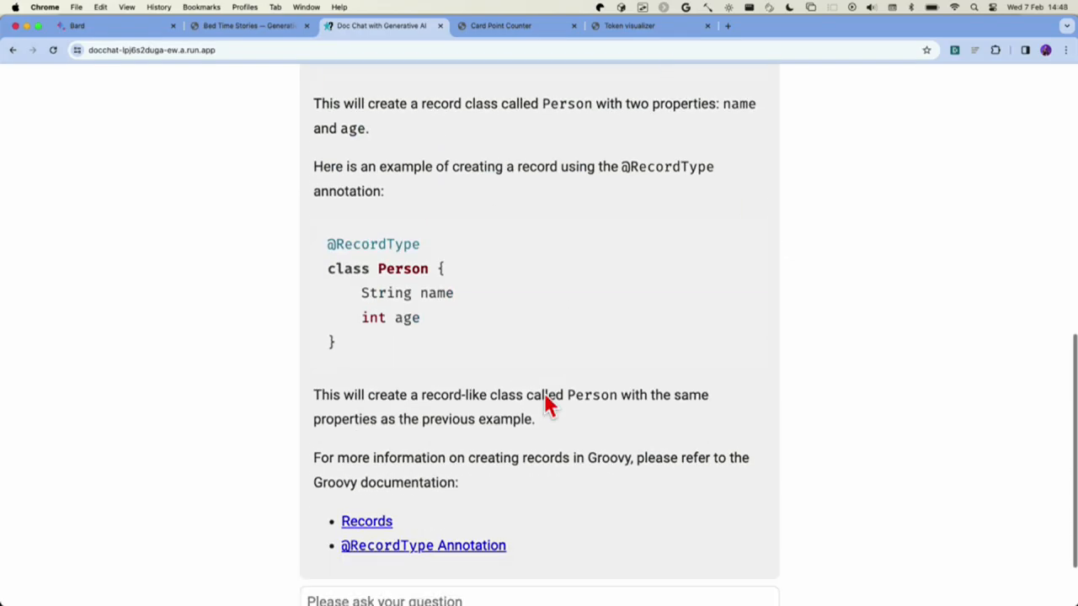
scroll("down", 3)
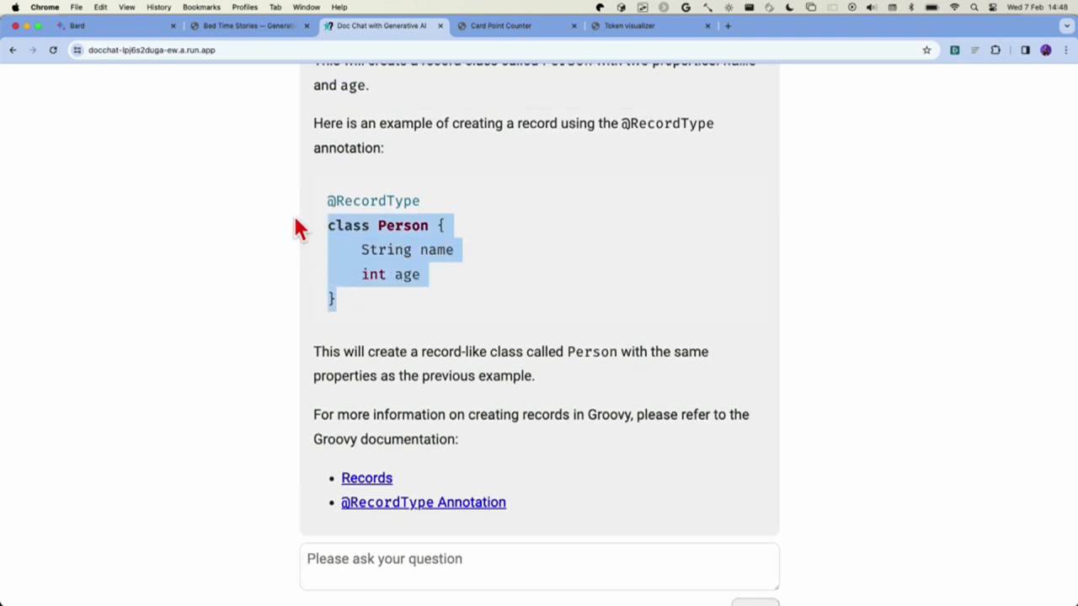
left_click(459, 303)
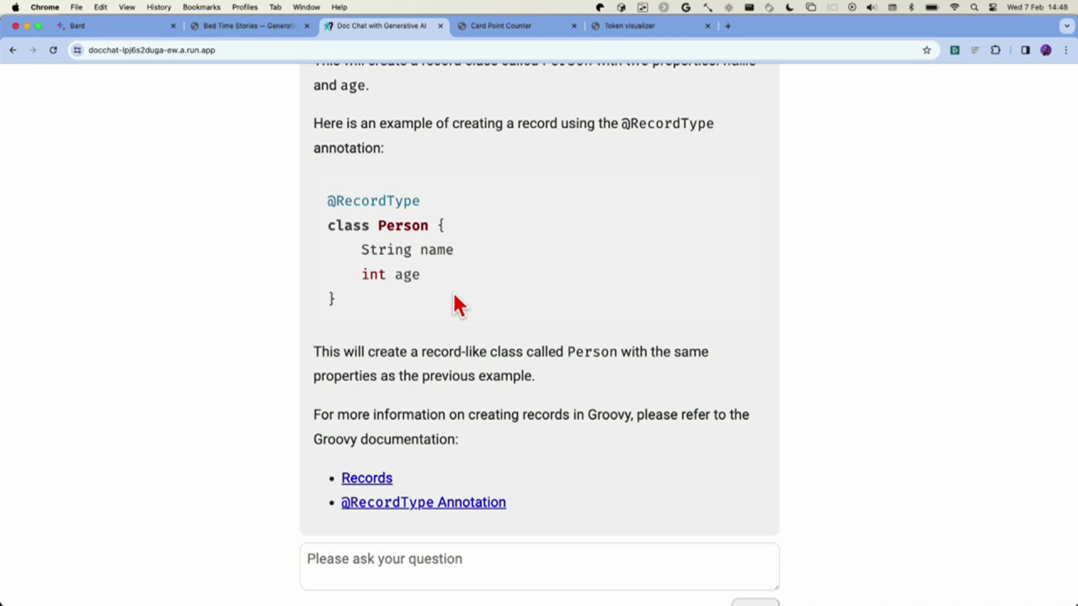
scroll("down", 3)
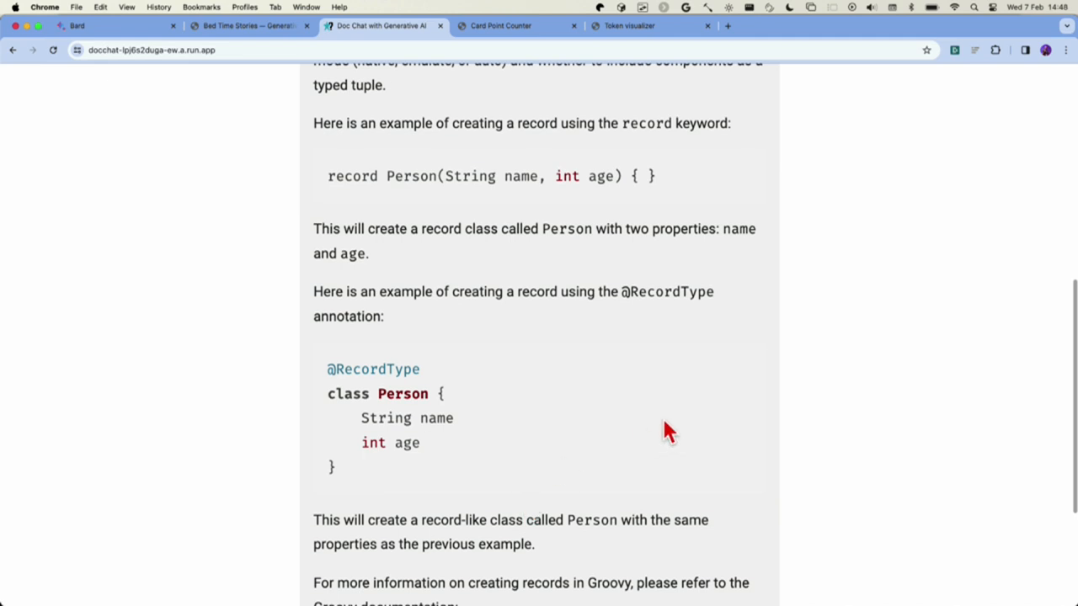
scroll("down", 3)
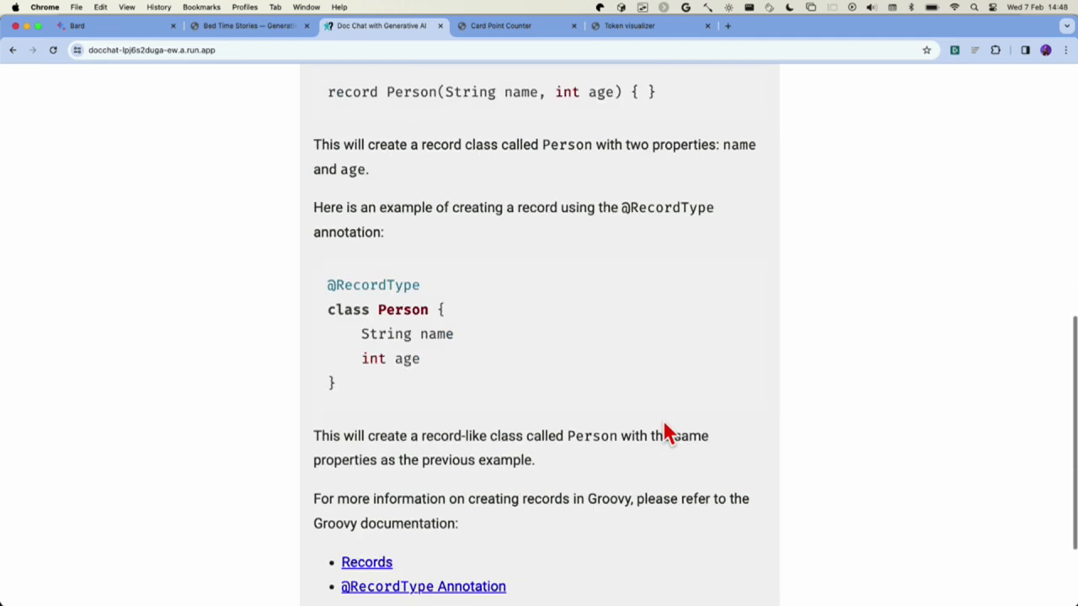
scroll("down", 3)
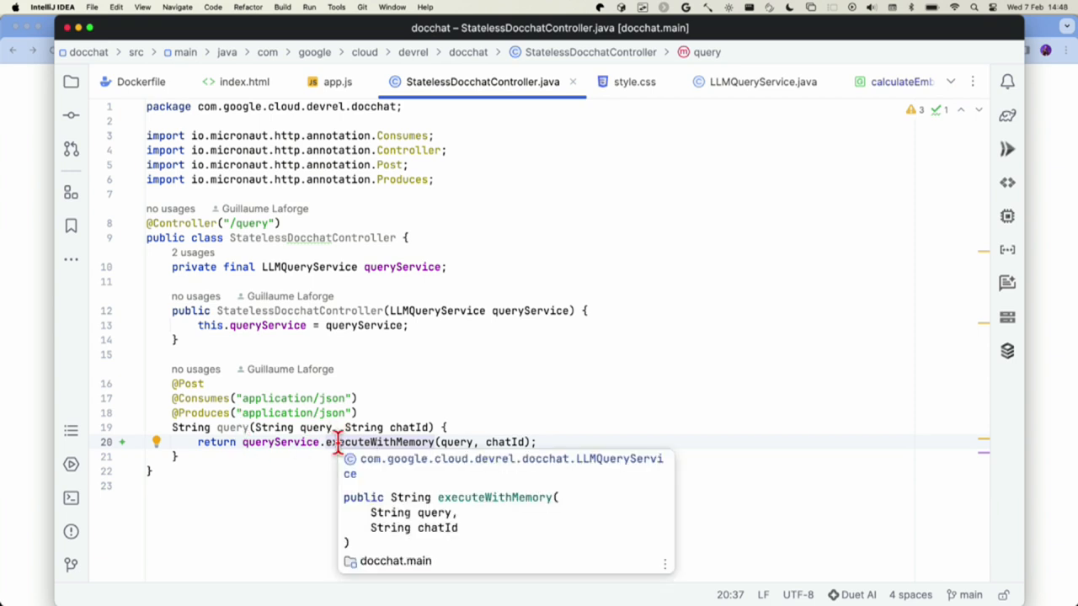
Highlight the chatId parameter in StatelessDocchatController, then view LLMQueryService.java
double_click(316, 426)
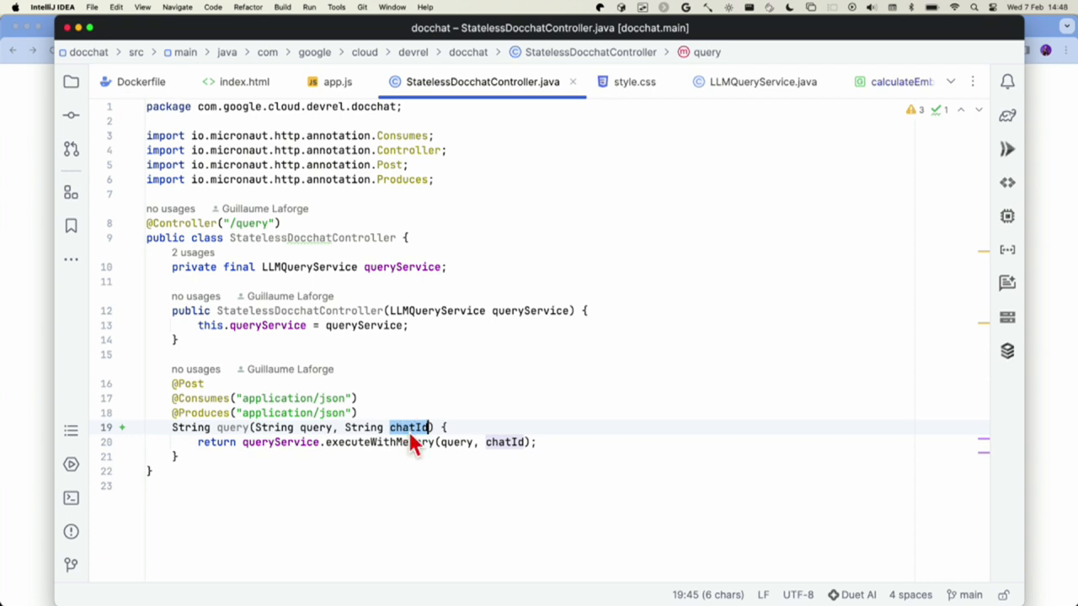
mouse_move(343, 309)
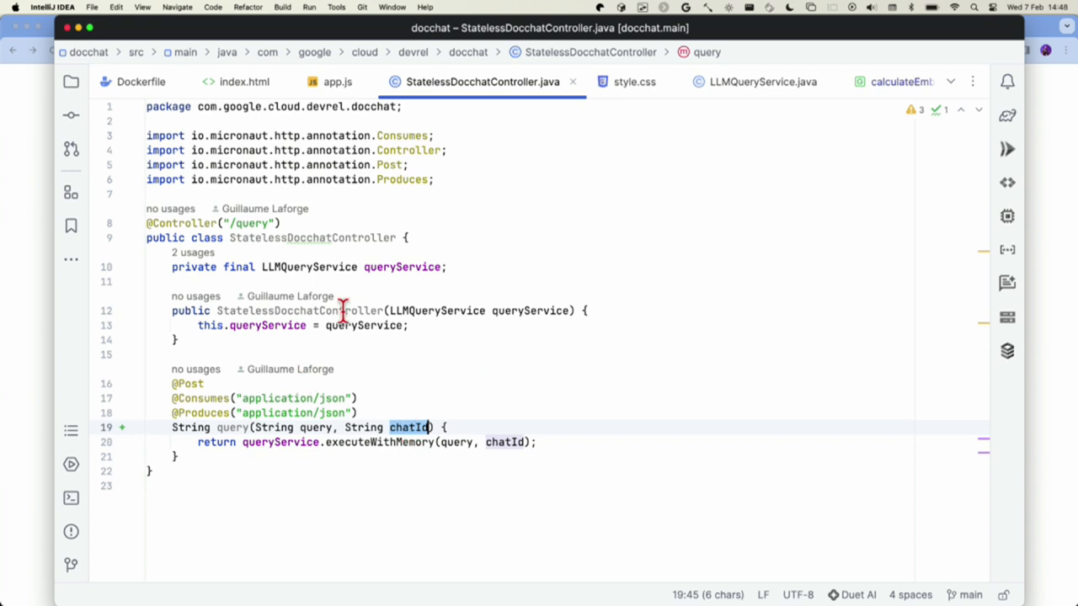
left_click(761, 82)
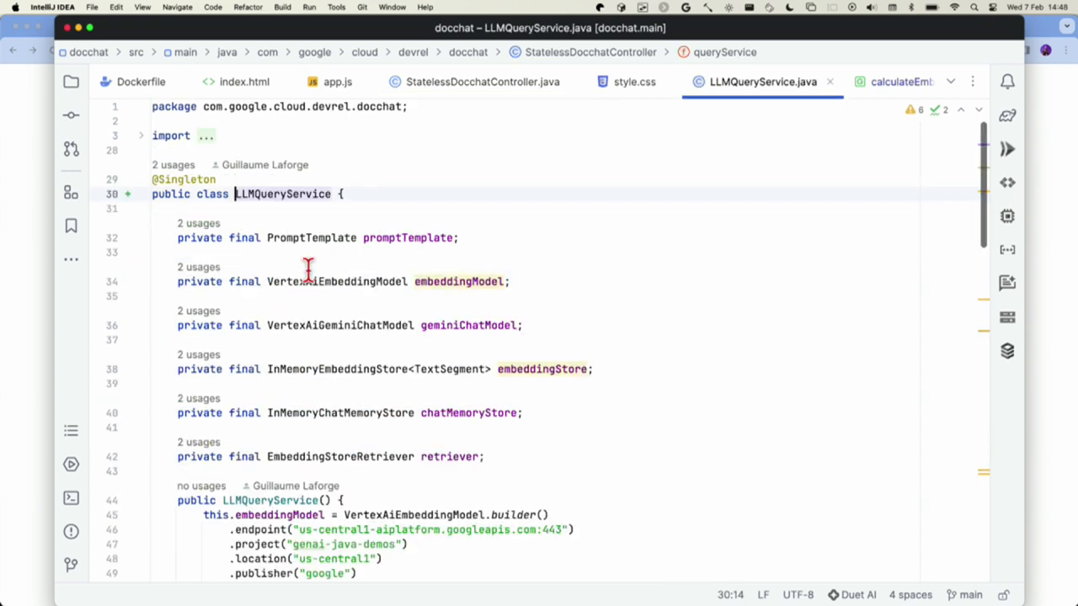
mouse_move(469, 325)
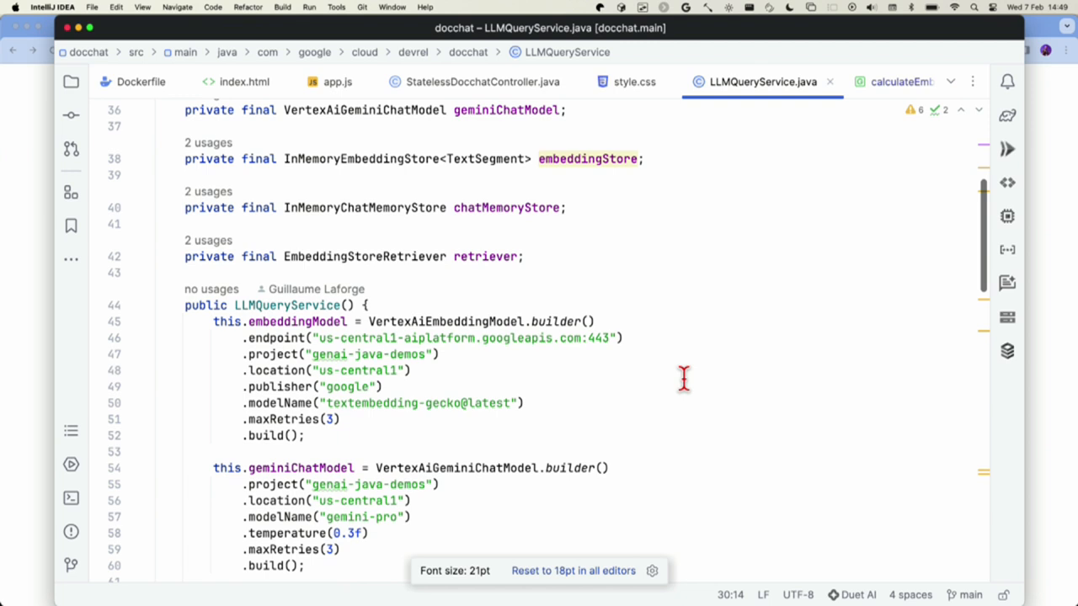
scroll("down", 3)
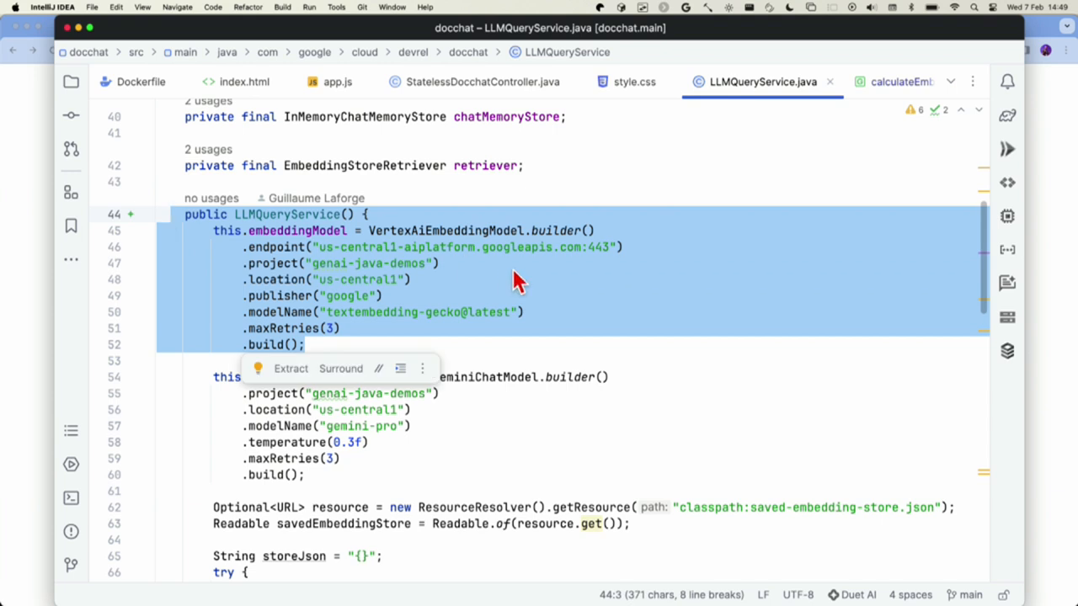
left_click(438, 263)
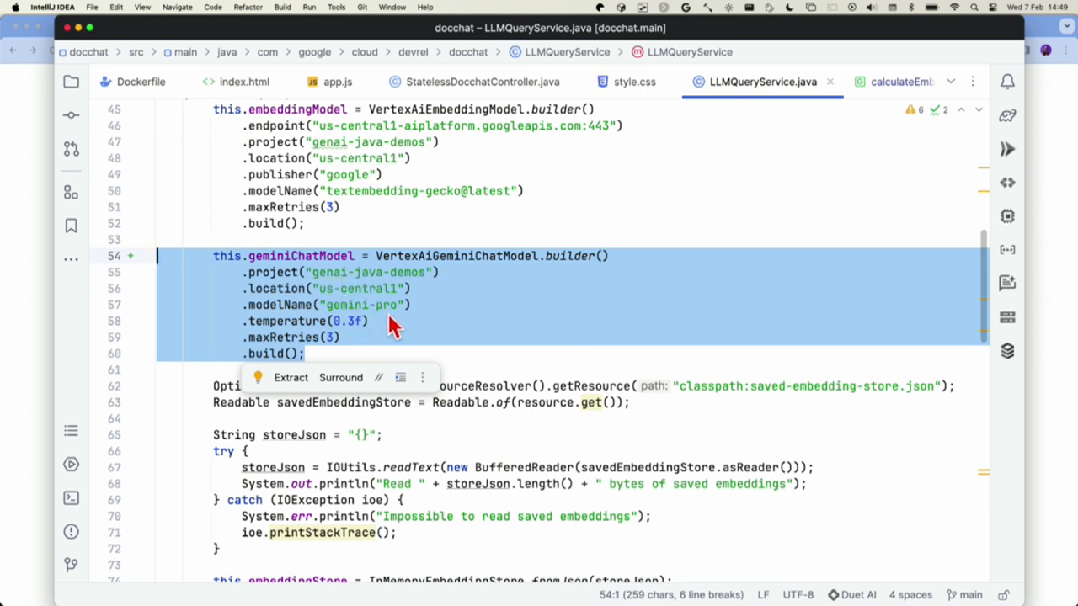
left_click(368, 321)
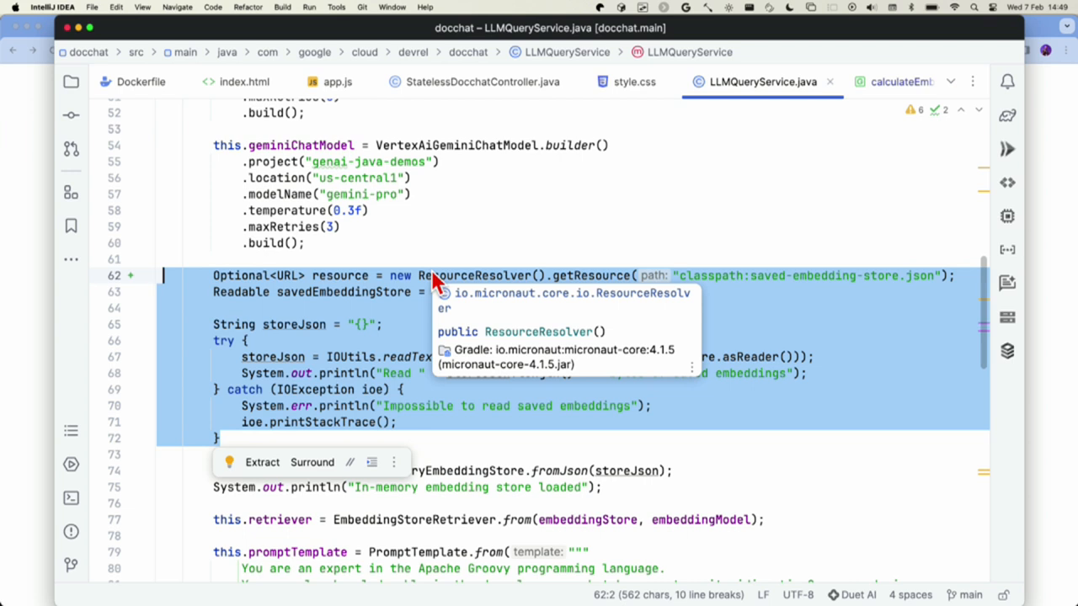
mouse_move(539, 395)
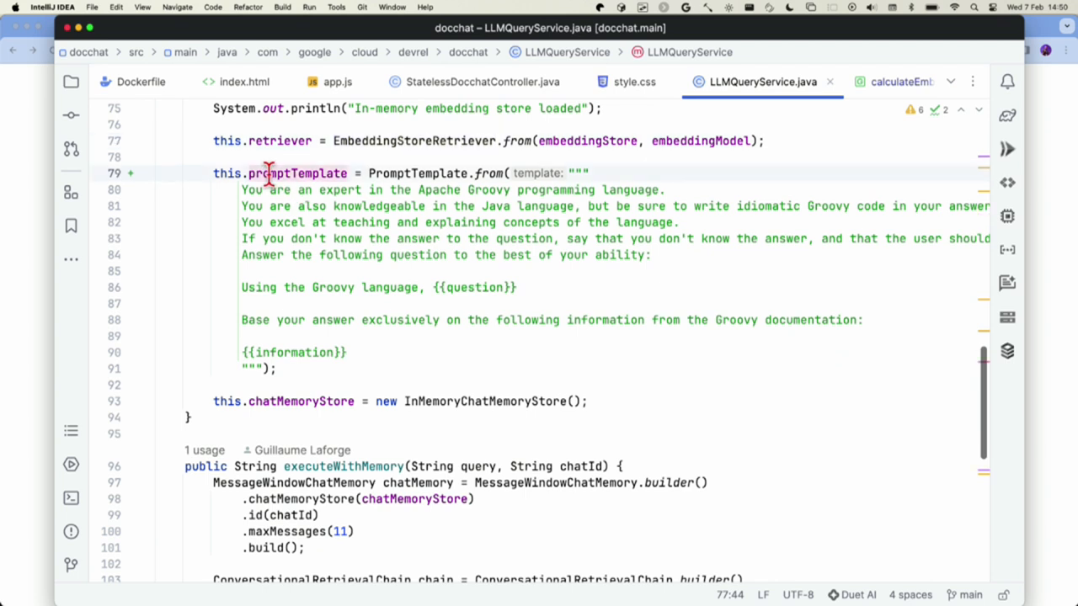
left_click(242, 352)
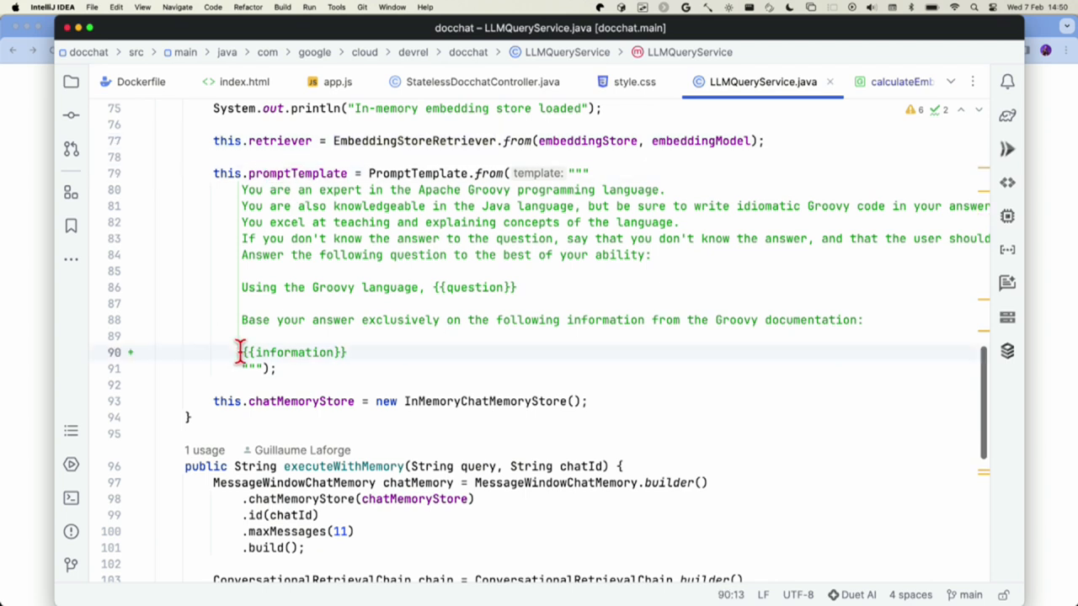
double_click(472, 287)
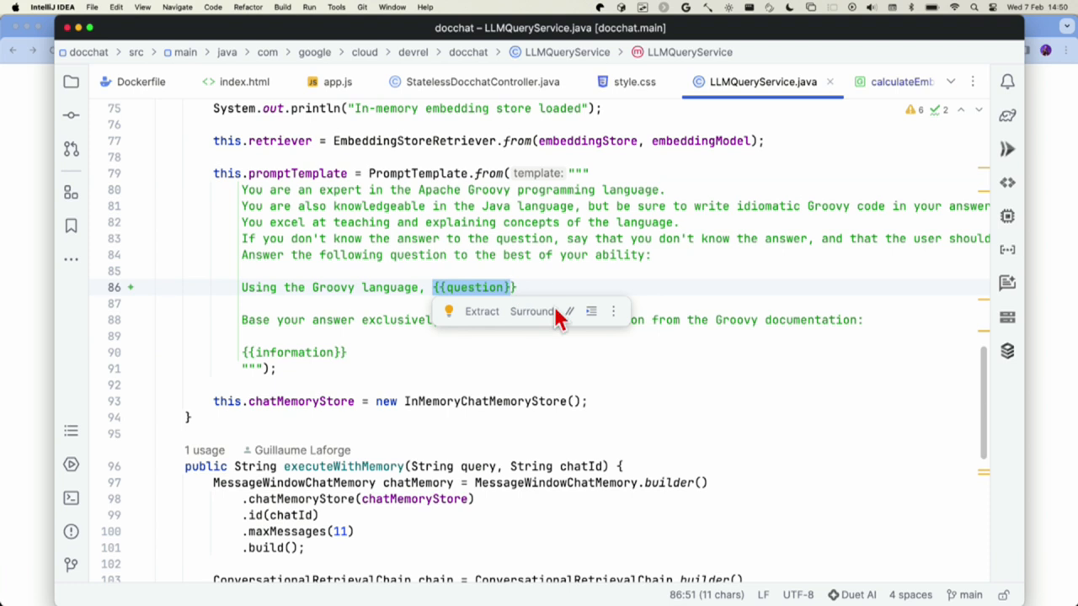
scroll("down", 3)
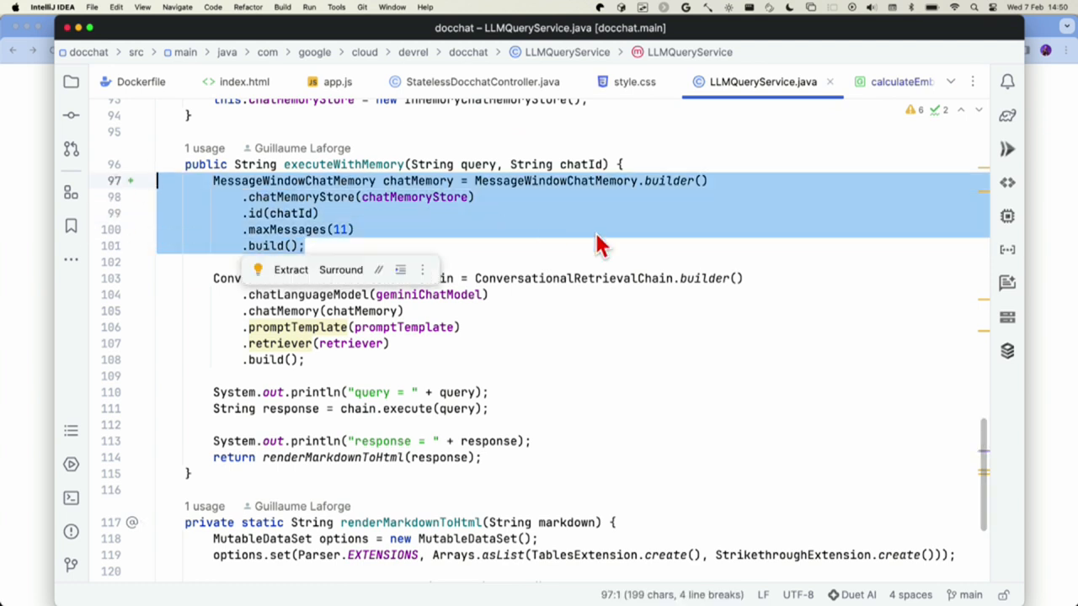
mouse_move(512, 251)
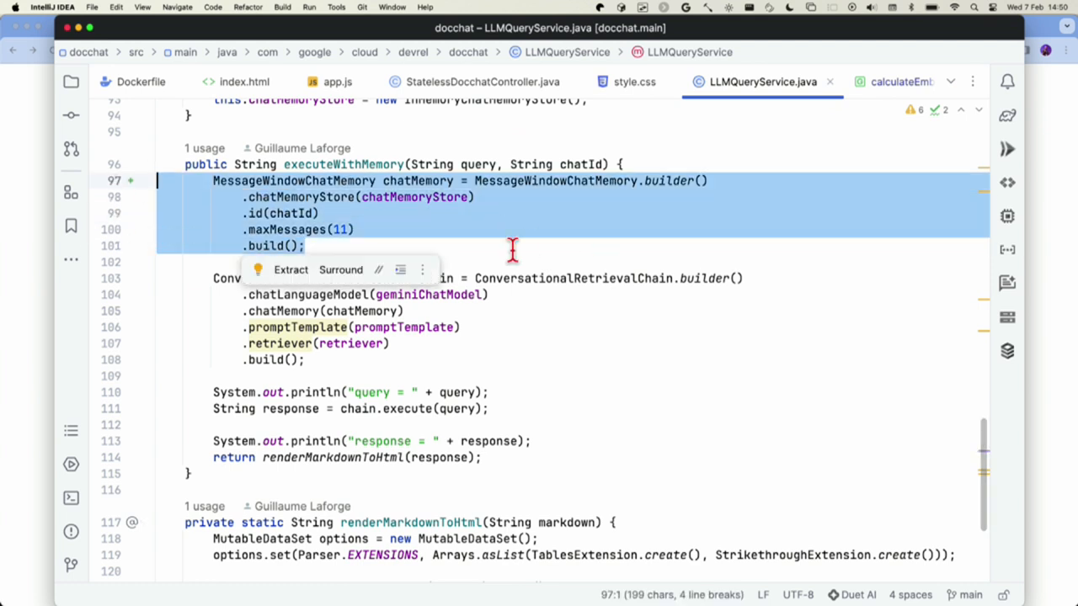
scroll("down", 3)
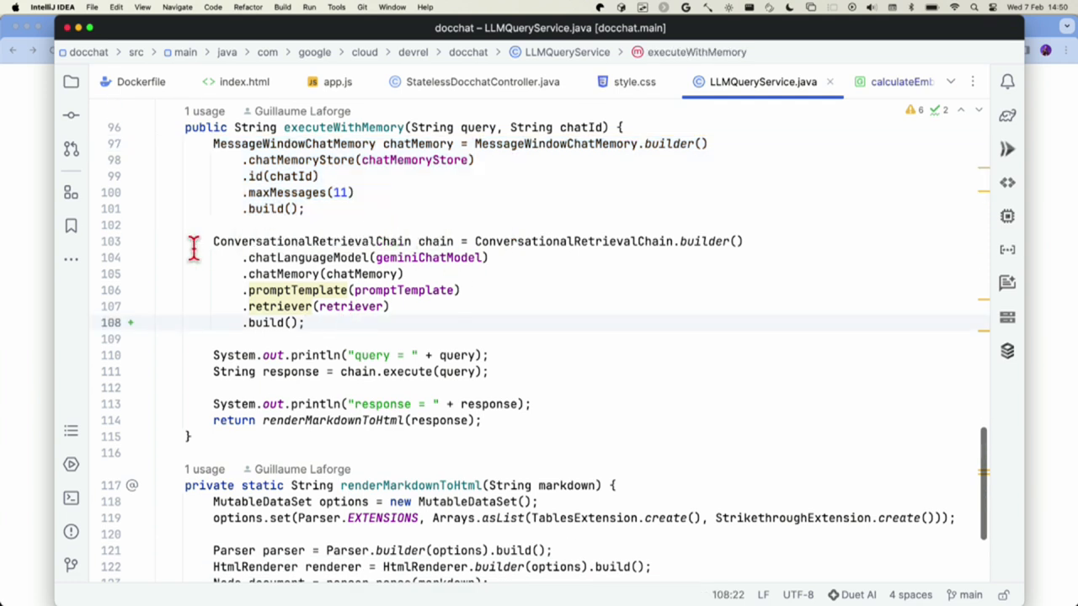
left_click_drag(213, 241, 305, 322)
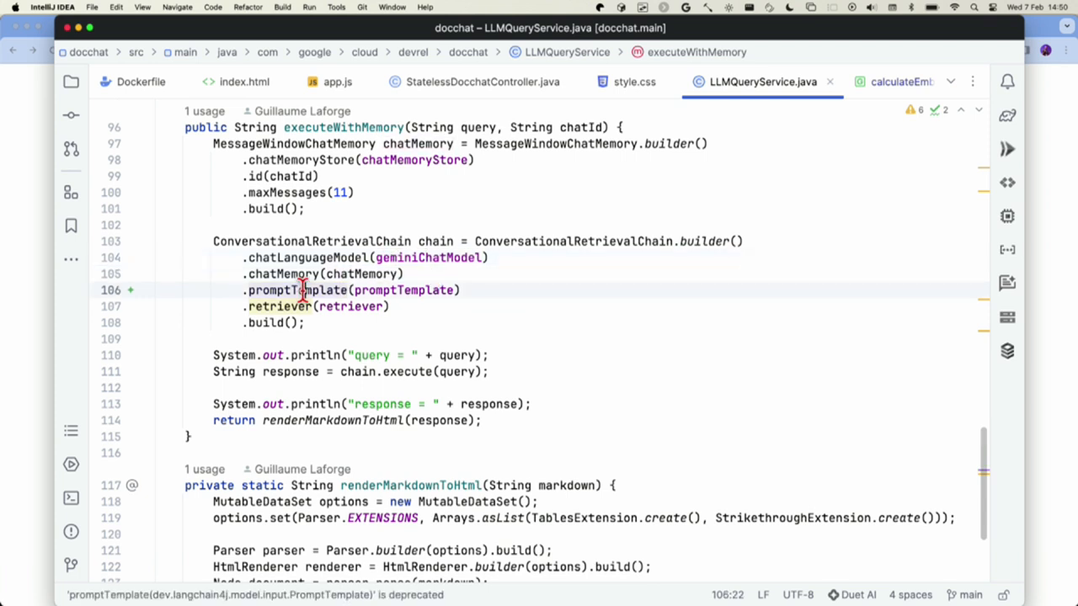
left_click(345, 305)
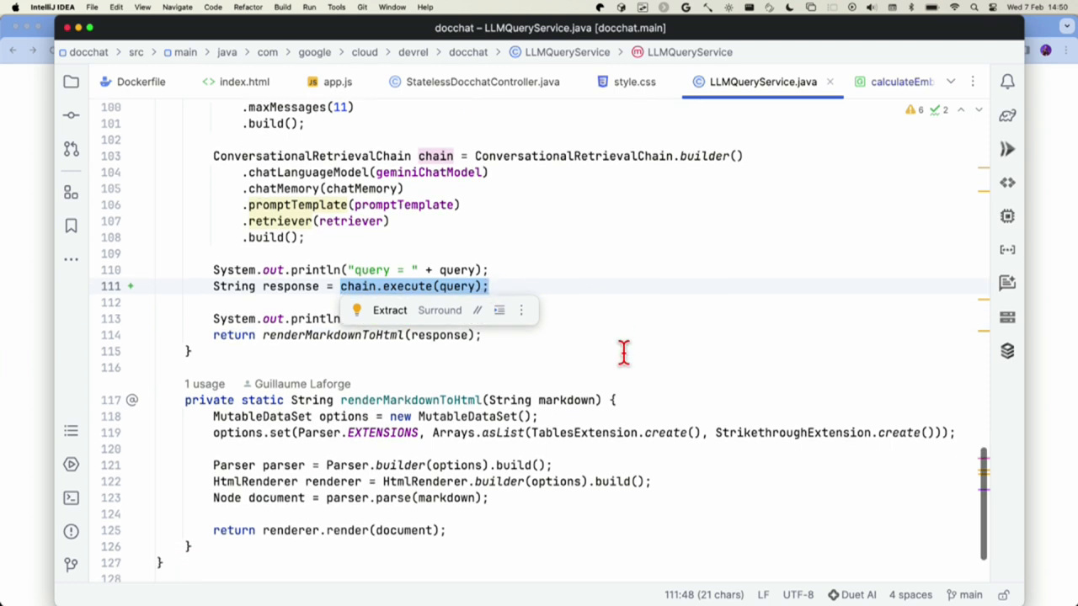
scroll("down", 3)
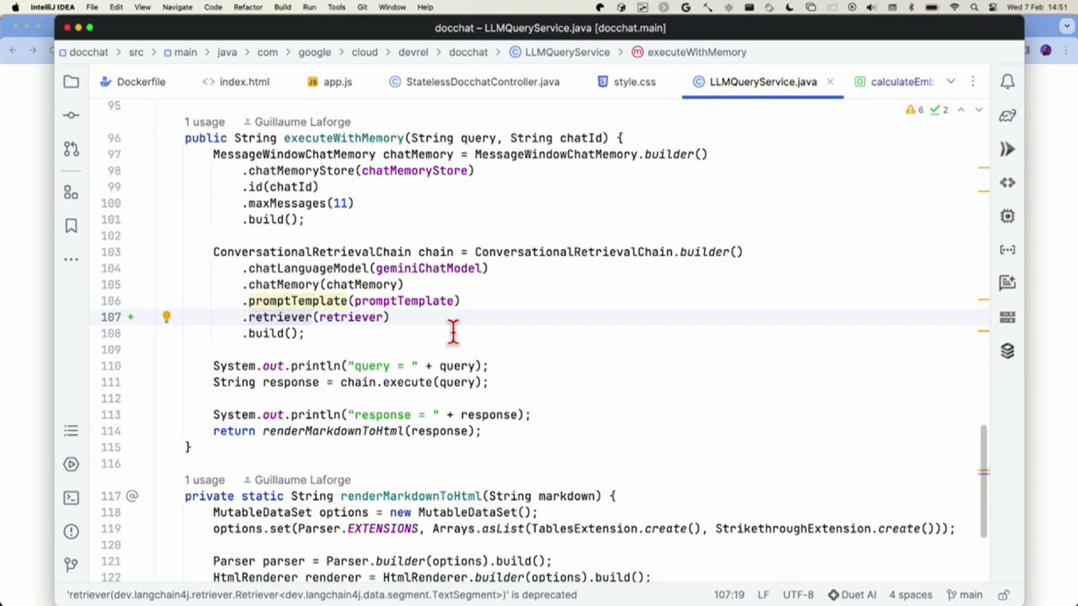
mouse_move(663, 346)
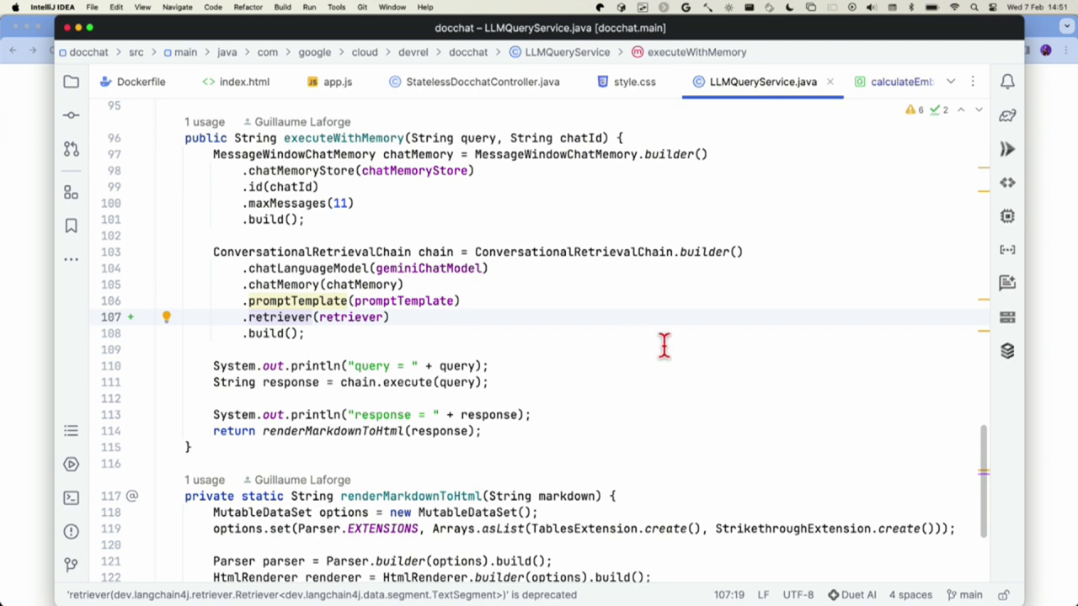
scroll("down", 3)
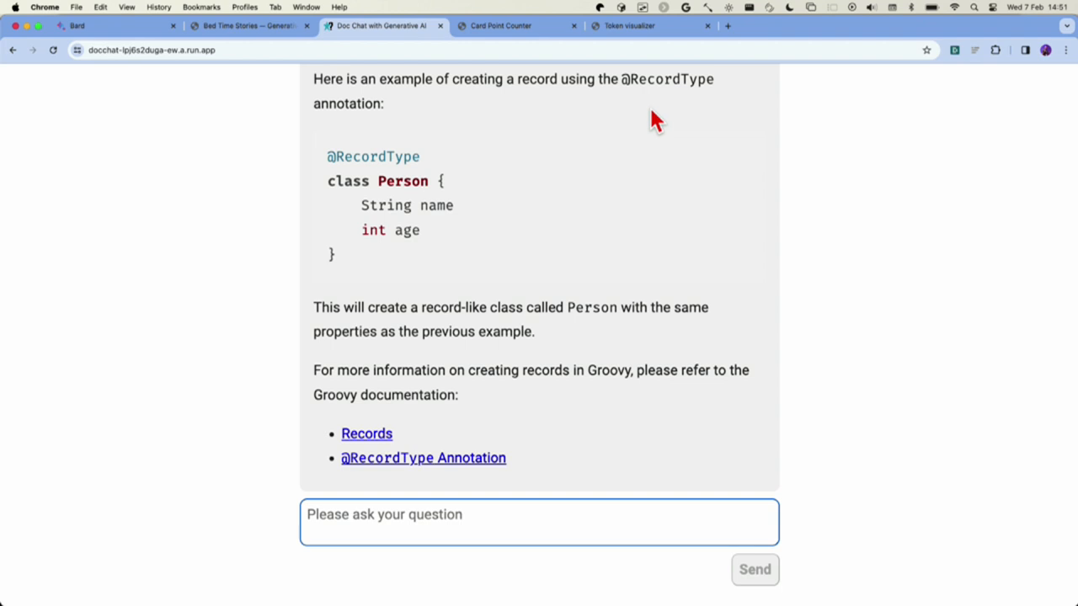
mouse_move(423, 54)
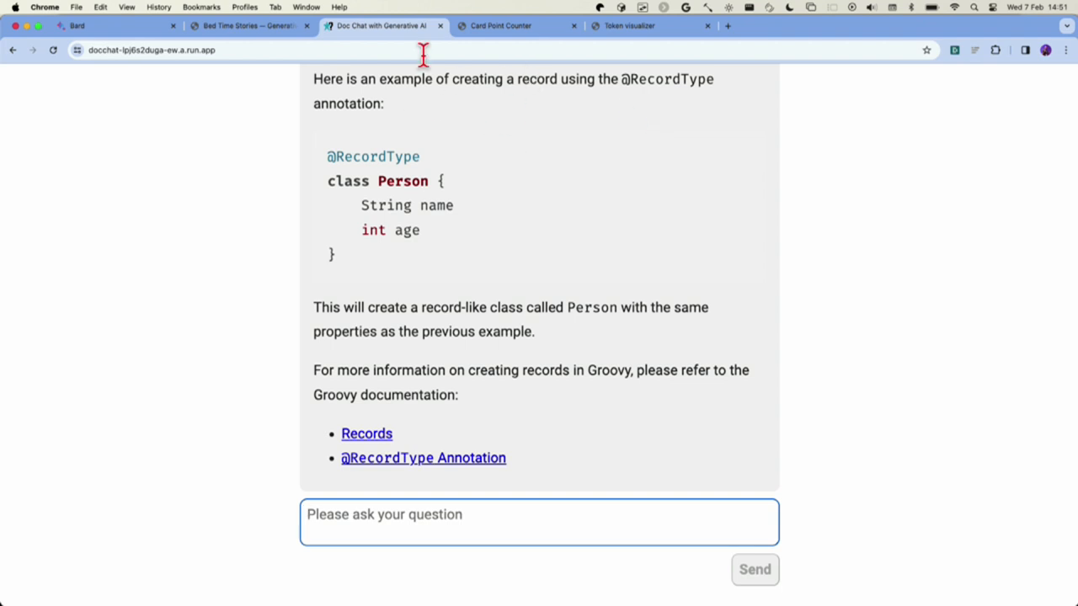
Load the dealt Skyjo photo '6 1 2 6 1 3.jpg' into Card Point Counter
left_click(514, 25)
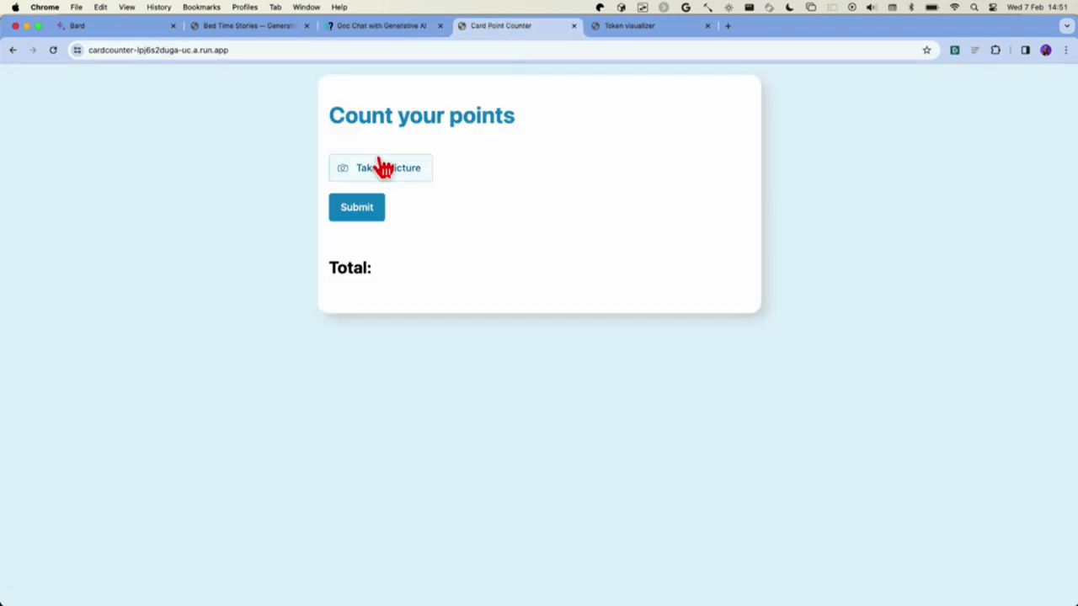
left_click(380, 168)
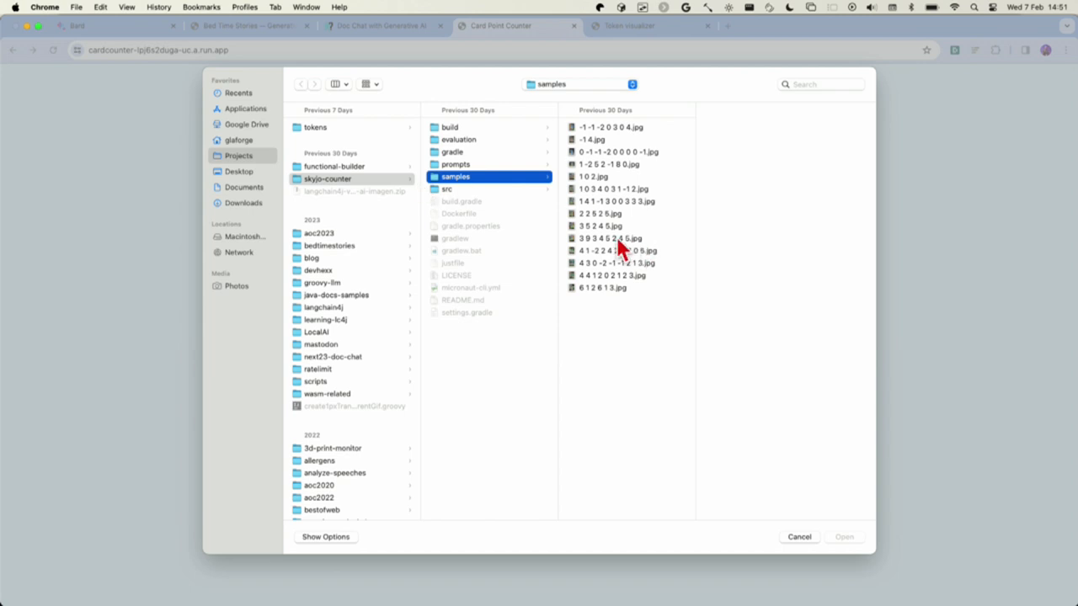
mouse_move(616, 299)
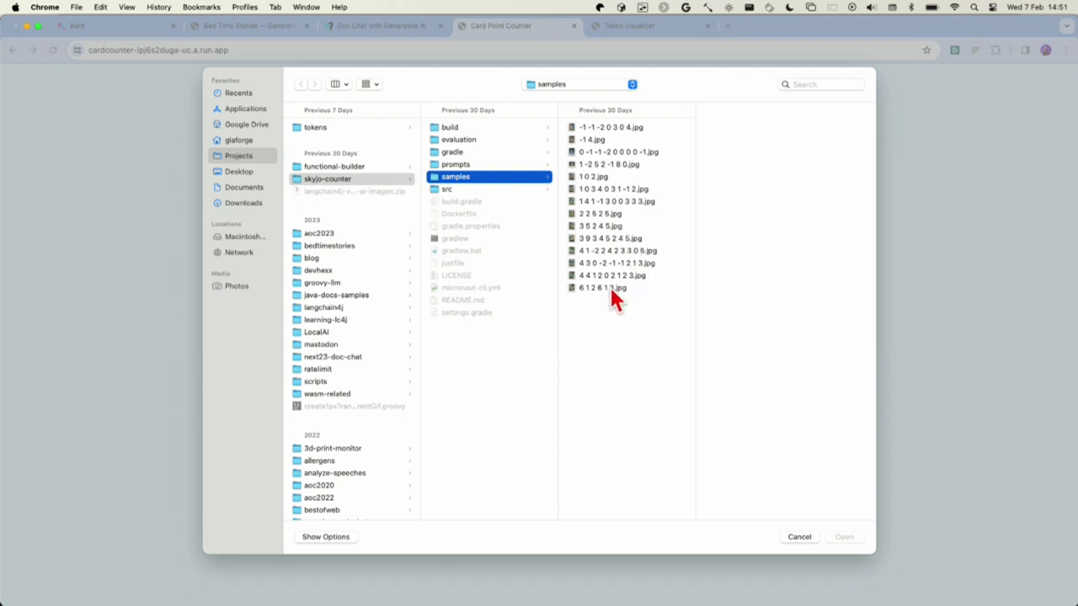
left_click(601, 287)
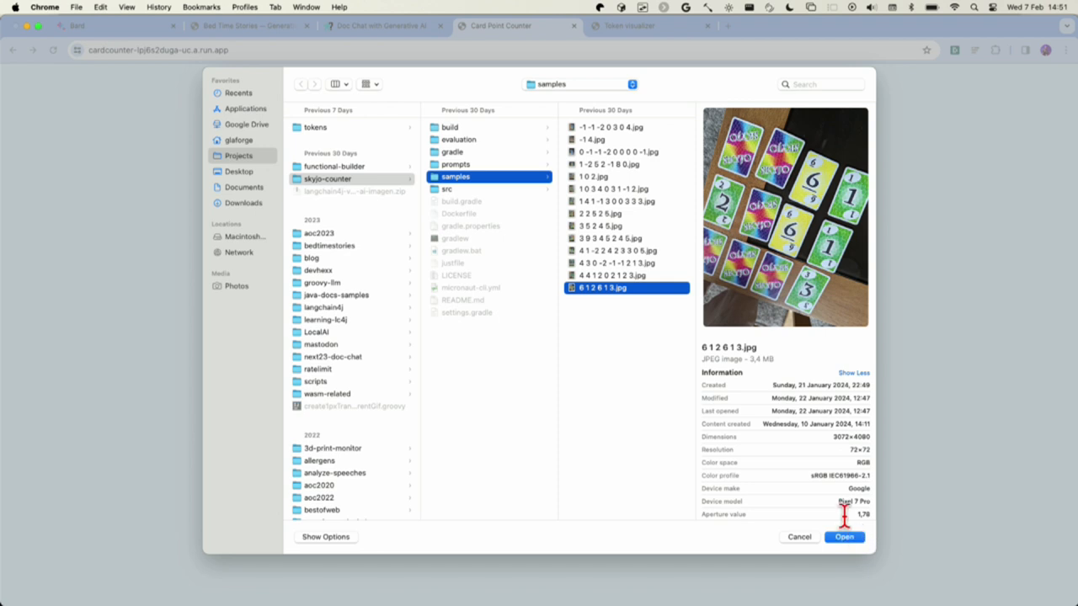
left_click(844, 537)
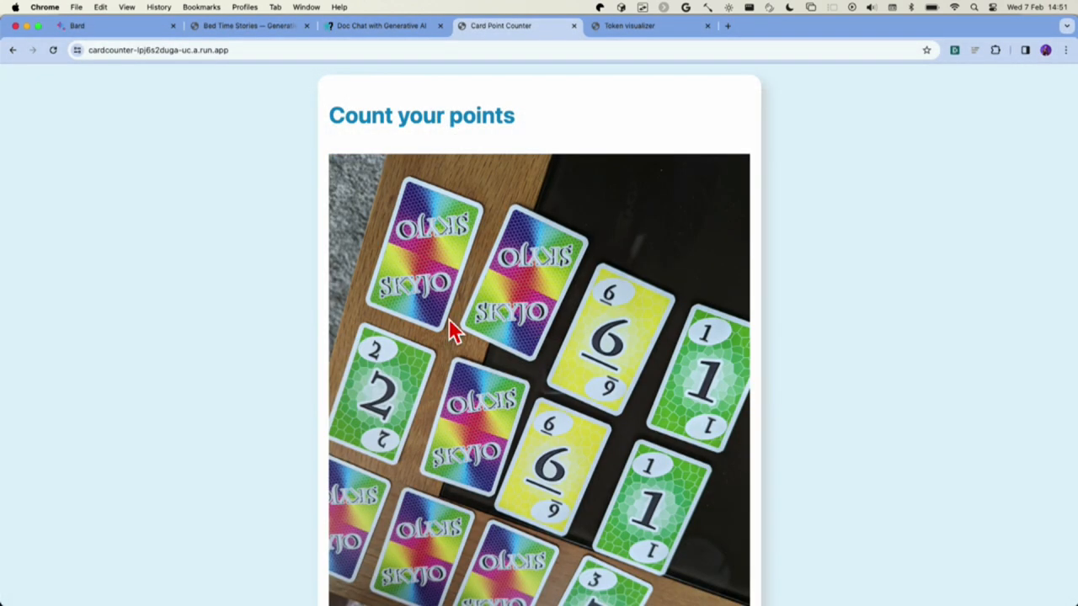
scroll("down", 3)
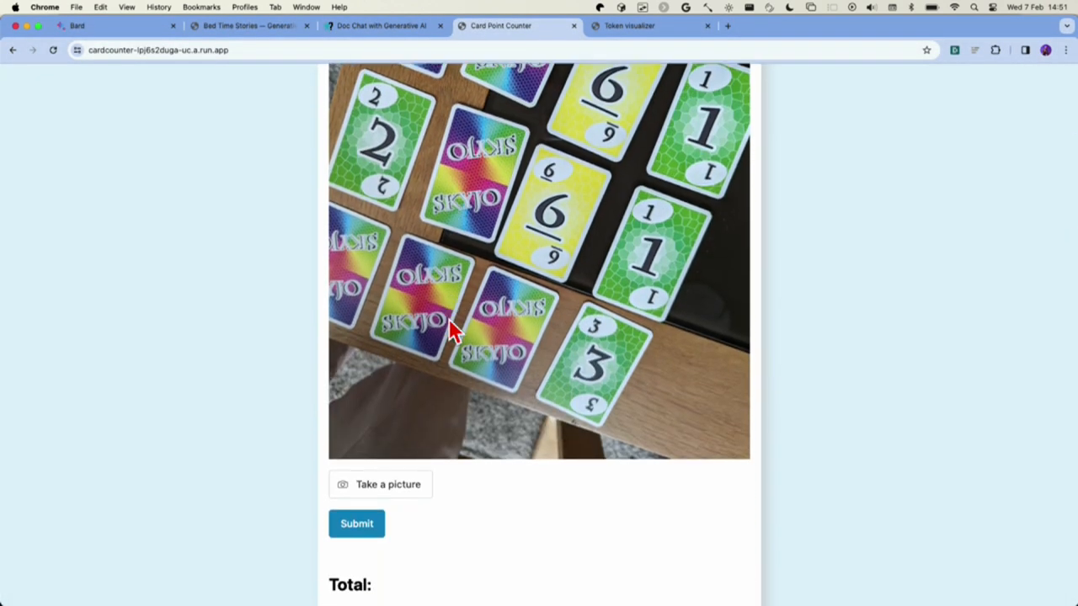
mouse_move(610, 395)
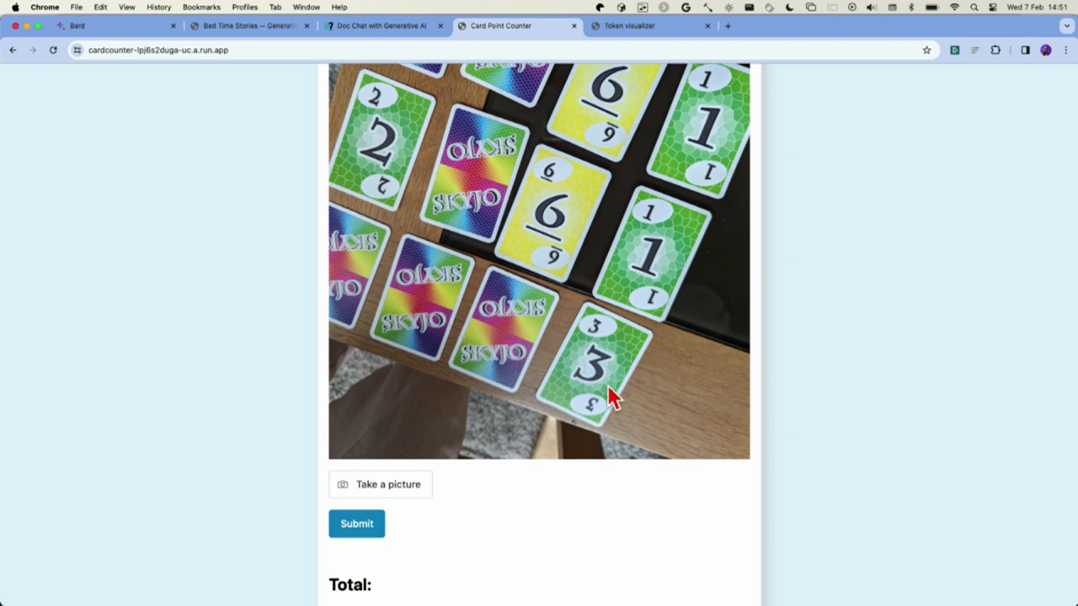
mouse_move(576, 383)
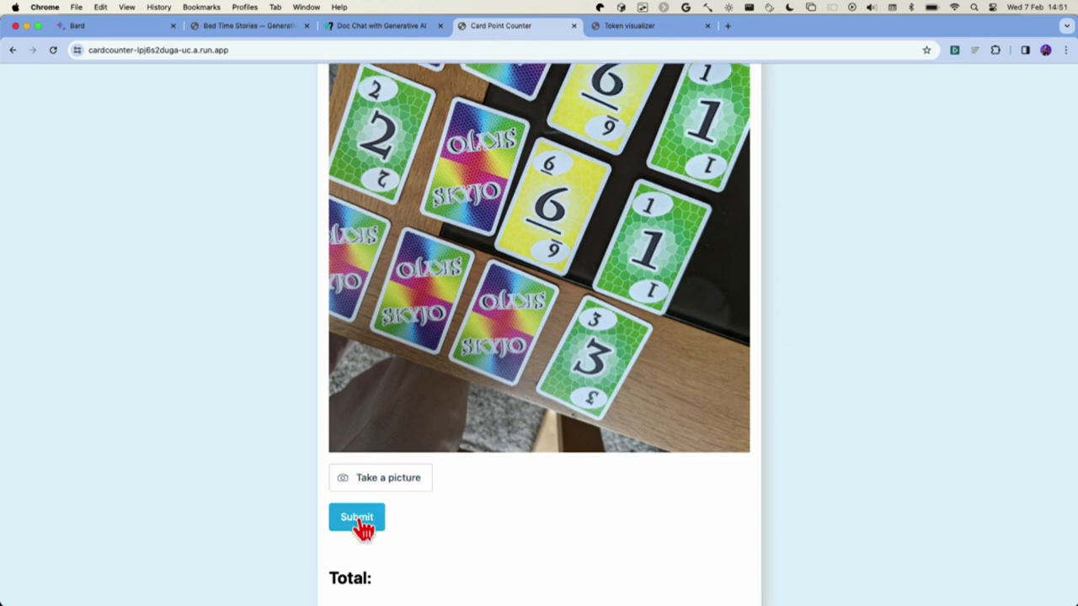
Submit the photo and review the scored cards 6, 6, 3 totalling 15
left_click(356, 516)
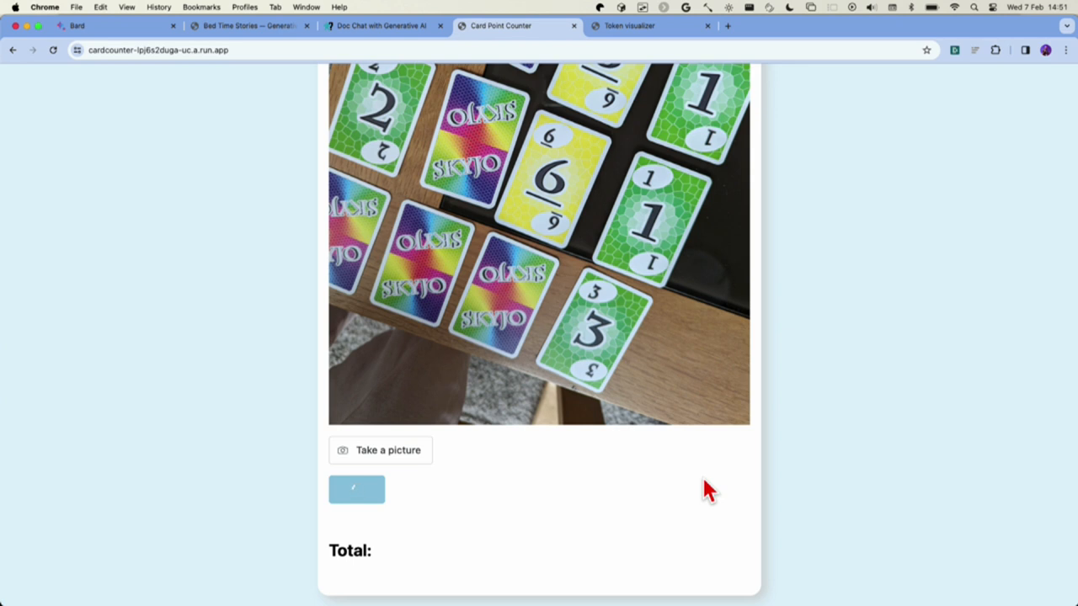
mouse_move(753, 471)
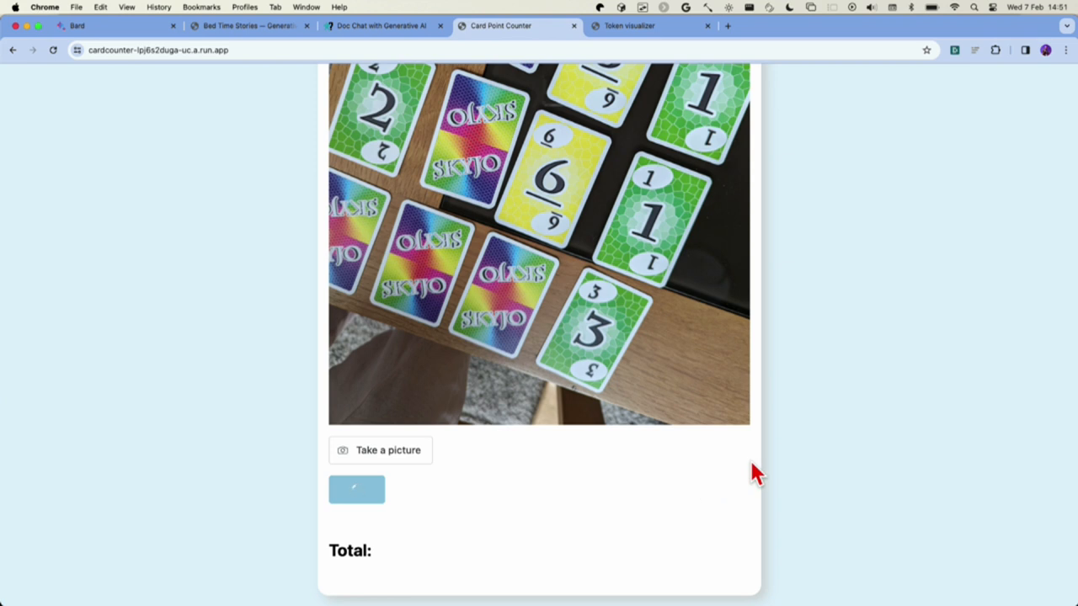
mouse_move(653, 524)
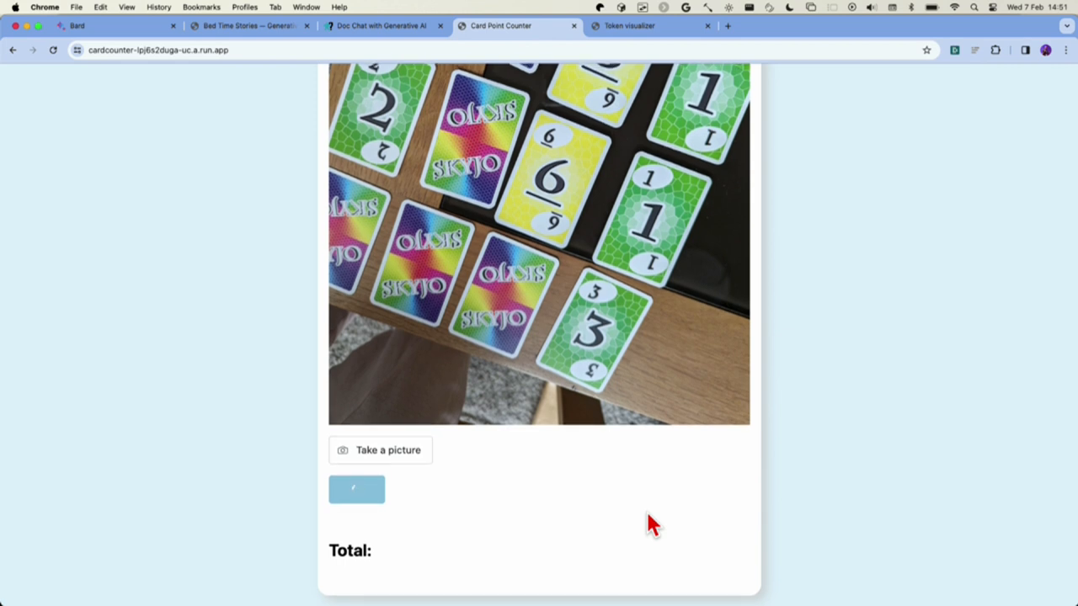
left_click(356, 489)
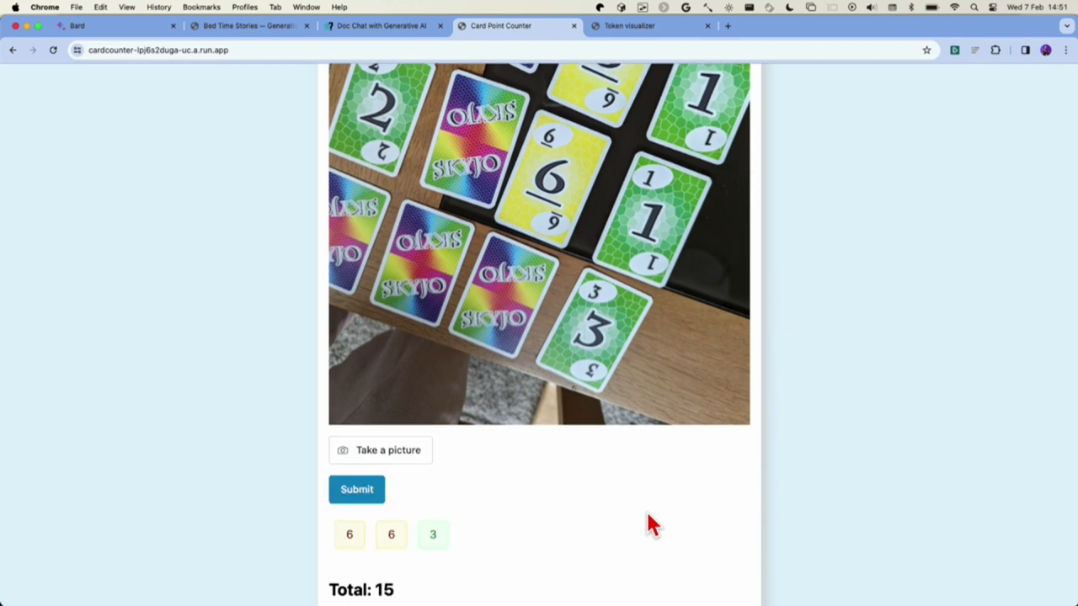
scroll("down", 3)
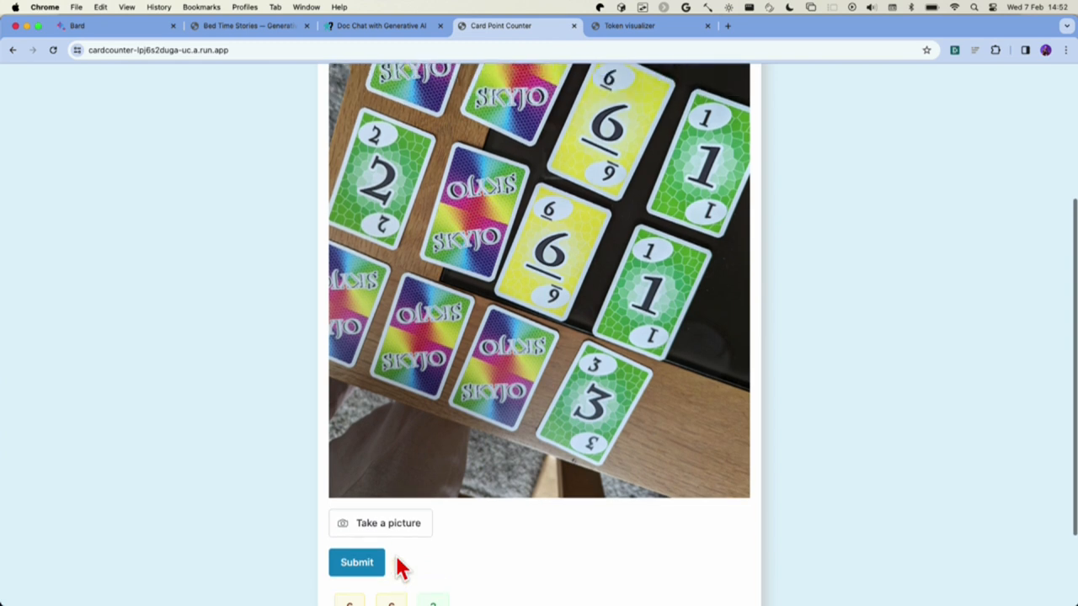
scroll("down", 3)
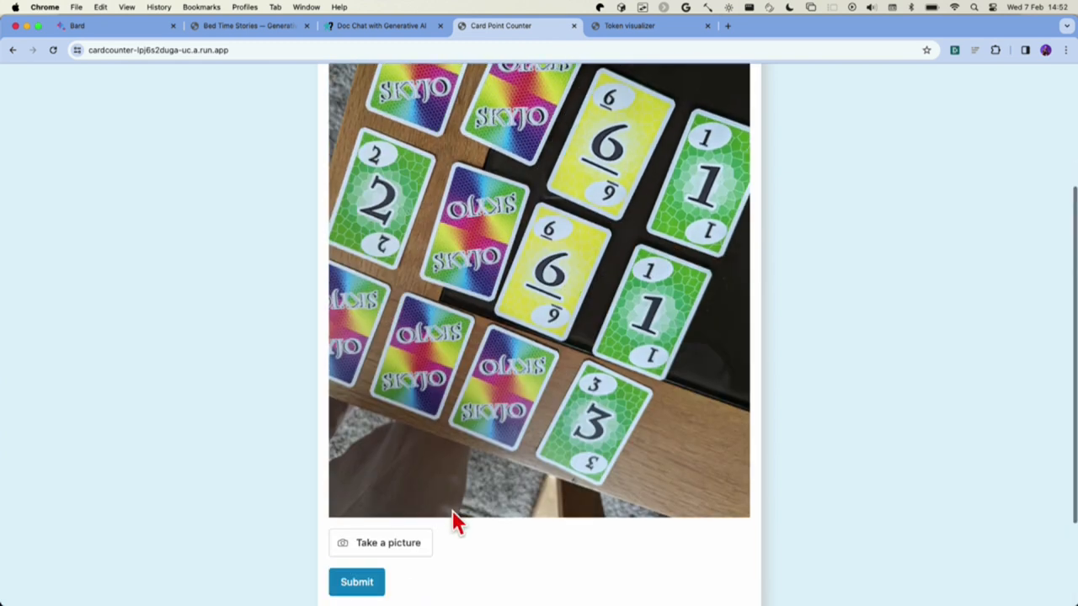
left_click(356, 582)
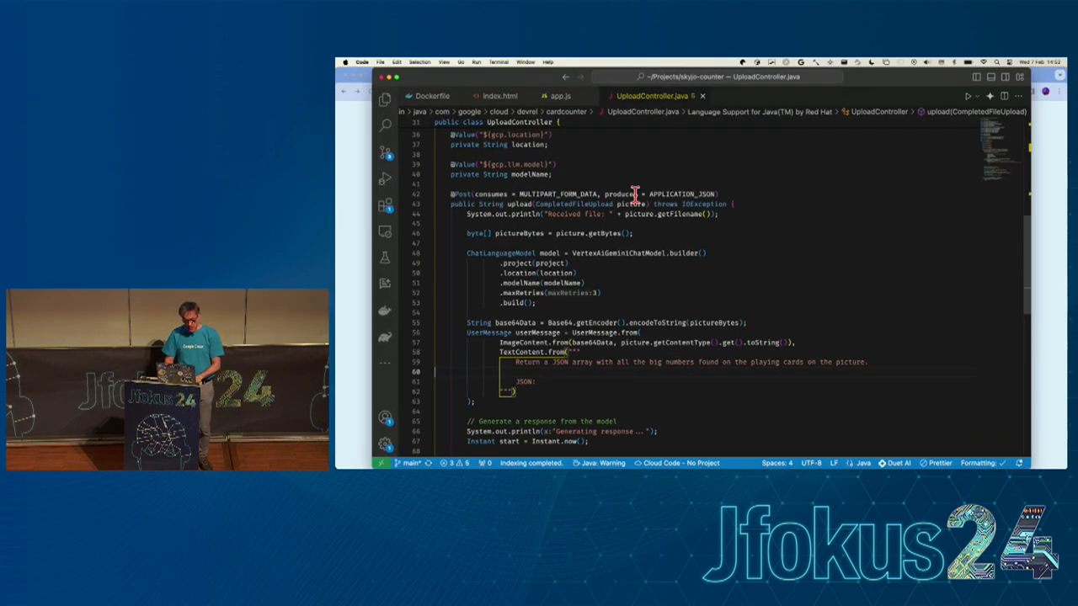
Scroll UploadController.java and highlight the VertexAiGeminiChatModel builder lines
scroll("down", 3)
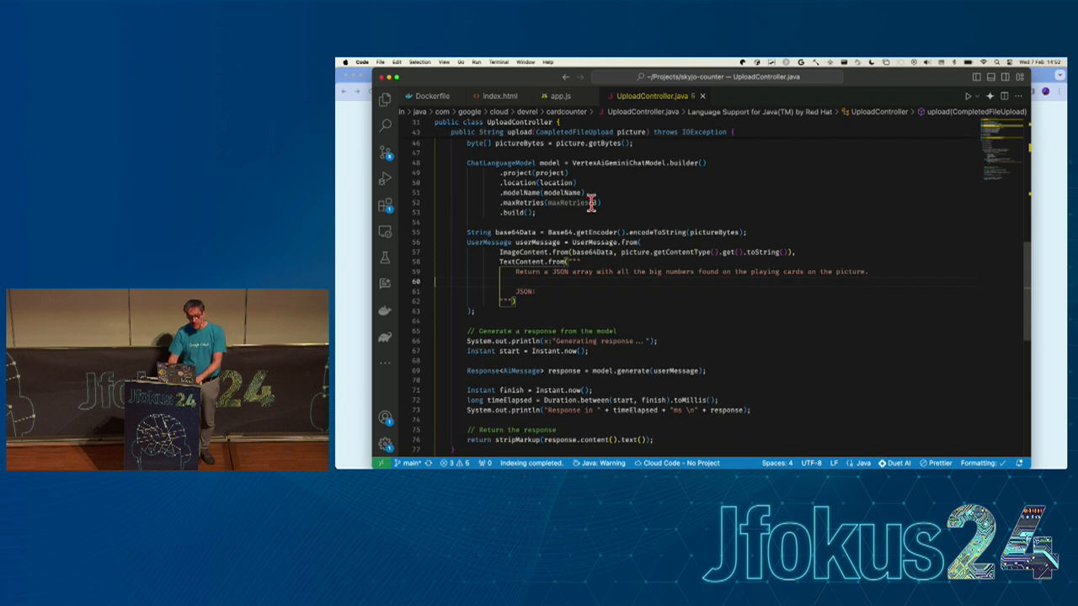
left_click_drag(467, 163, 536, 211)
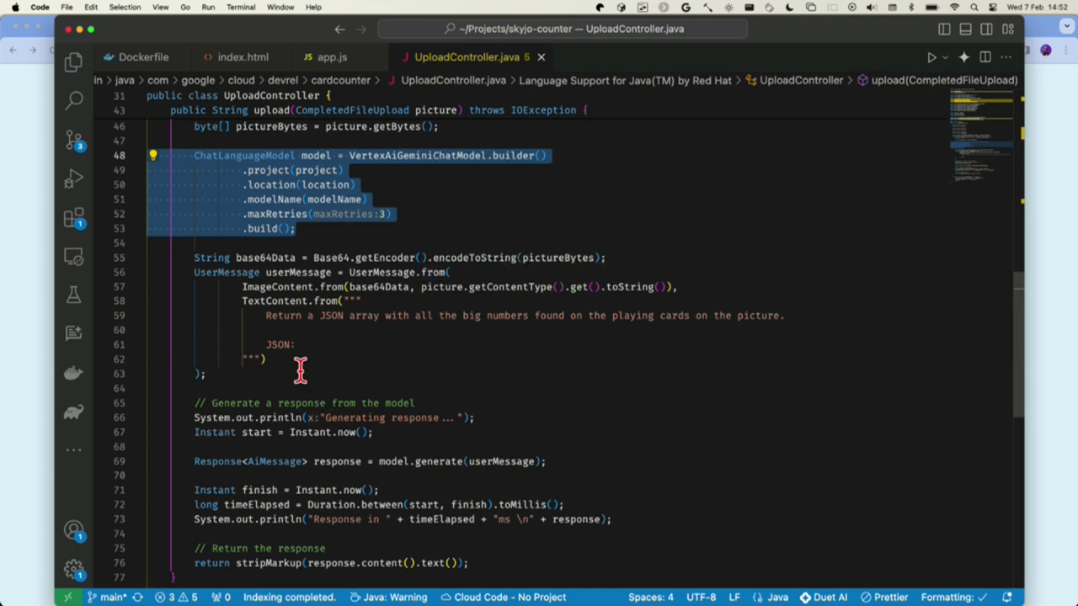
scroll("down", 3)
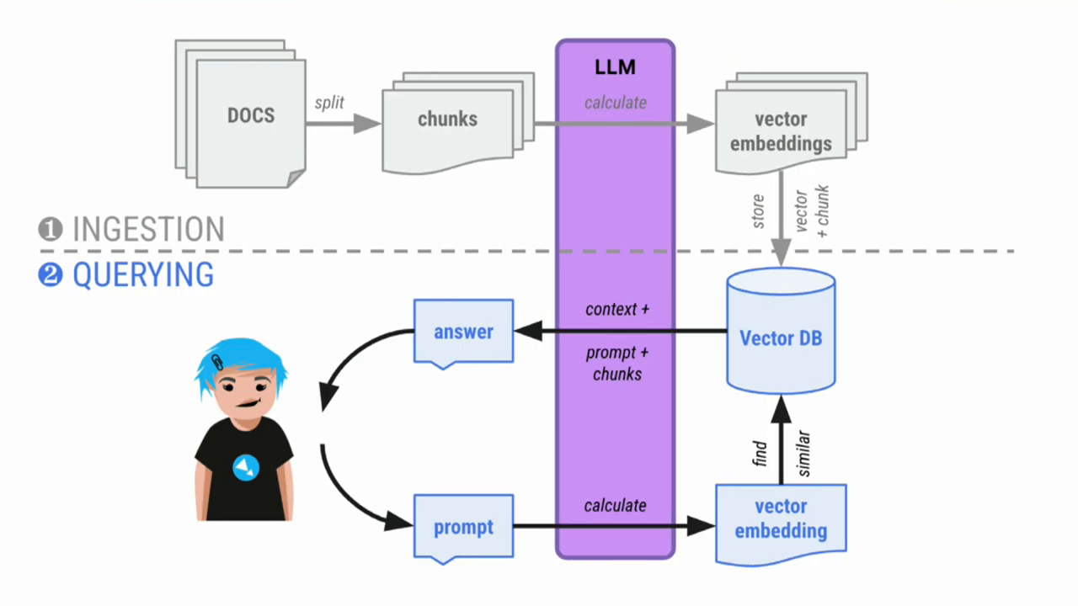
Advance the slides to the Summary and then the closing Thanks slide
key("Right")
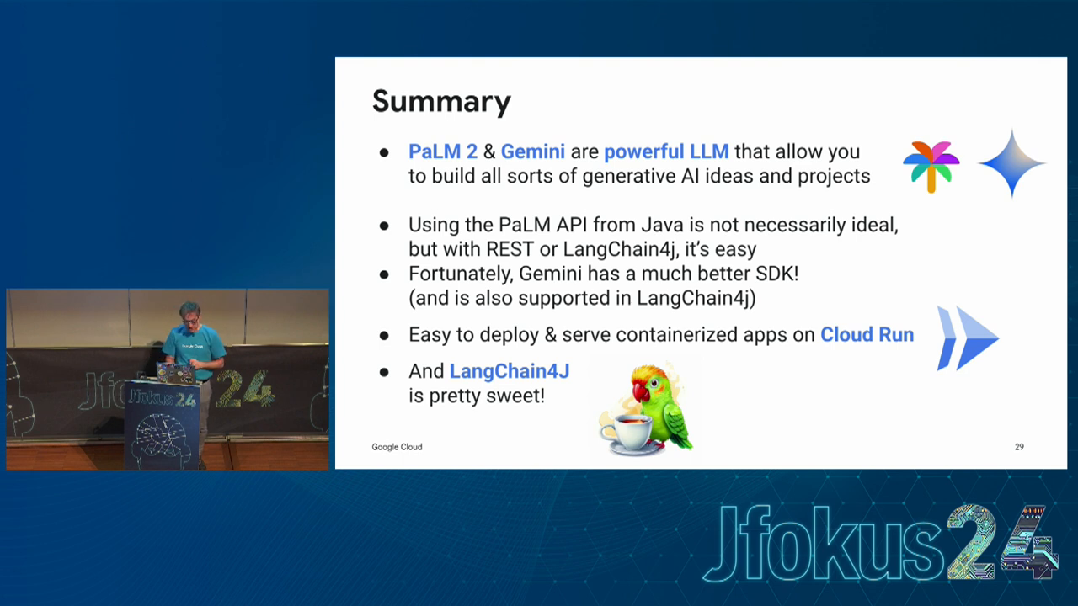
key("Right")
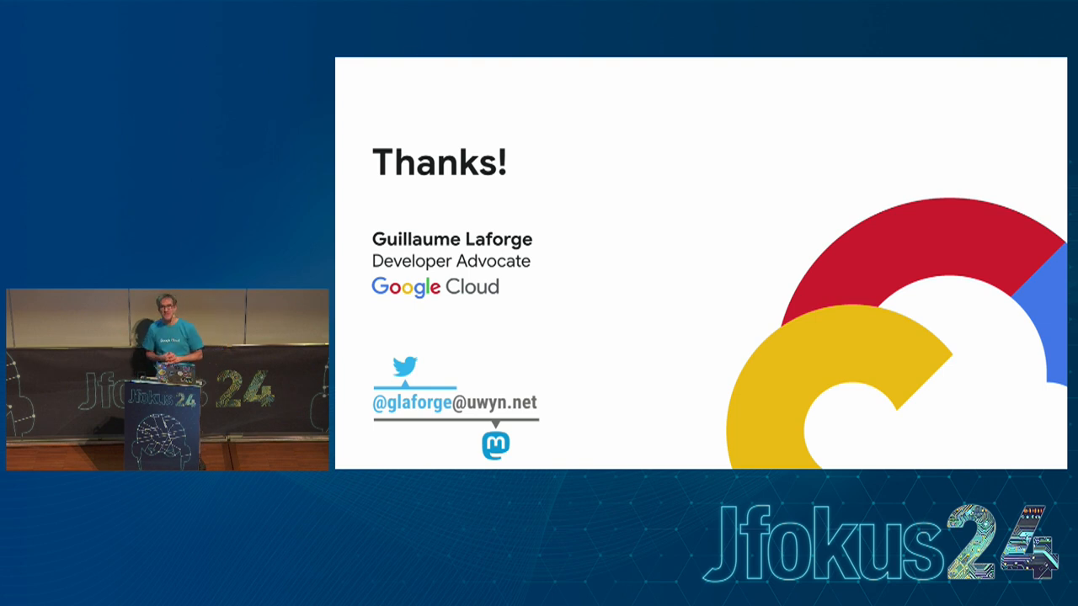